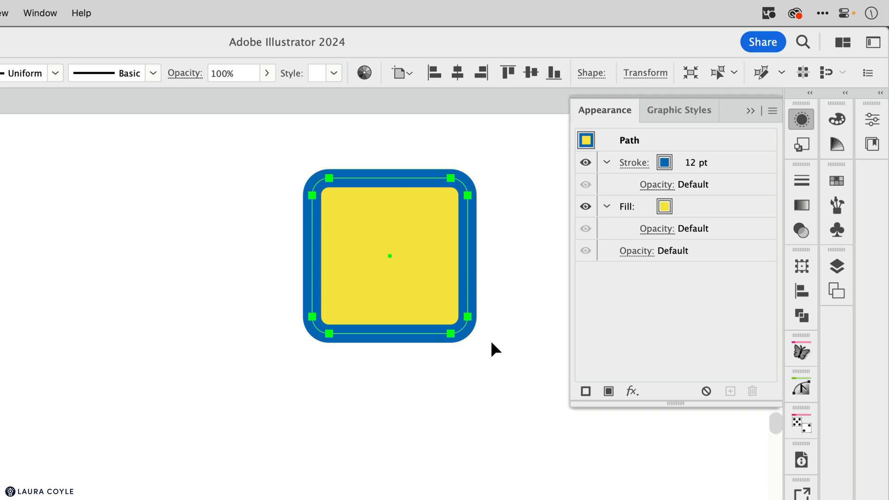
pyautogui.moveTo(550, 346)
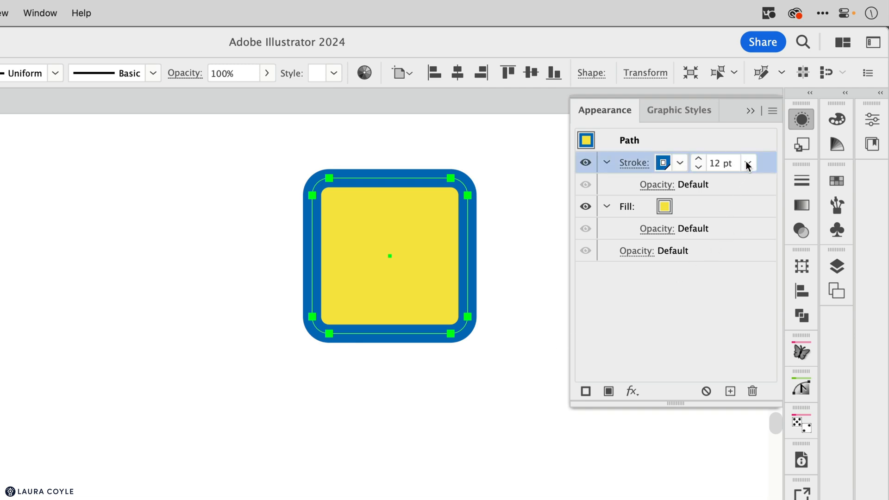
pyautogui.moveTo(776, 166)
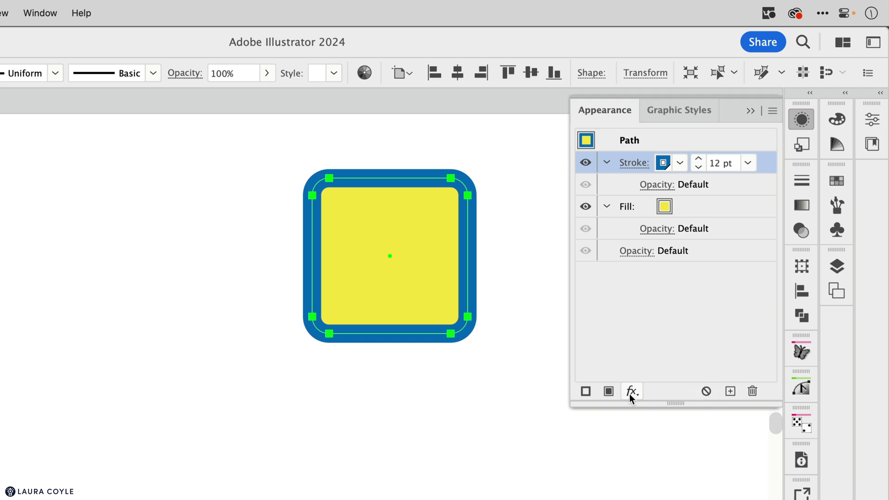
# Apply a Drop Shadow with default settings to only the square's blue stroke.
pyautogui.click(632, 392)
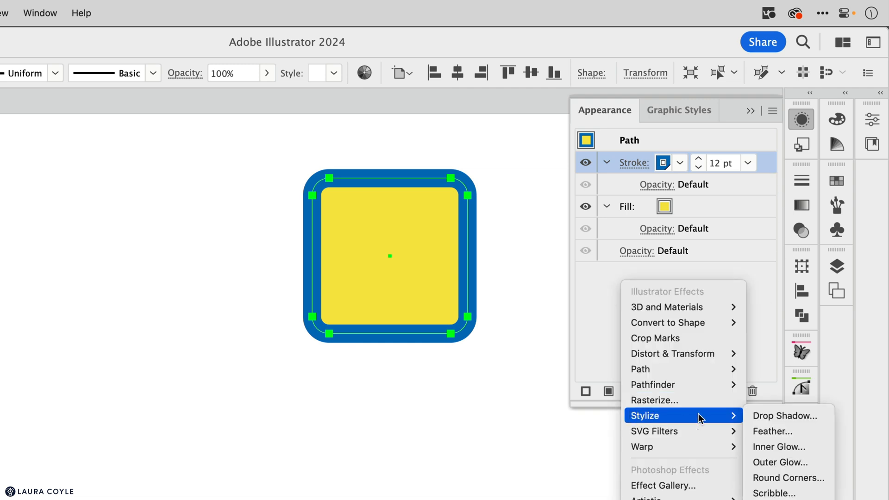
pyautogui.click(783, 415)
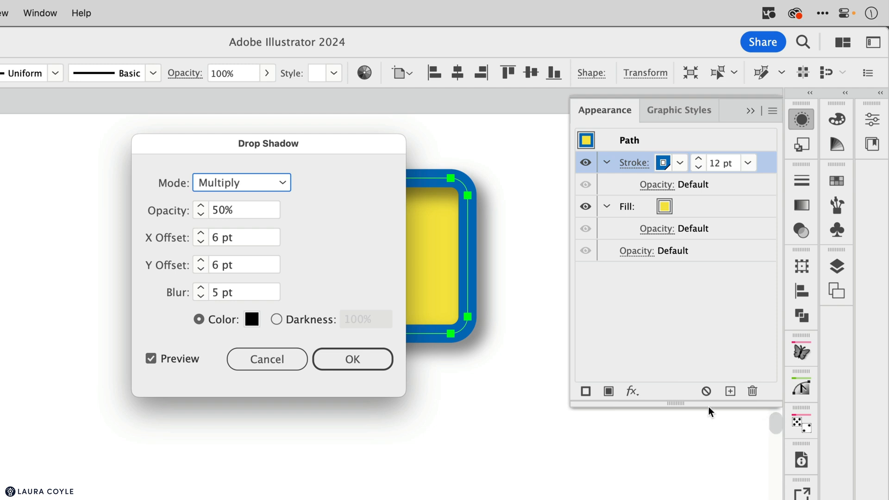
pyautogui.click(351, 360)
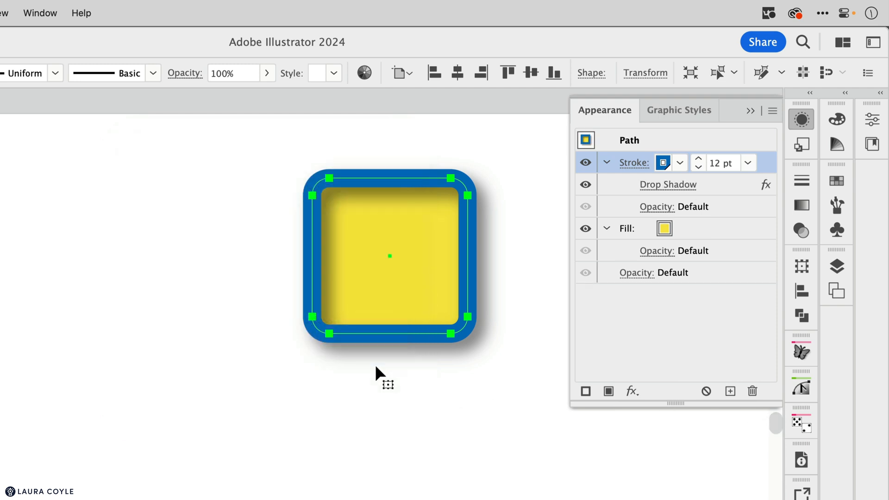
pyautogui.moveTo(374, 210)
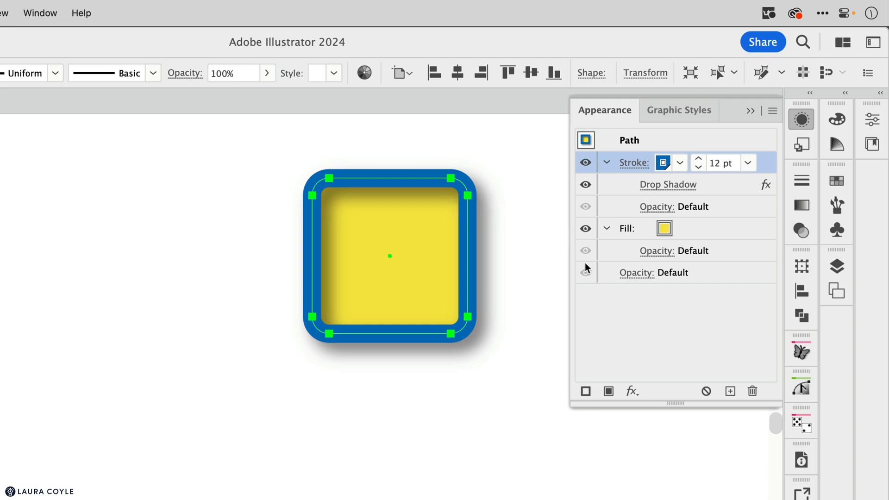
pyautogui.moveTo(648, 329)
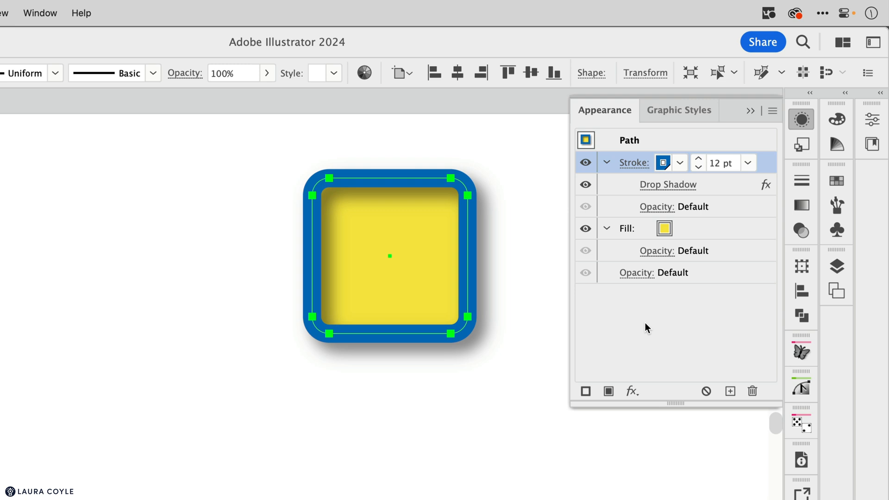
pyautogui.moveTo(673, 339)
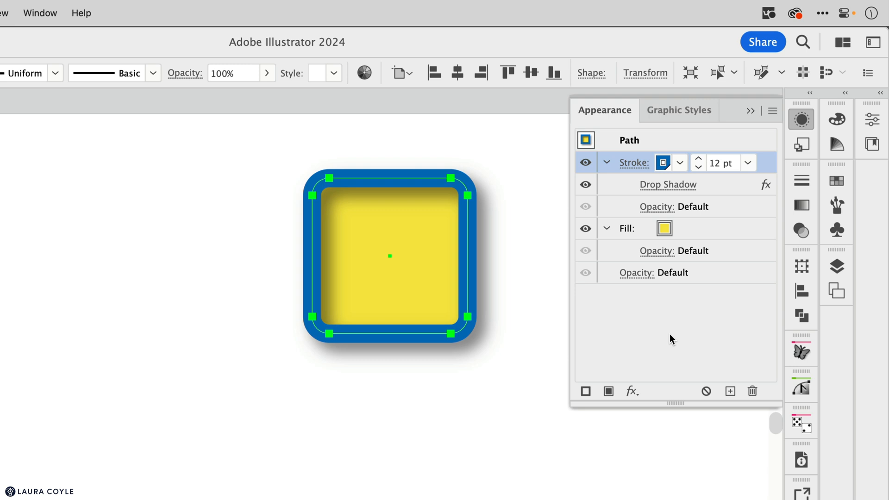
# Apply a second default Drop Shadow to the whole rounded square object.
pyautogui.click(631, 391)
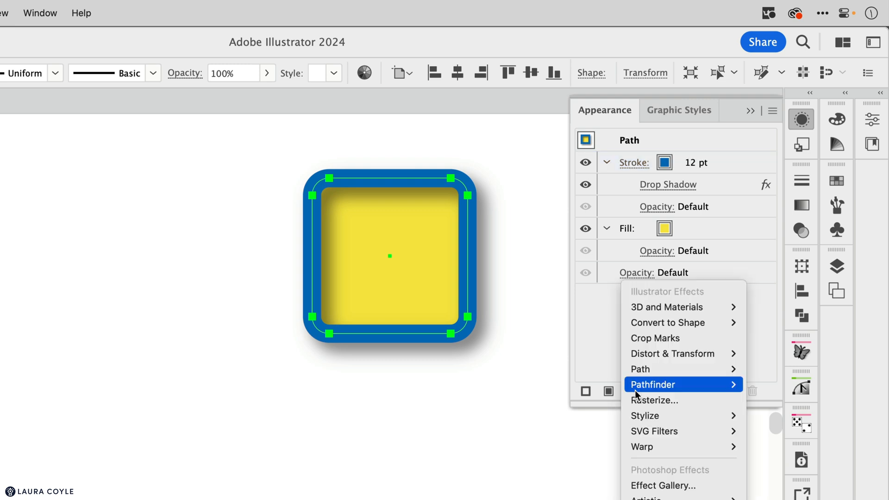
pyautogui.moveTo(655, 400)
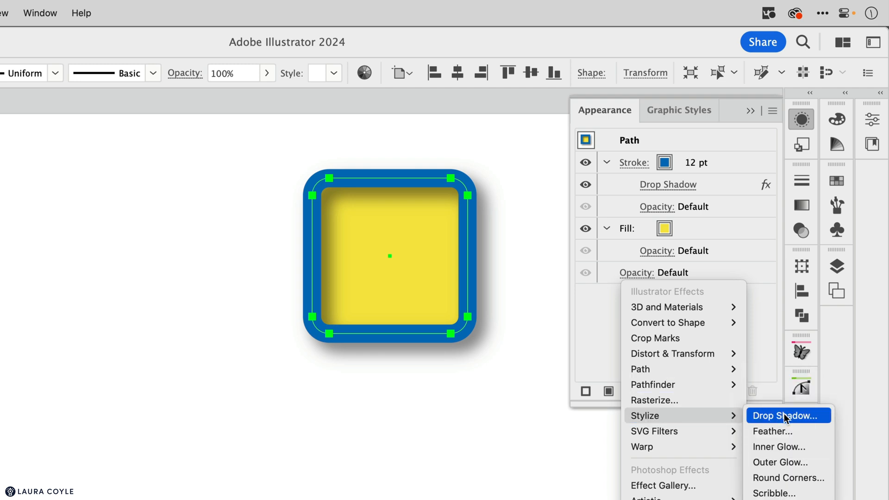
pyautogui.click(787, 416)
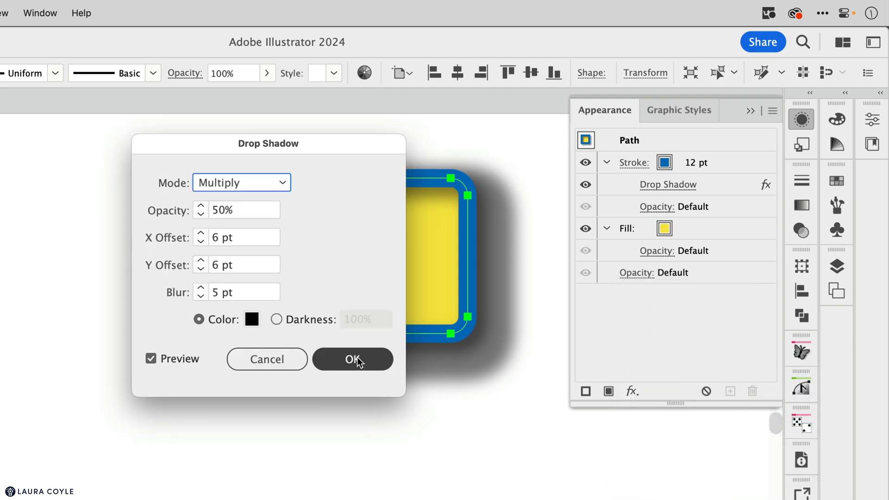
pyautogui.click(352, 359)
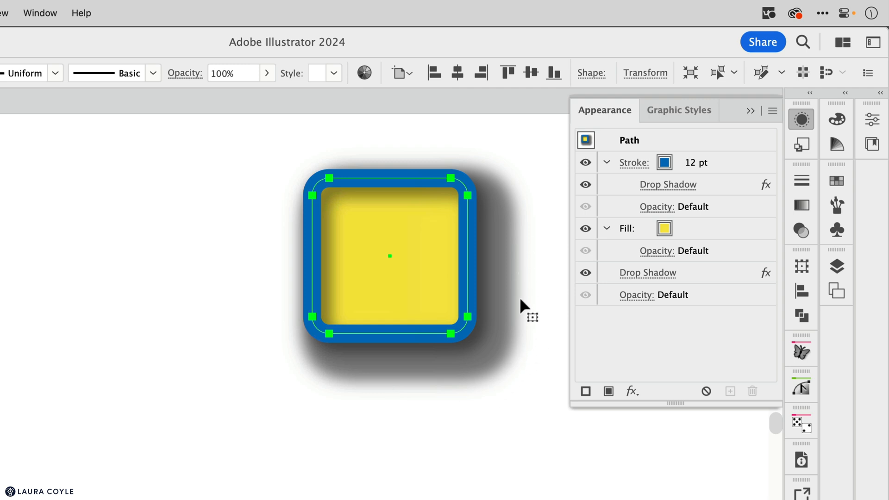
pyautogui.moveTo(523, 313)
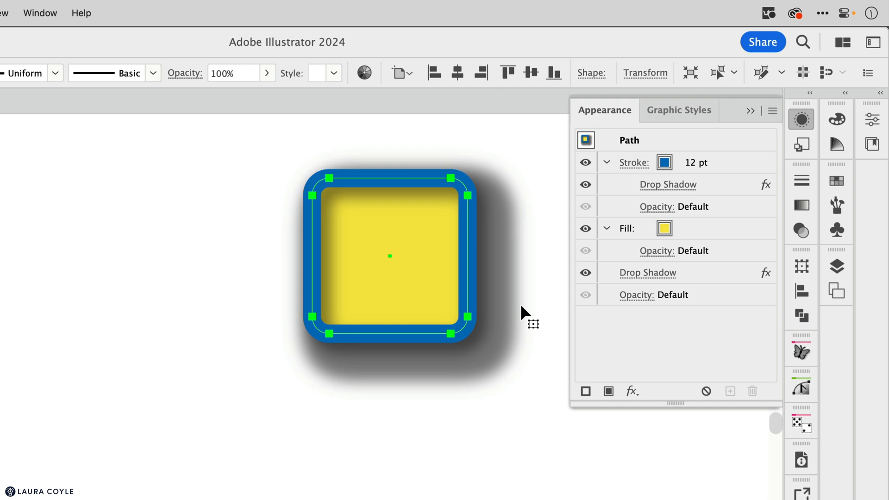
pyautogui.click(680, 228)
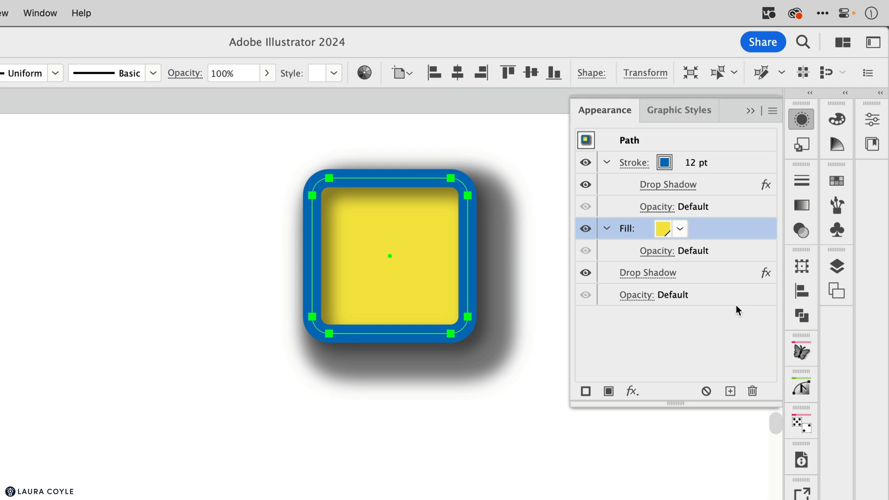
# Delete the Drop Shadow listed under the stroke in the Appearance panel.
pyautogui.click(647, 273)
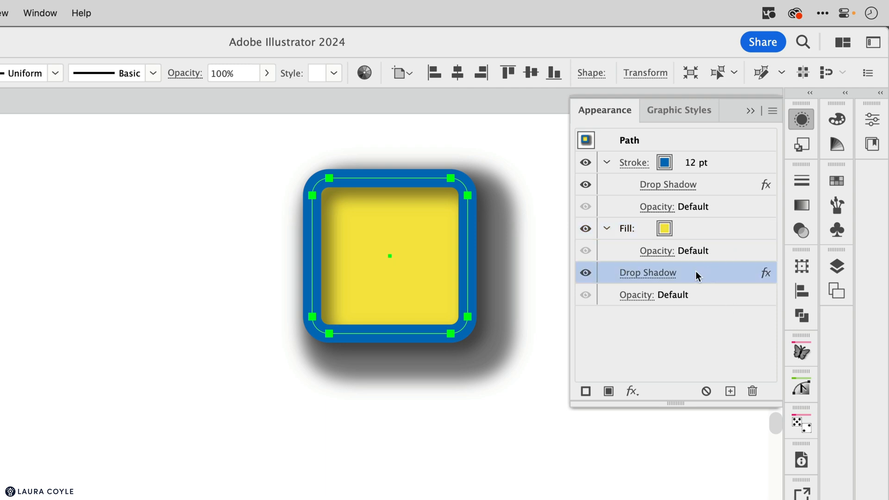
pyautogui.moveTo(723, 187)
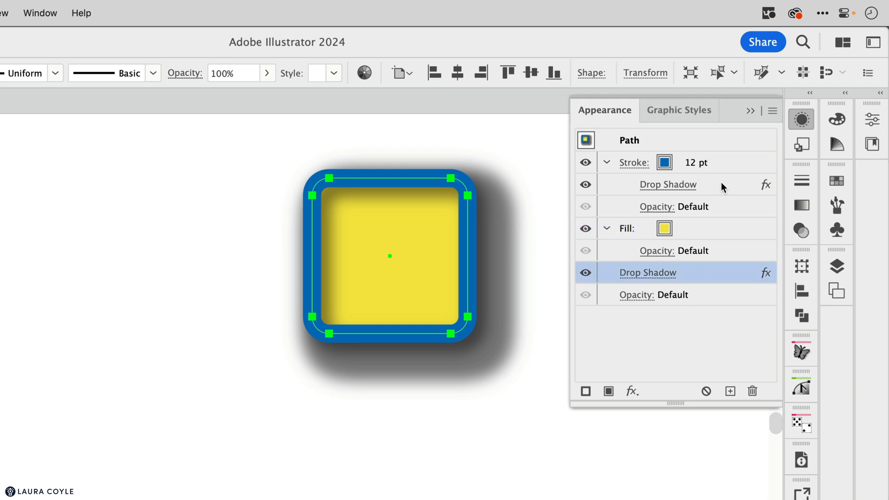
pyautogui.click(668, 184)
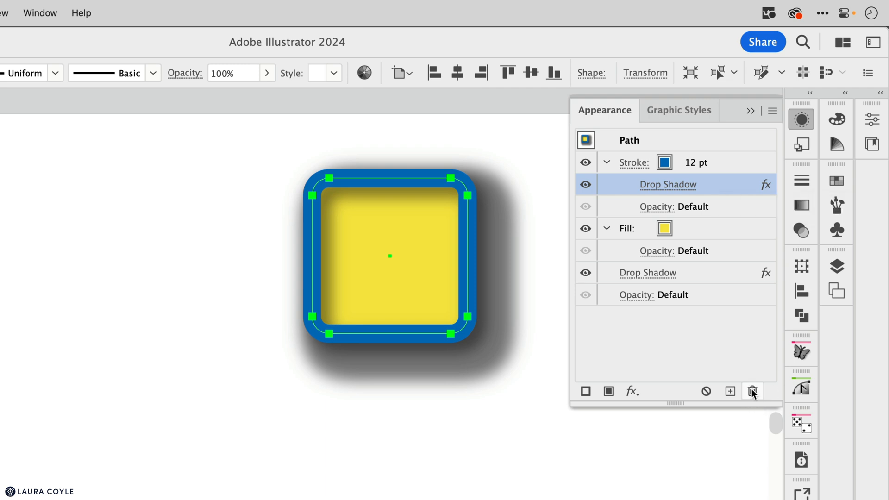
pyautogui.click(752, 390)
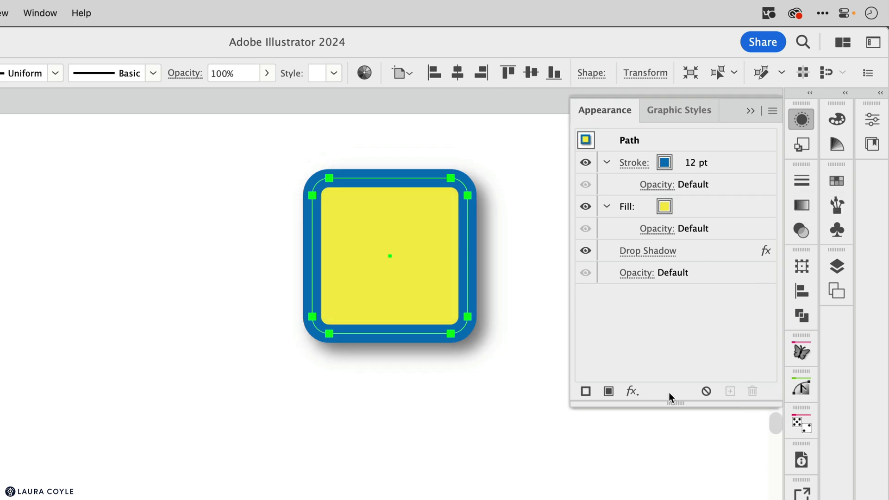
pyautogui.moveTo(737, 189)
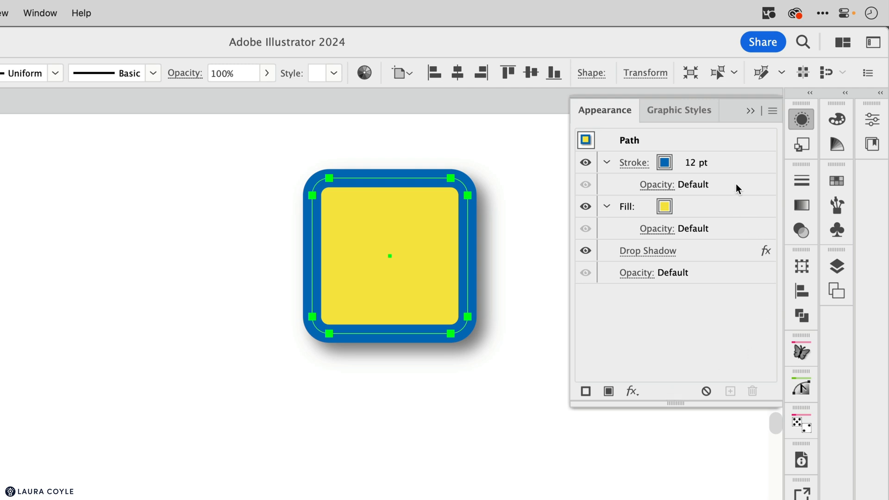
# Inspect the stroke, fill and whole-object Opacity entries in the Appearance panel.
pyautogui.click(675, 184)
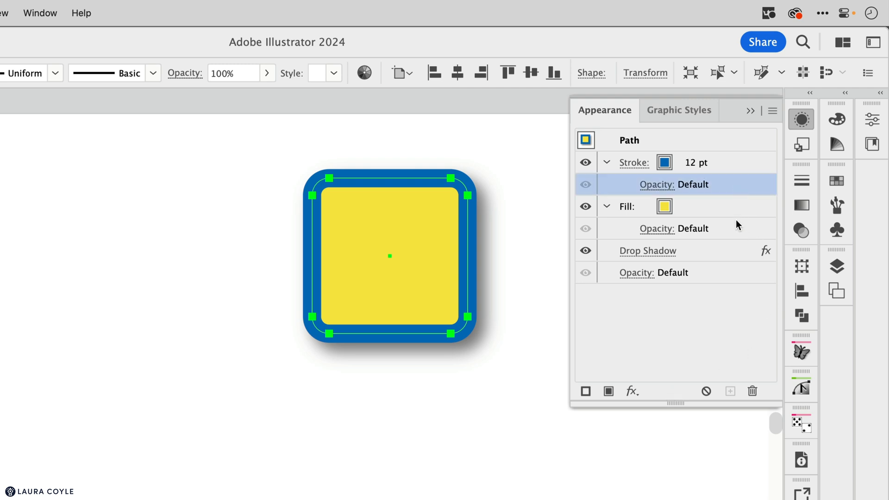
pyautogui.click(674, 228)
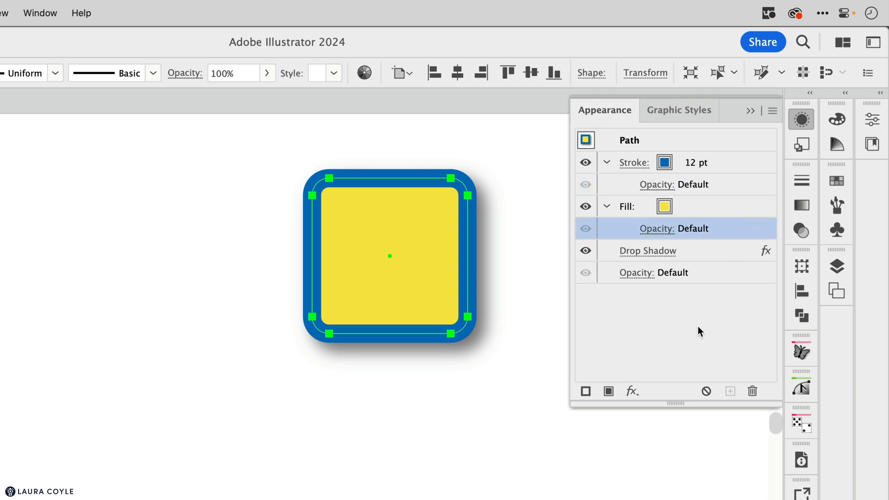
pyautogui.click(654, 272)
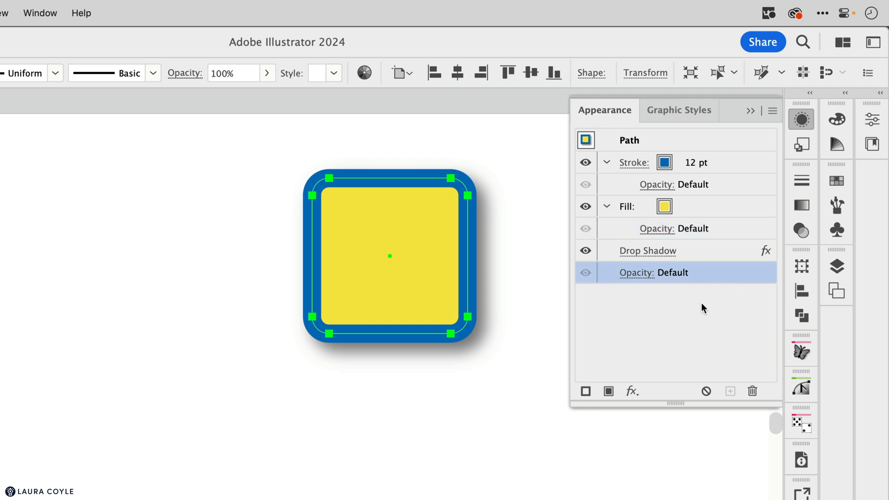
pyautogui.moveTo(717, 310)
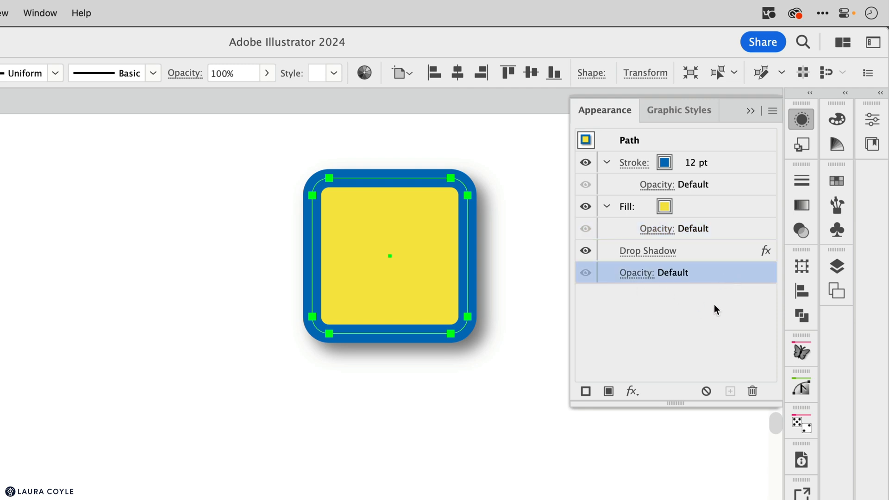
# Set the blue stroke's opacity to 79% Multiply, then reselect the square.
pyautogui.click(675, 184)
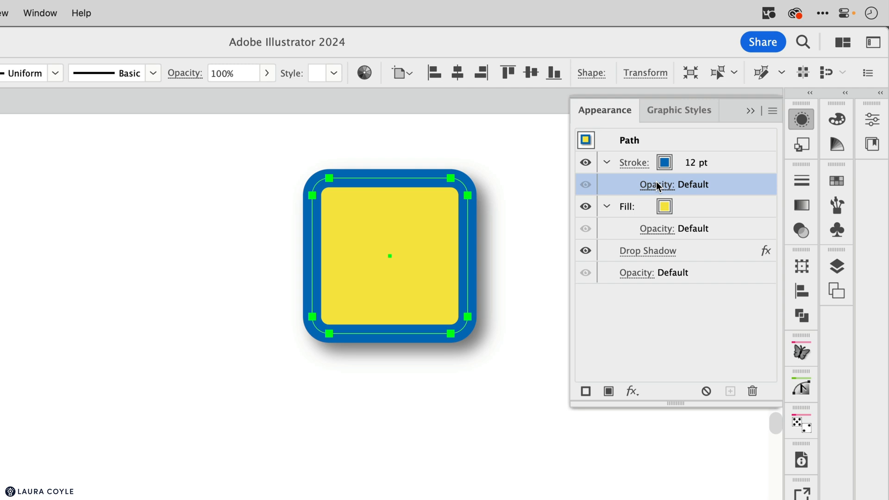
pyautogui.click(657, 184)
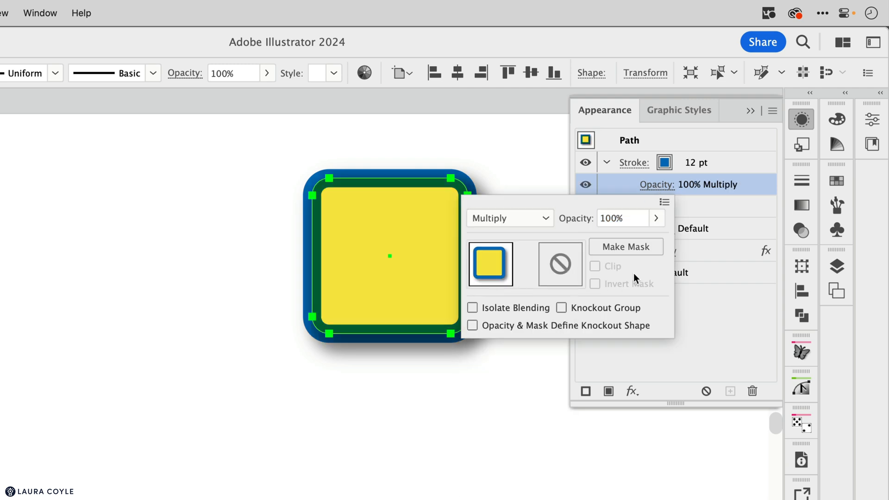
pyautogui.click(656, 218)
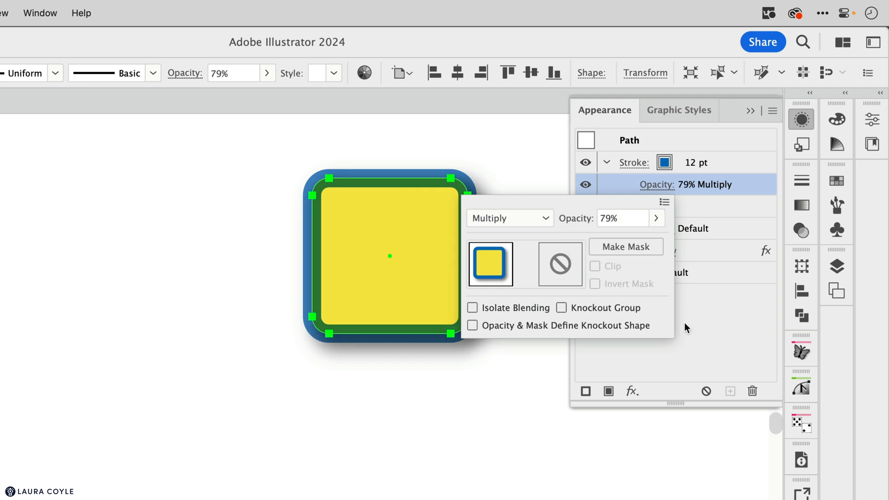
pyautogui.click(374, 195)
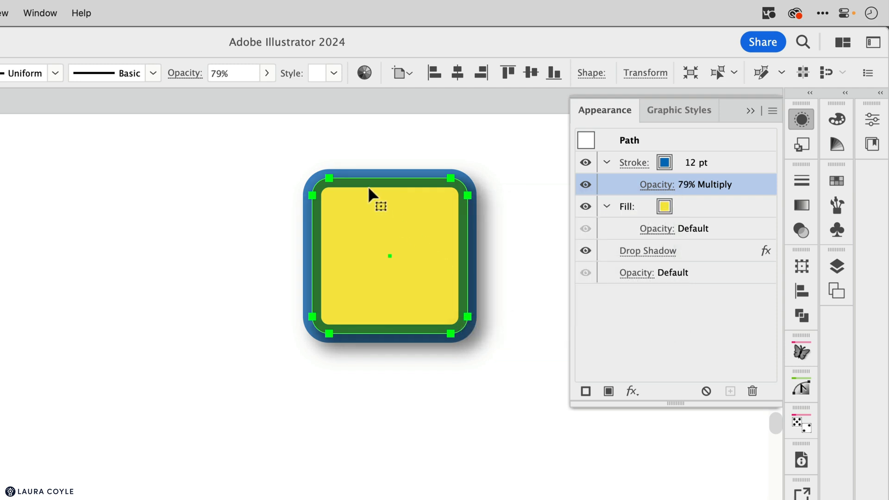
pyautogui.moveTo(454, 227)
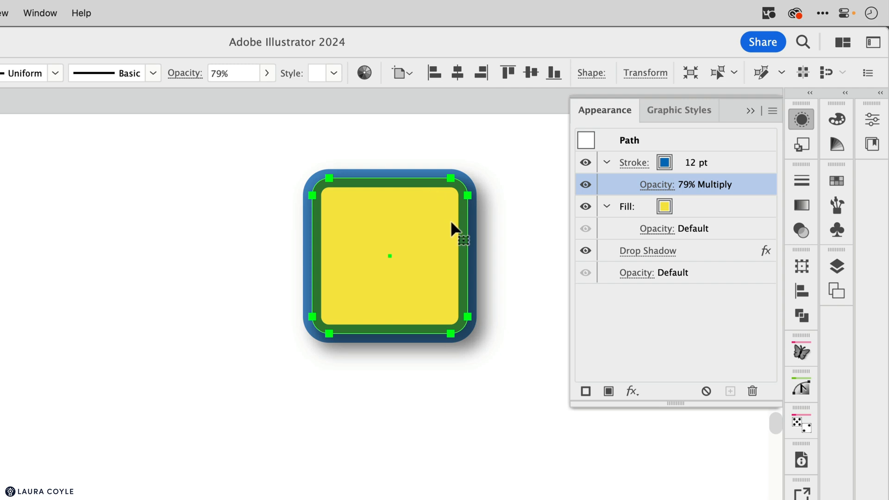
pyautogui.moveTo(328, 234)
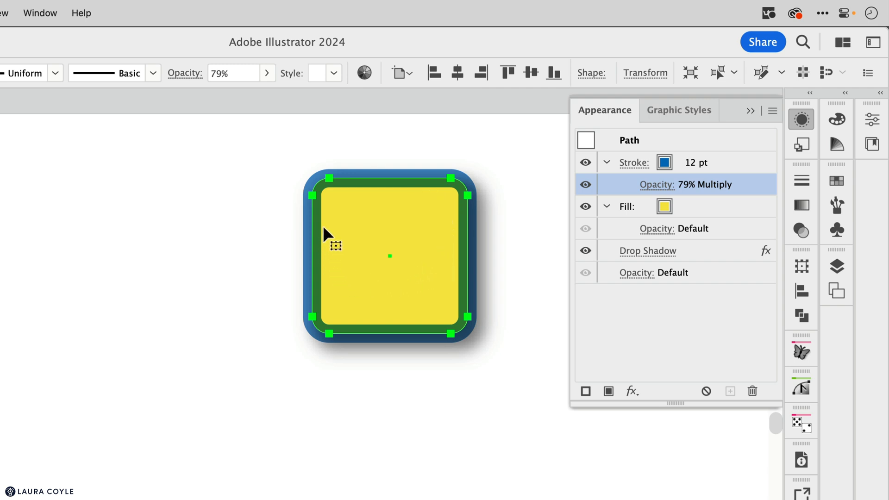
pyautogui.click(479, 235)
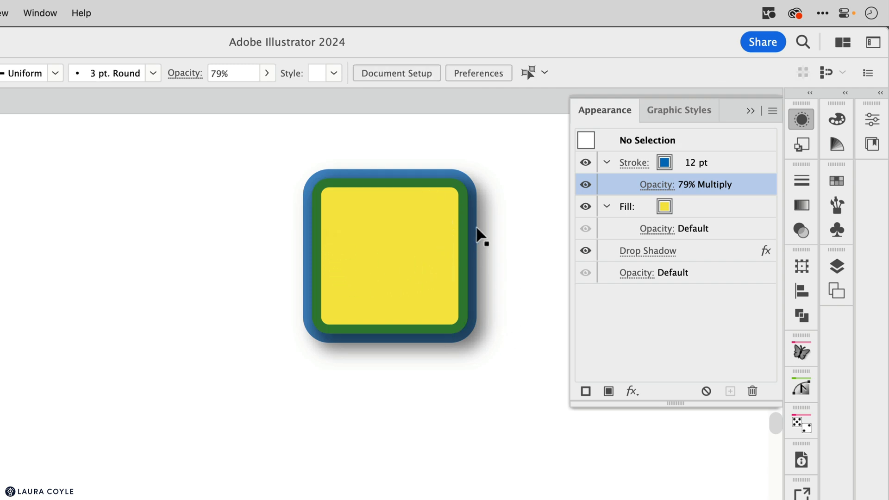
pyautogui.moveTo(479, 270)
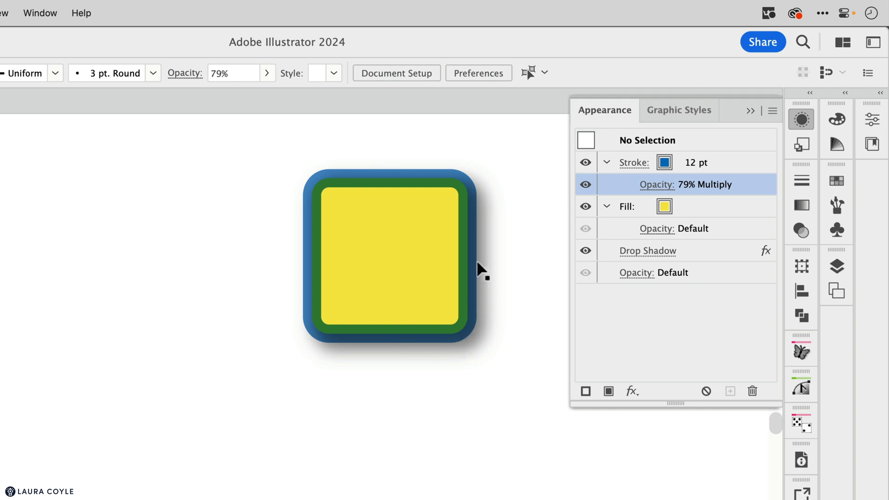
pyautogui.moveTo(443, 289)
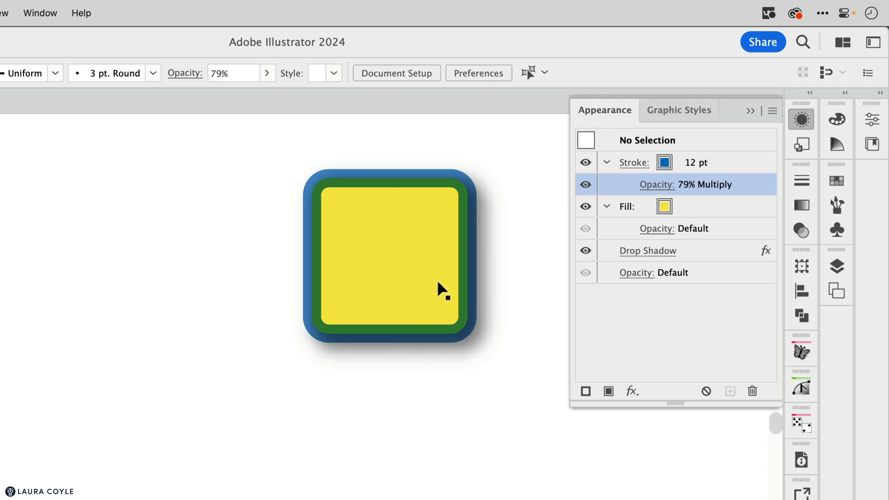
pyautogui.click(389, 256)
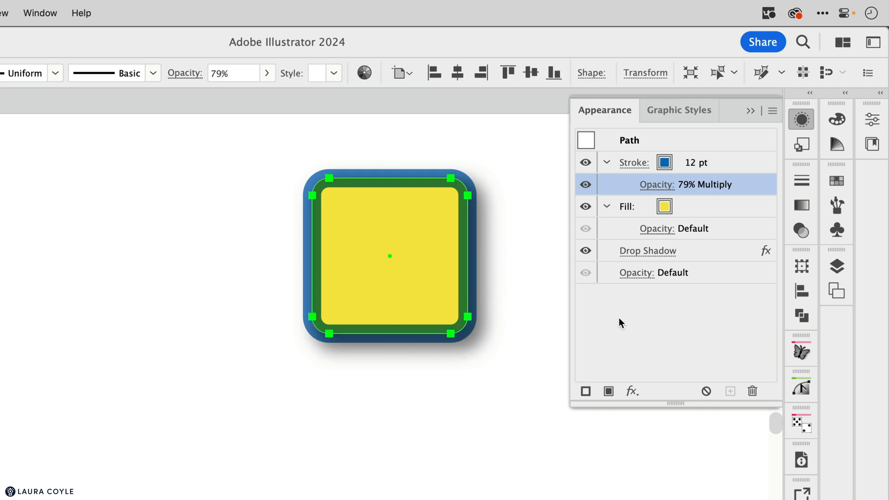
# Set object opacity to 50%, then reset stroke and object opacity to Default.
pyautogui.click(653, 272)
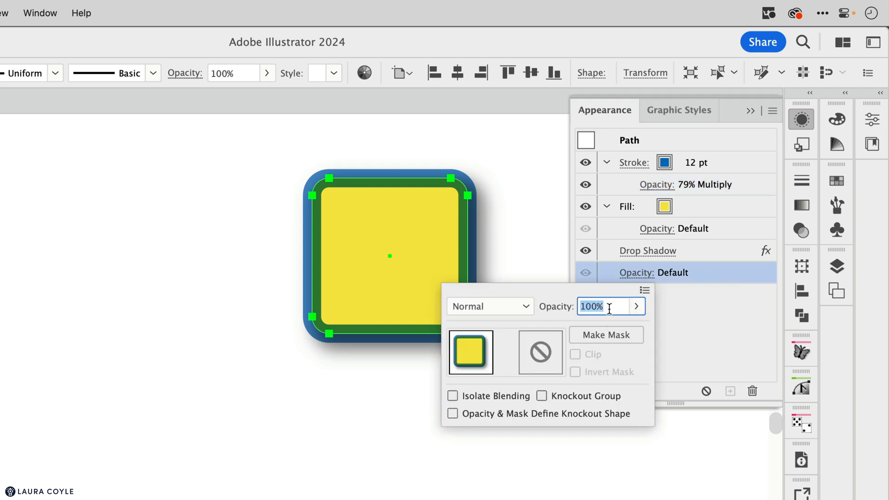
pyautogui.write('50%')
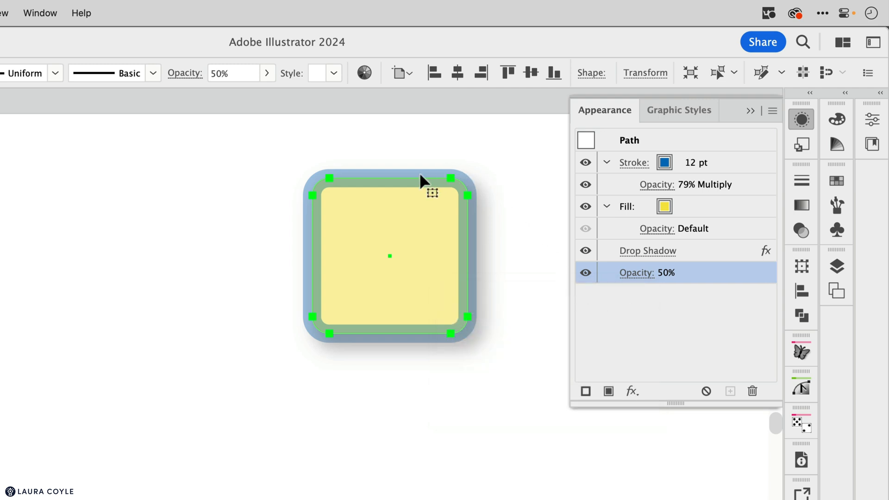
pyautogui.moveTo(623, 190)
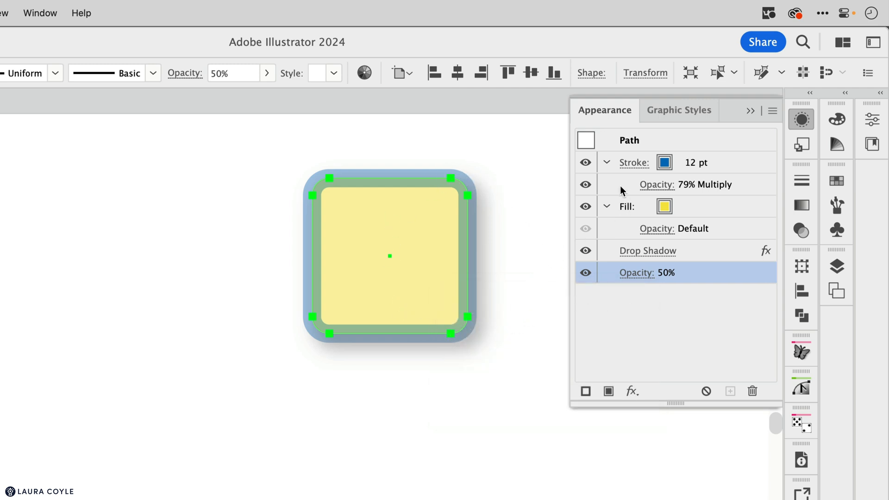
pyautogui.moveTo(489, 354)
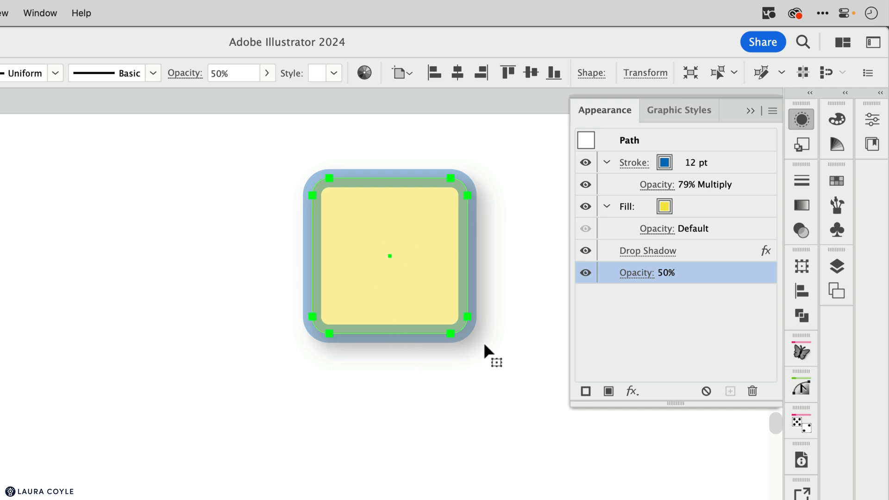
pyautogui.moveTo(523, 330)
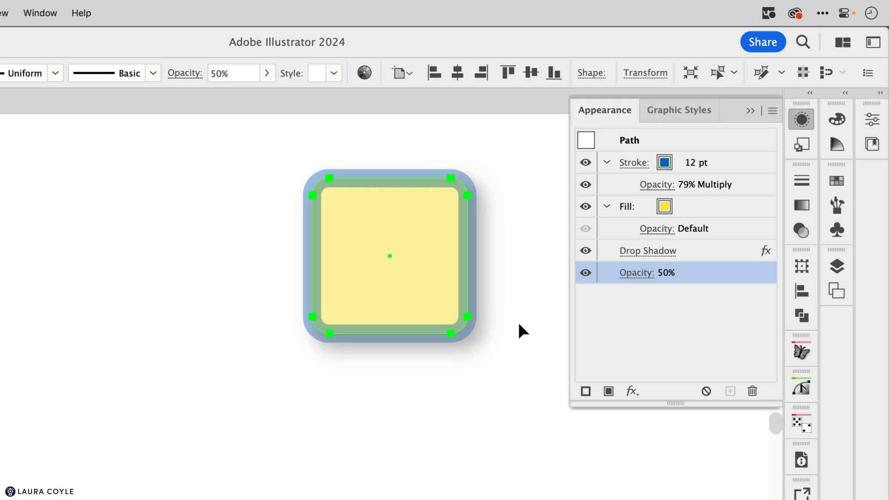
pyautogui.moveTo(749, 180)
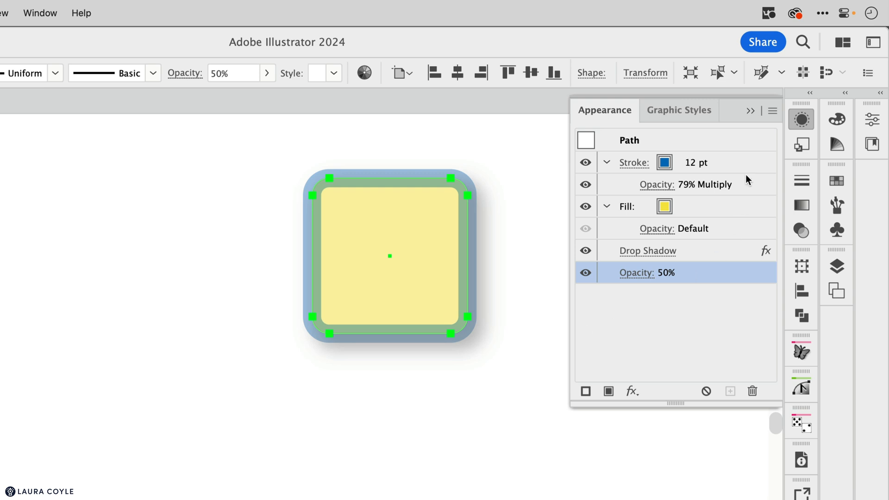
pyautogui.click(674, 228)
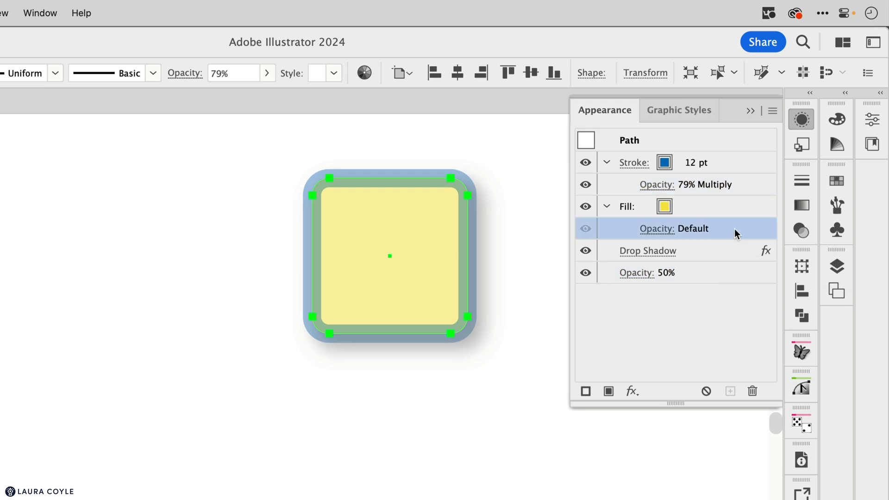
pyautogui.click(648, 272)
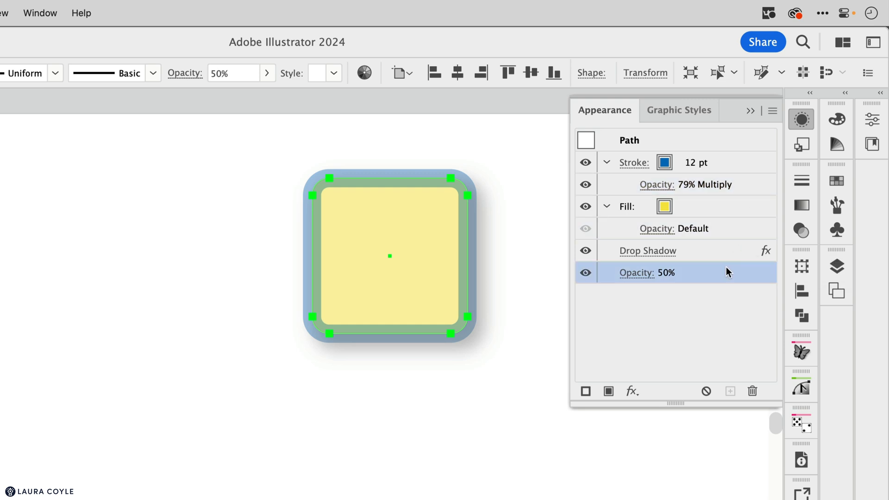
pyautogui.click(687, 184)
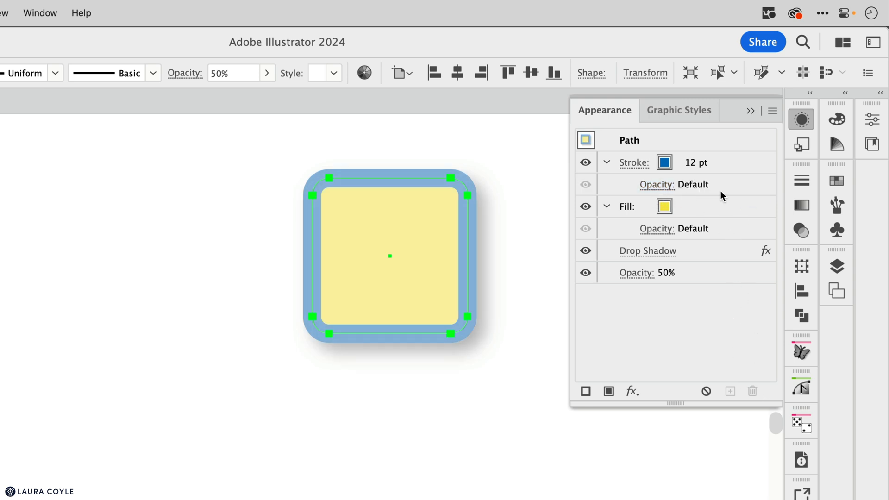
pyautogui.click(647, 272)
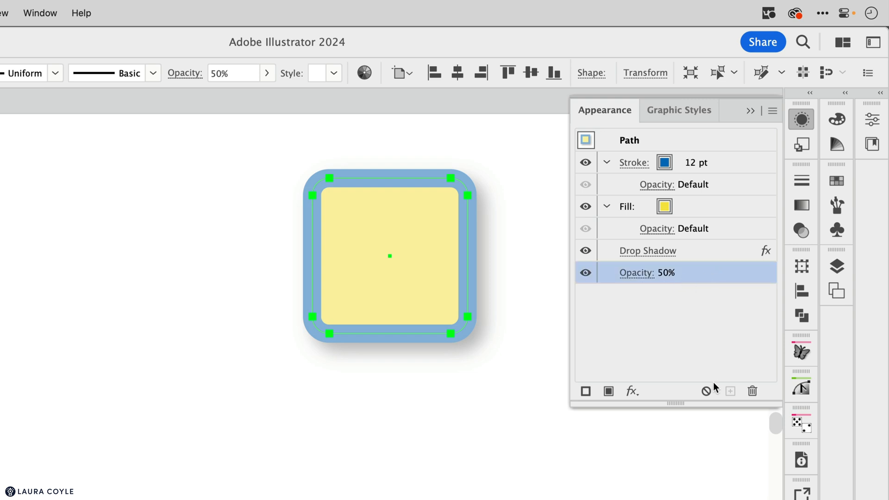
pyautogui.click(636, 273)
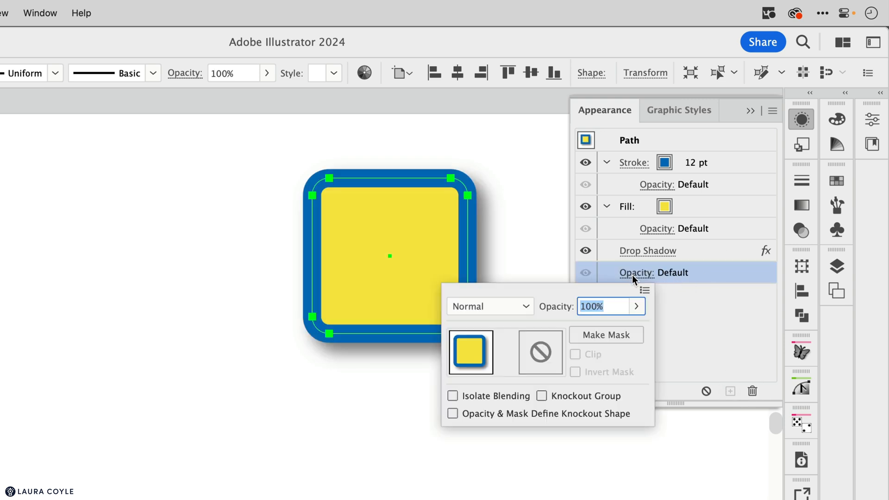
pyautogui.moveTo(623, 319)
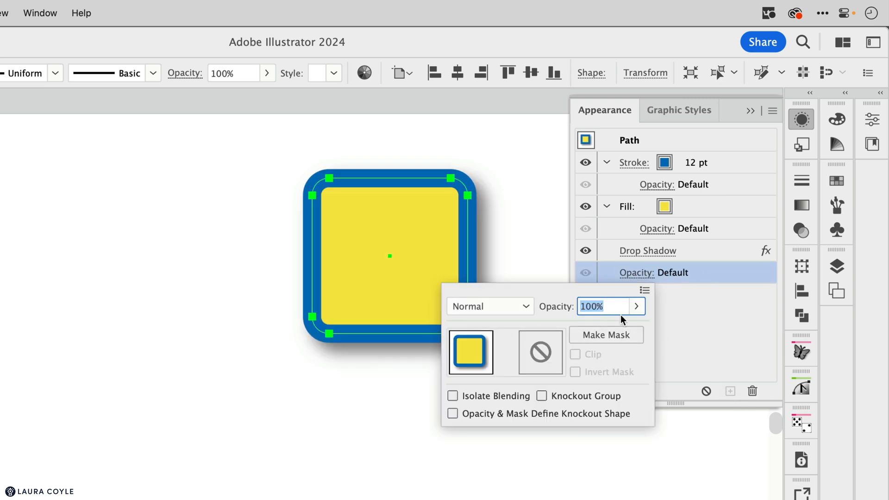
pyautogui.click(717, 312)
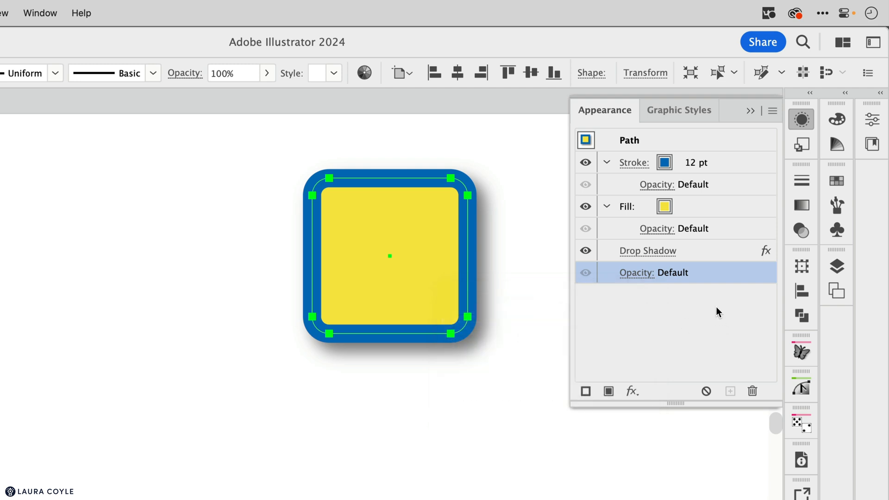
pyautogui.moveTo(708, 291)
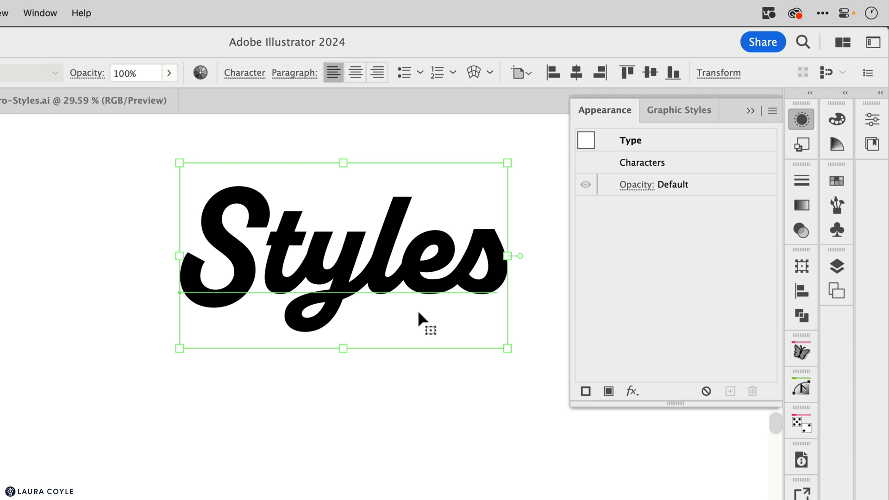
pyautogui.moveTo(650, 149)
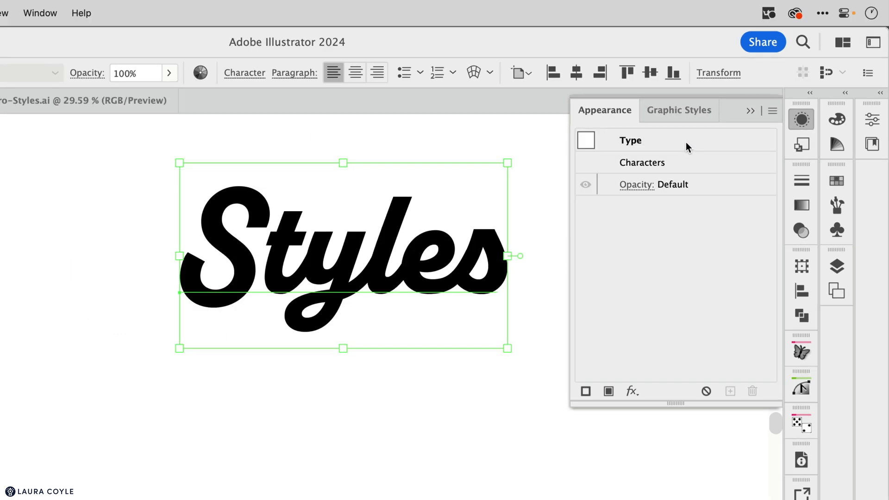
pyautogui.moveTo(465, 329)
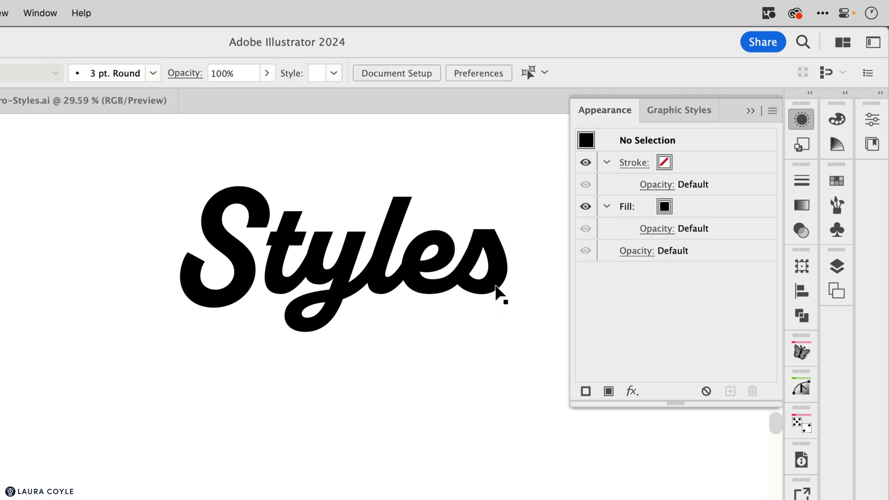
# Select the black 'Styles' script type object in the Styles document.
pyautogui.click(341, 261)
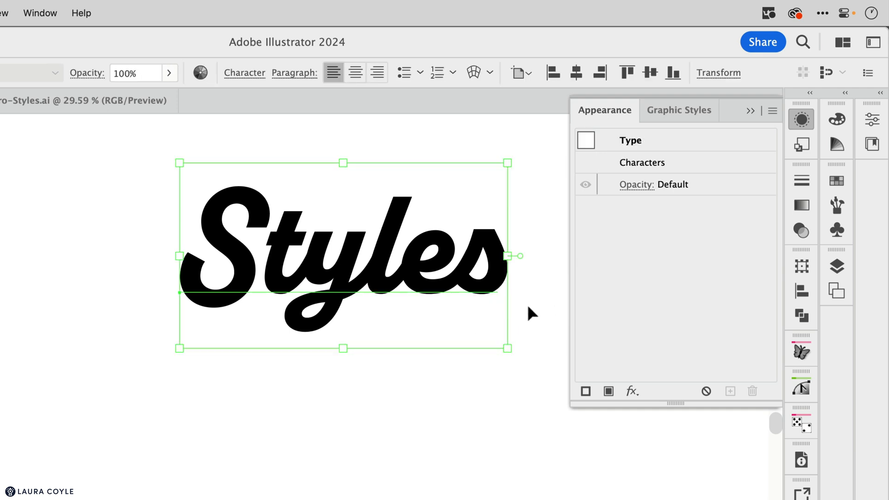
pyautogui.moveTo(210, 315)
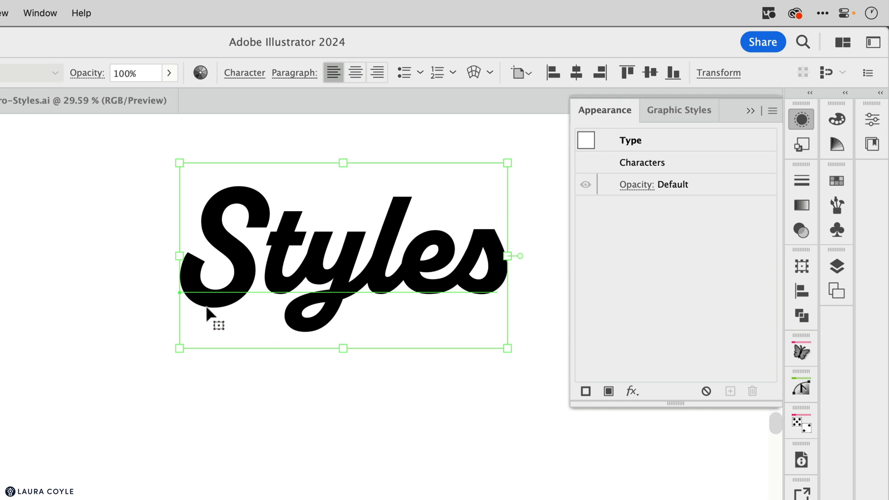
pyautogui.moveTo(532, 307)
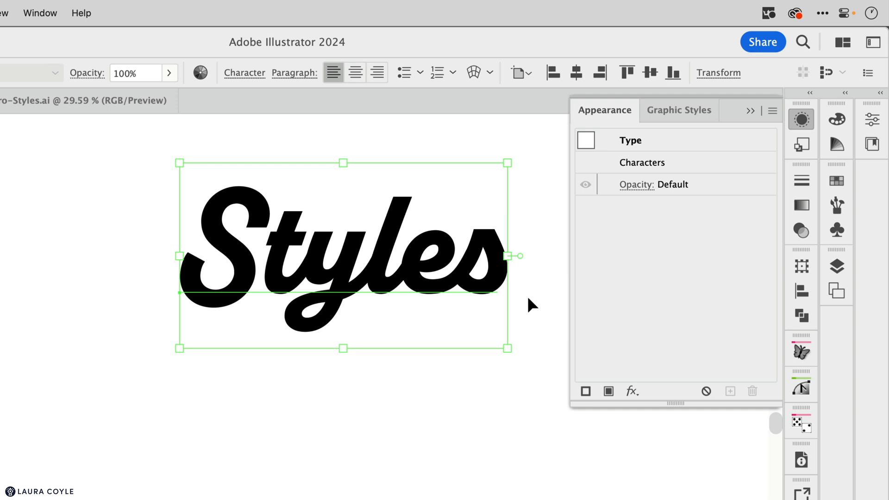
pyautogui.click(413, 270)
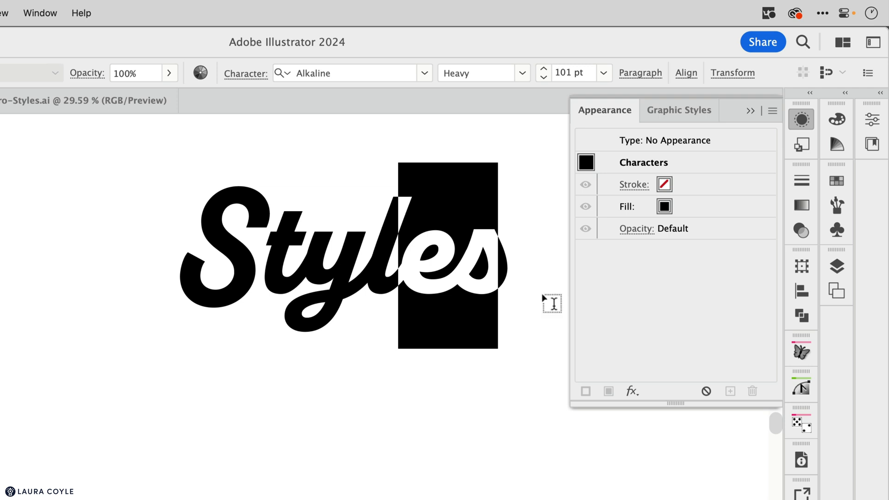
pyautogui.moveTo(672, 170)
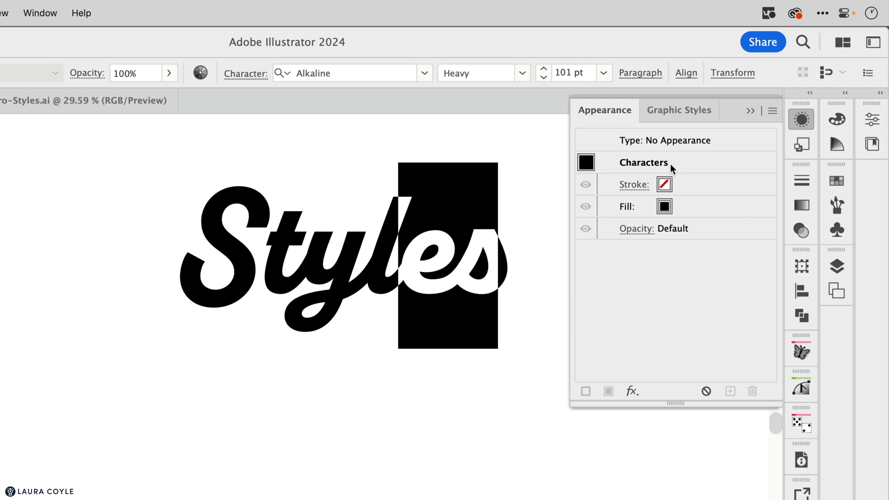
pyautogui.moveTo(703, 168)
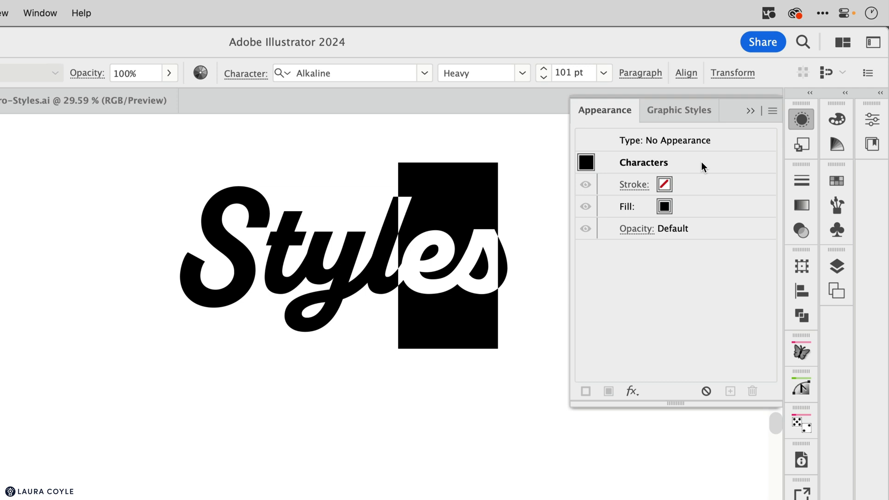
pyautogui.moveTo(741, 145)
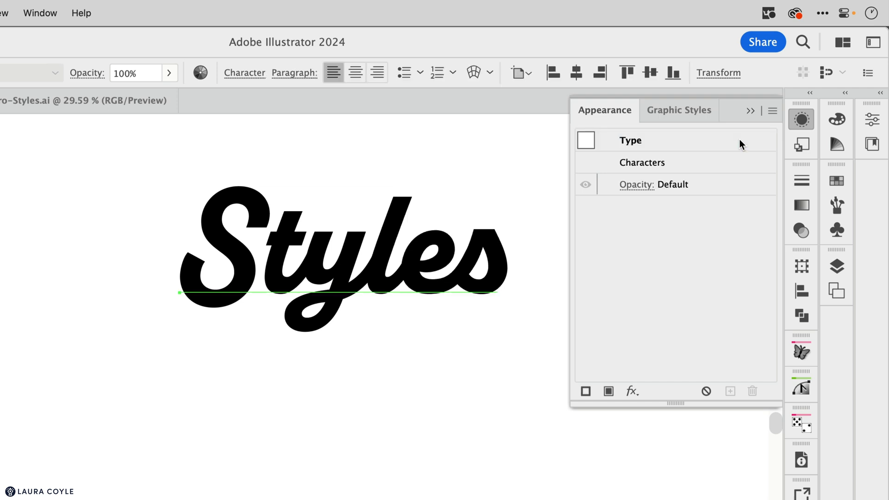
pyautogui.moveTo(222, 310)
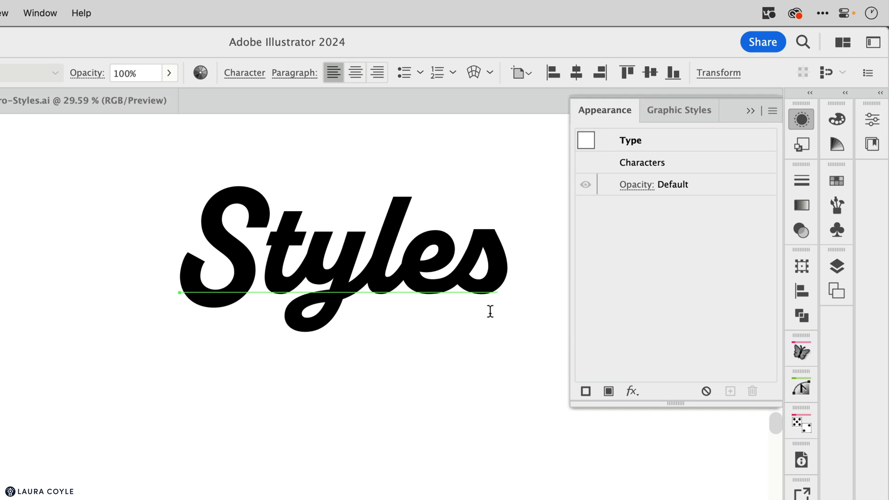
pyautogui.moveTo(719, 168)
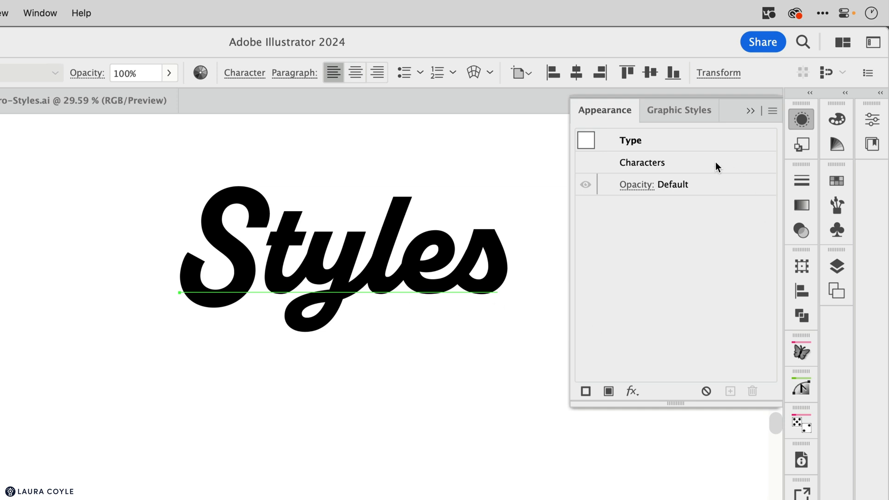
pyautogui.click(642, 162)
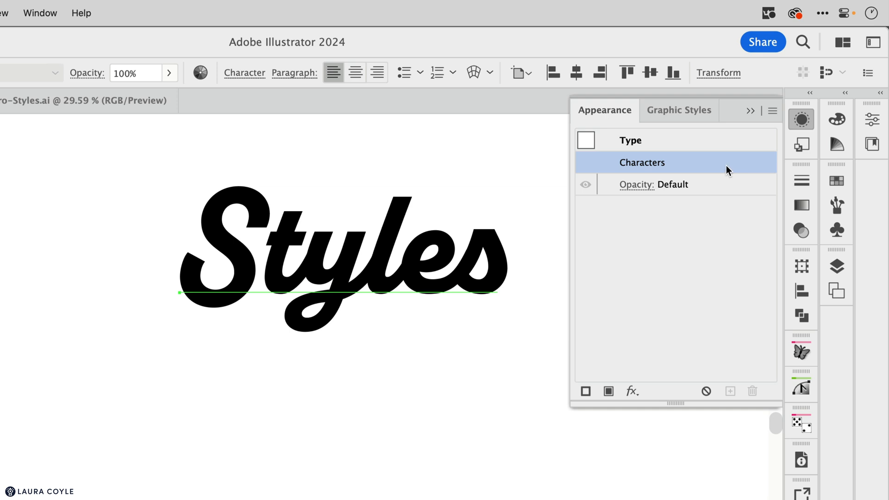
pyautogui.click(643, 163)
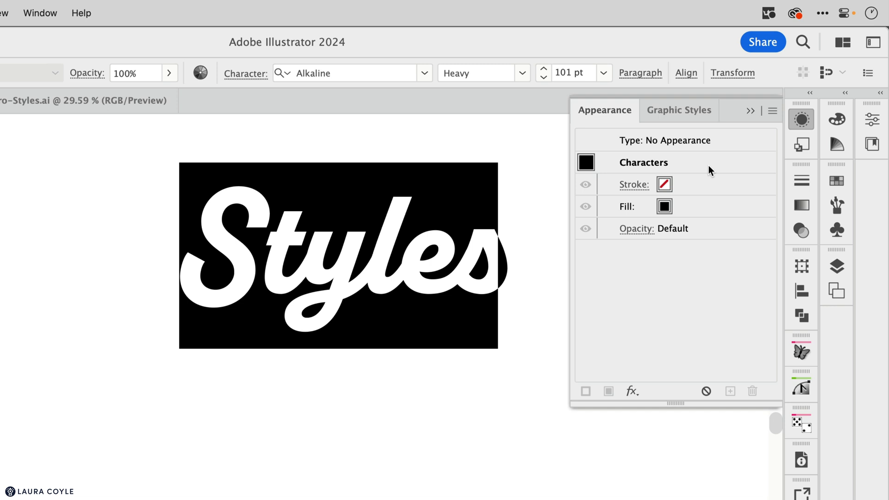
pyautogui.moveTo(713, 197)
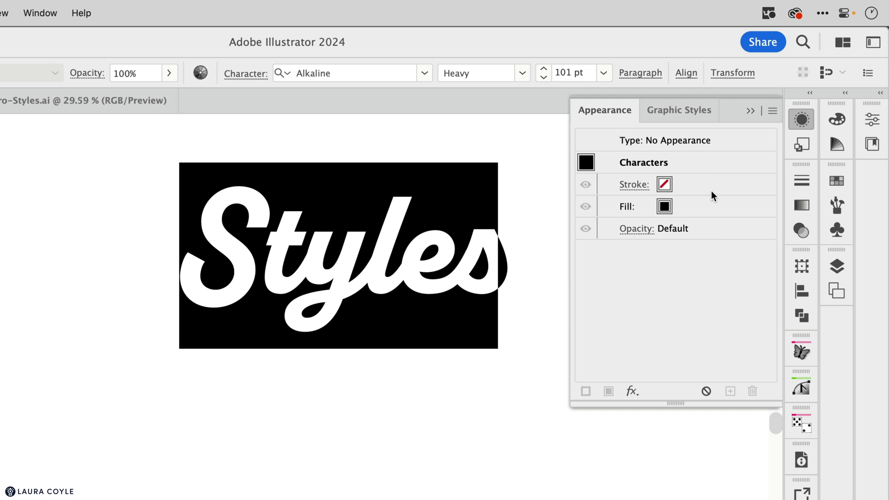
pyautogui.moveTo(693, 216)
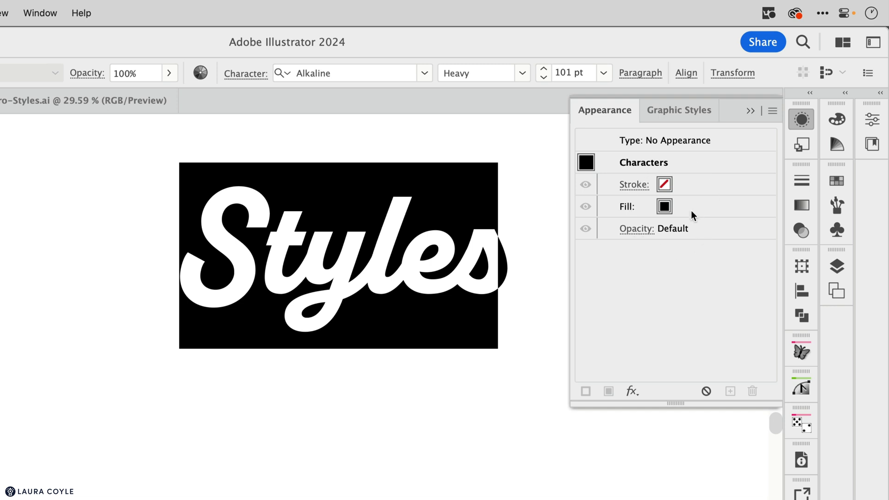
pyautogui.moveTo(681, 192)
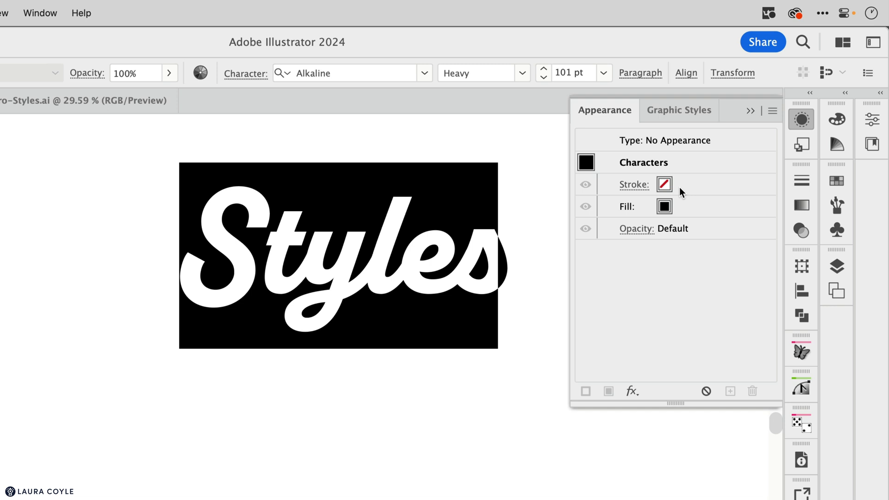
pyautogui.moveTo(689, 205)
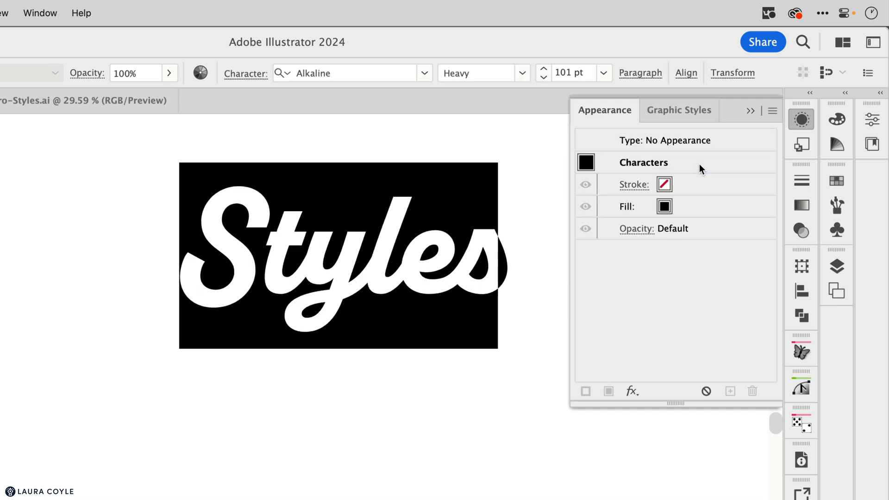
pyautogui.moveTo(702, 195)
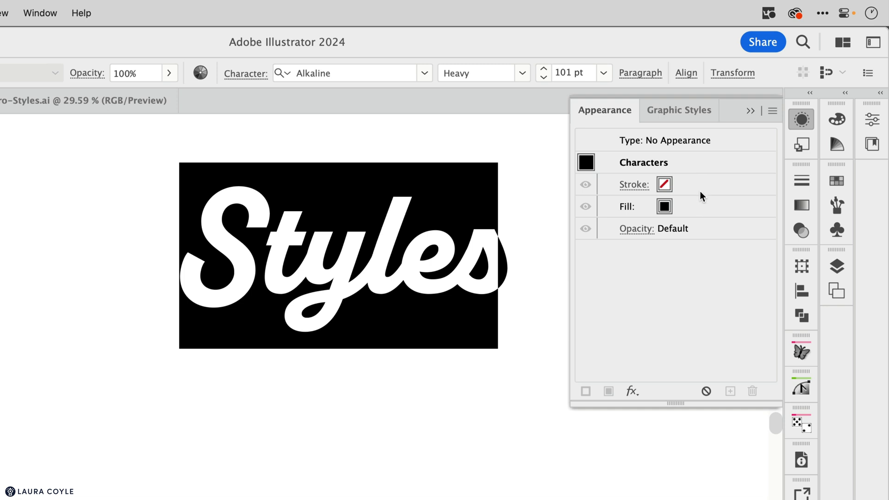
pyautogui.moveTo(707, 207)
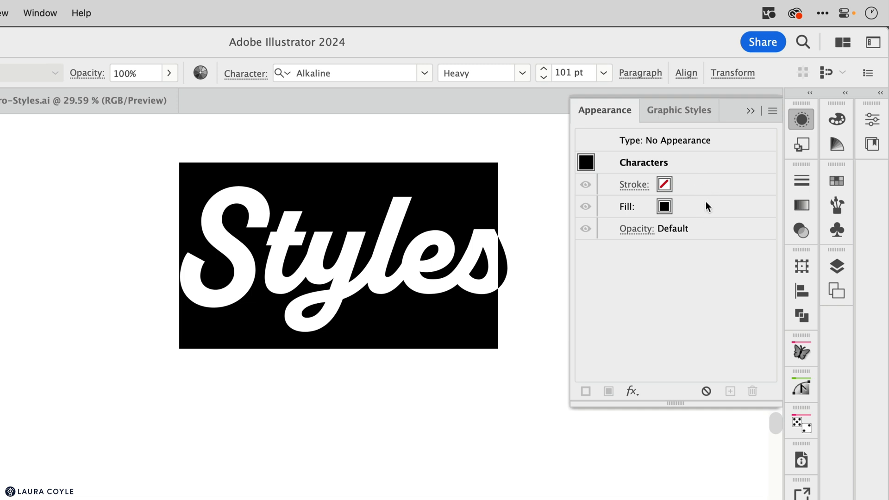
pyautogui.moveTo(584, 403)
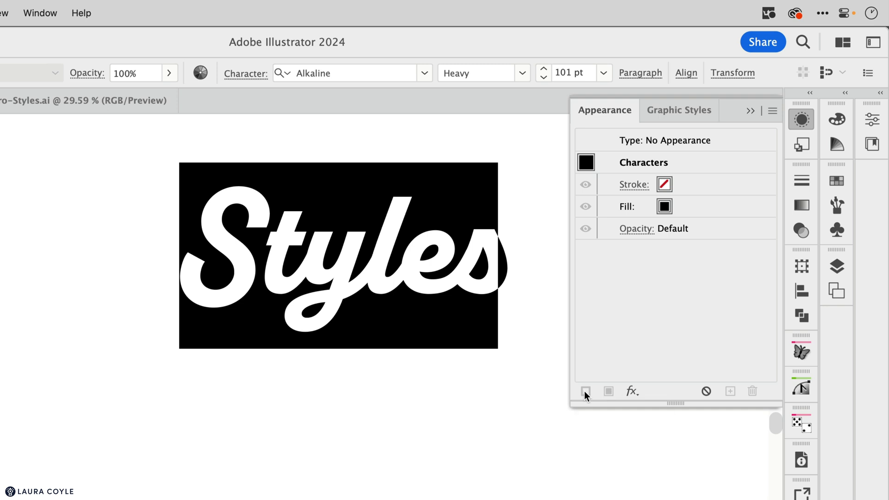
pyautogui.moveTo(737, 222)
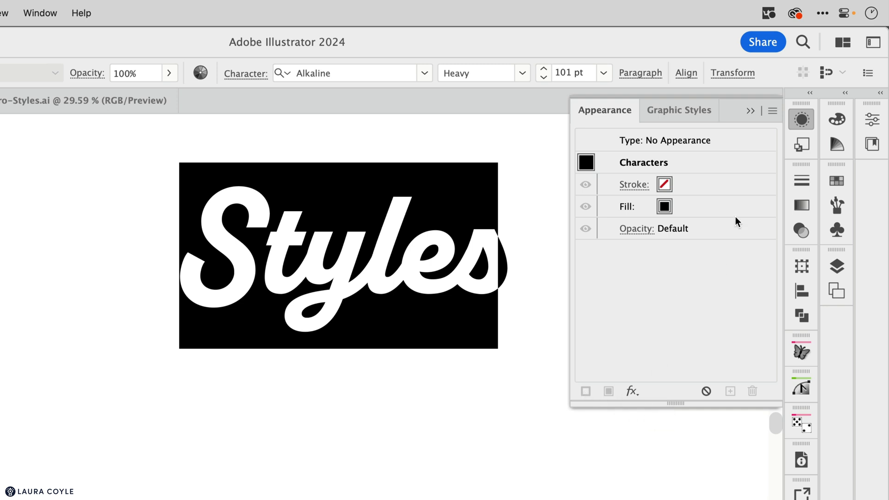
pyautogui.moveTo(631, 391)
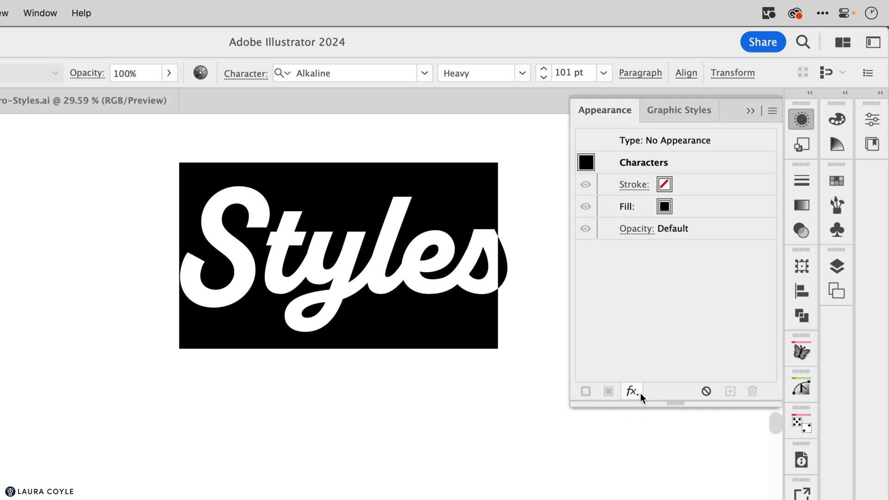
pyautogui.click(631, 390)
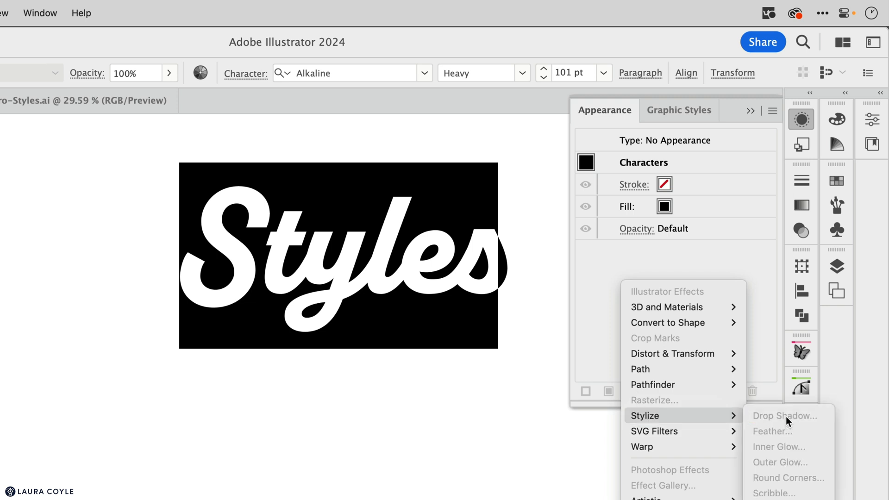
pyautogui.moveTo(794, 405)
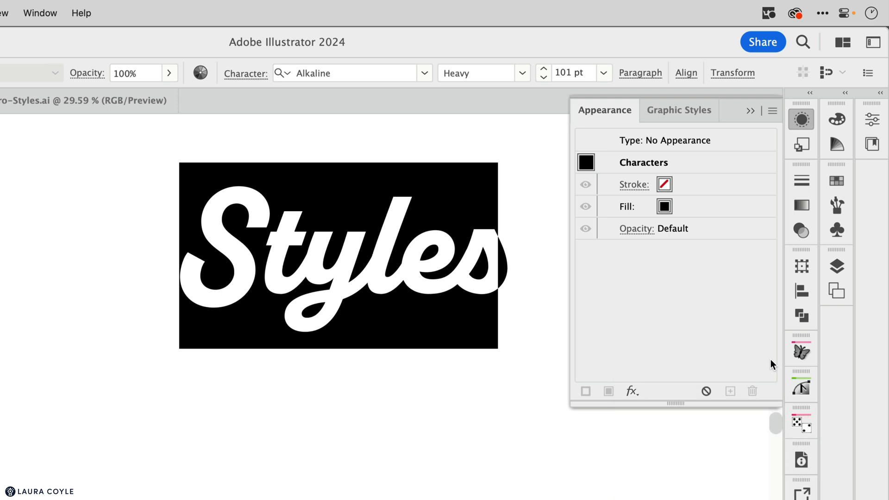
pyautogui.moveTo(708, 215)
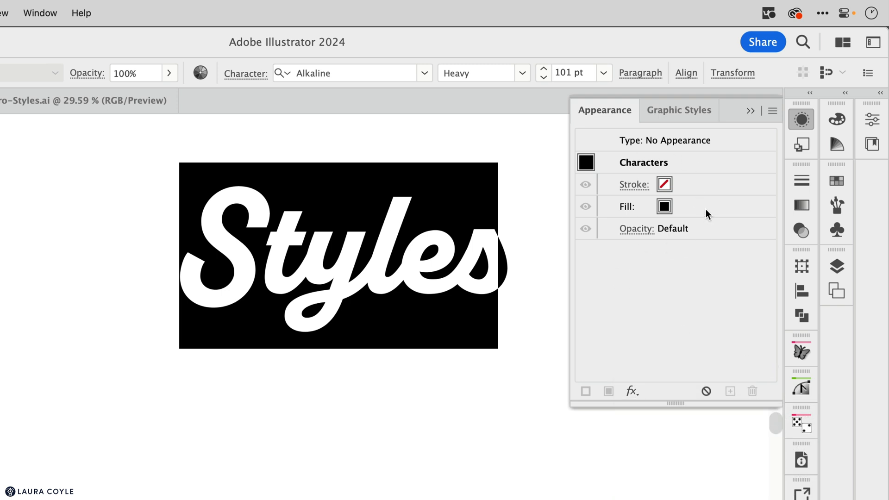
pyautogui.moveTo(684, 245)
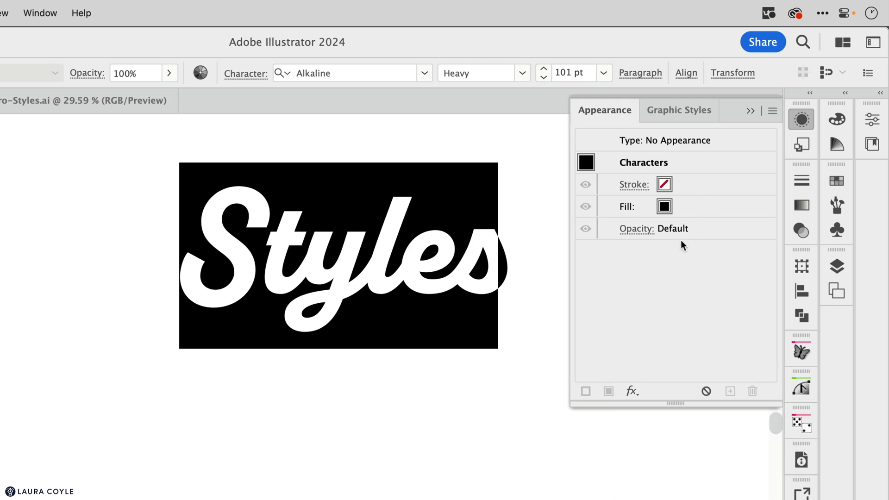
pyautogui.moveTo(423, 231)
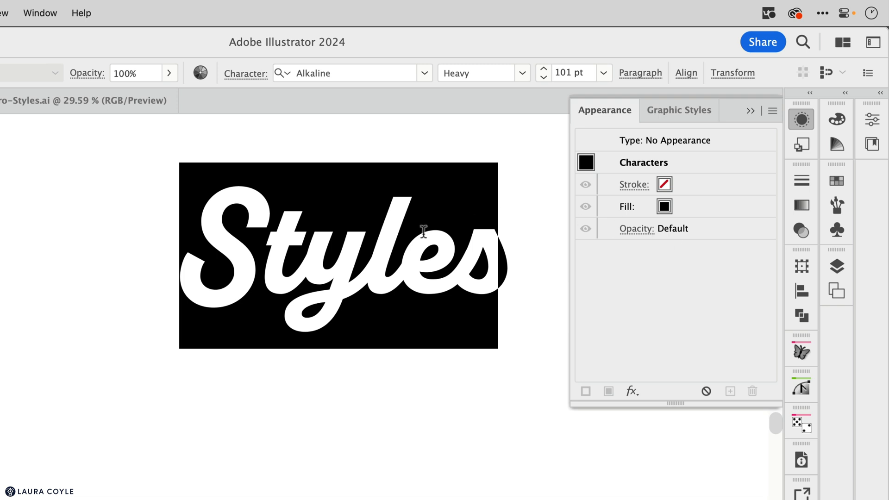
pyautogui.moveTo(729, 152)
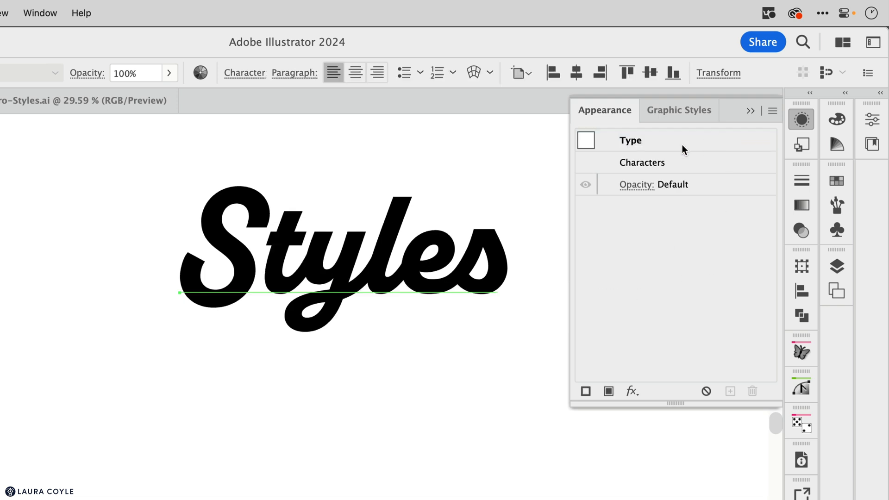
pyautogui.moveTo(537, 316)
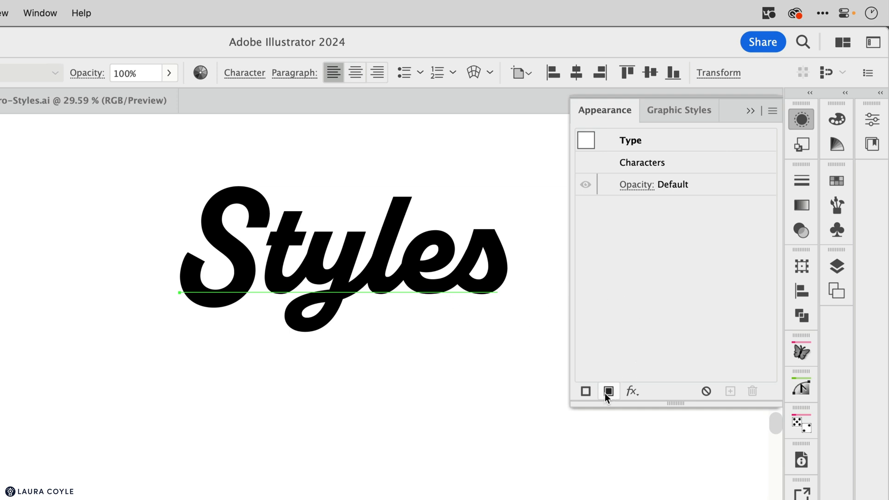
# Add a Blue Stripe pattern fill above a teal lower fill on the Styles type.
pyautogui.click(608, 391)
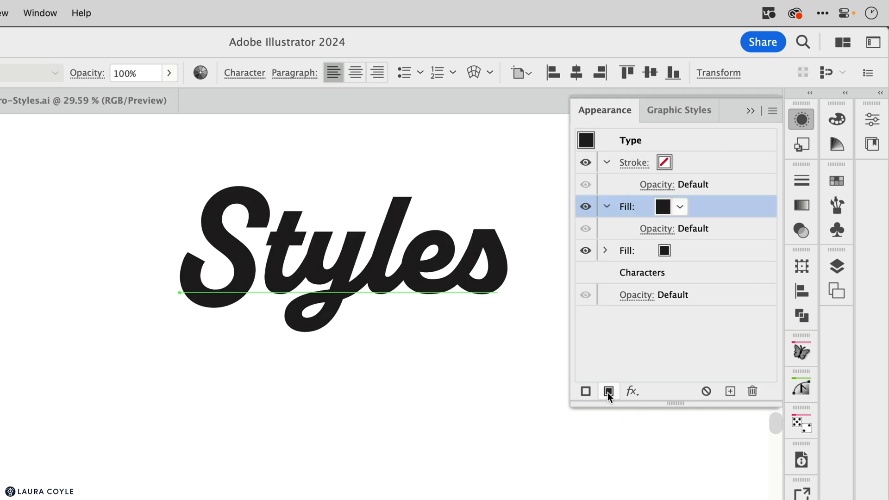
pyautogui.moveTo(692, 353)
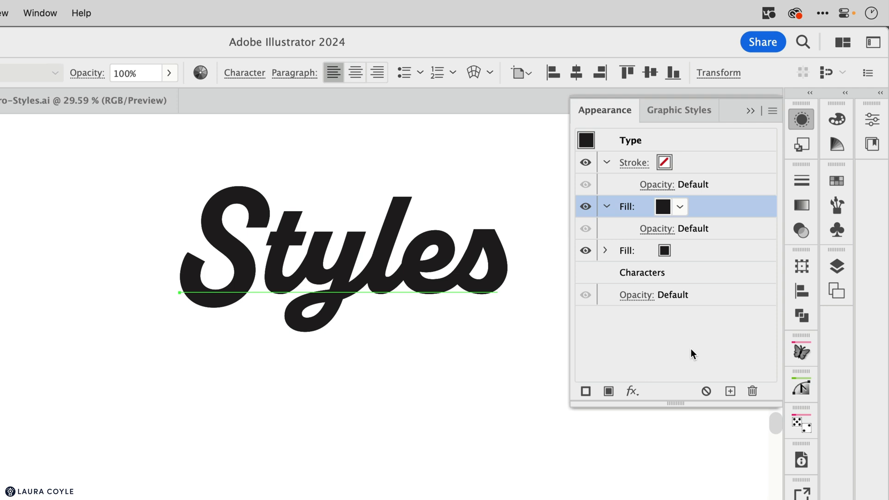
pyautogui.click(680, 206)
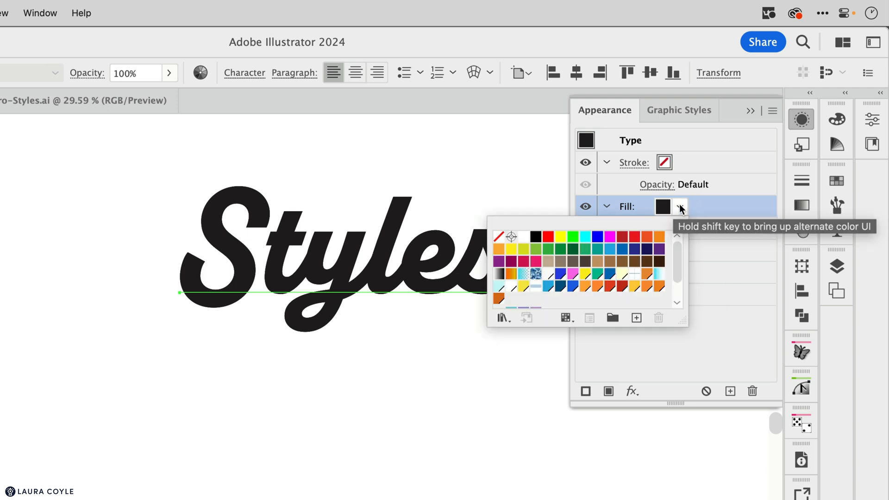
pyautogui.moveTo(536, 292)
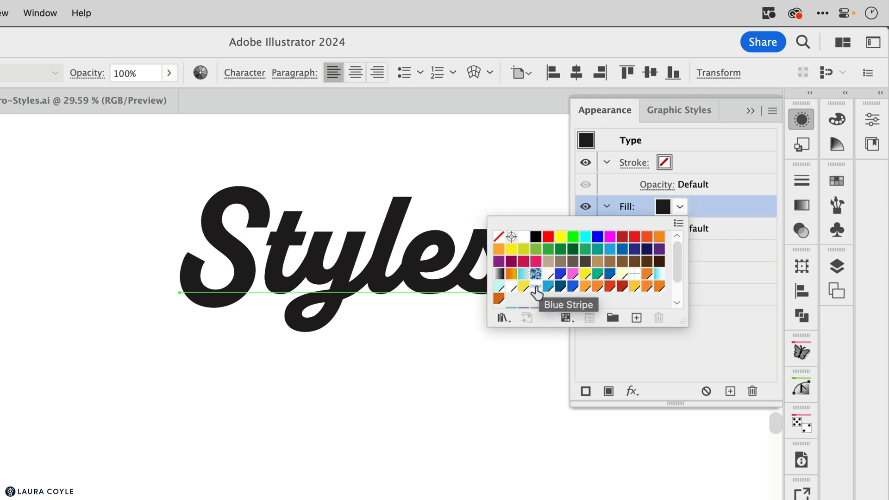
pyautogui.click(535, 274)
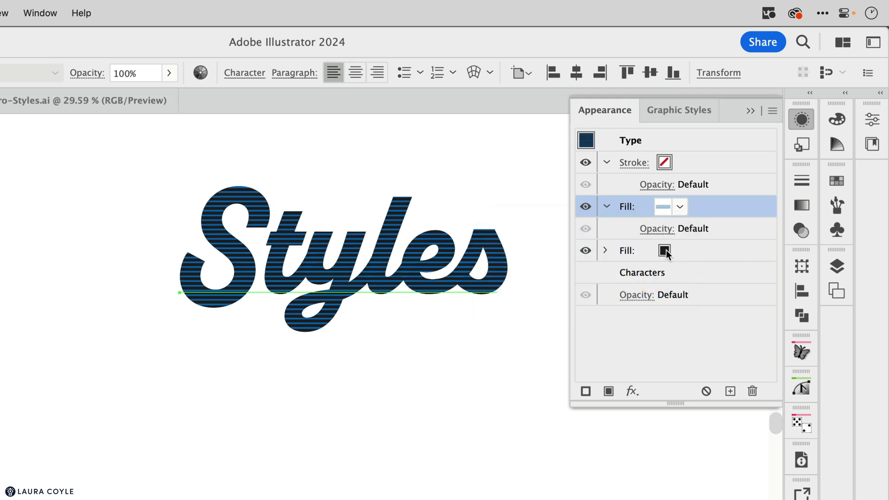
pyautogui.click(680, 251)
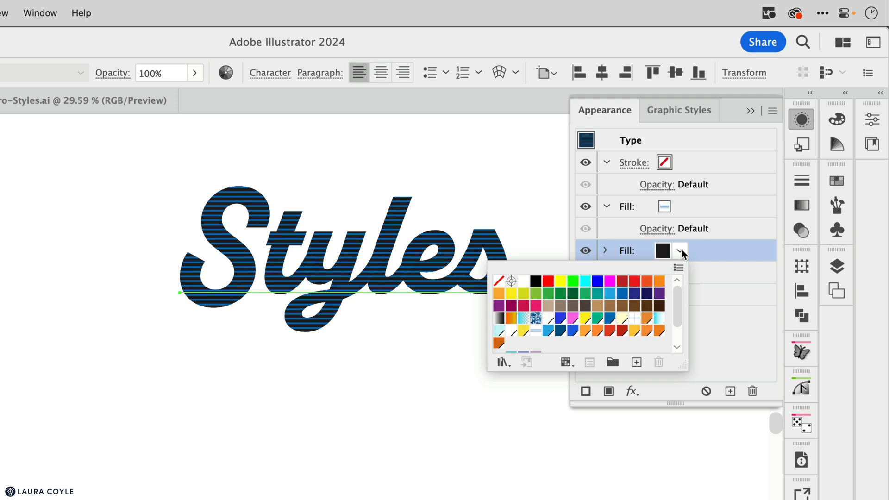
pyautogui.click(594, 318)
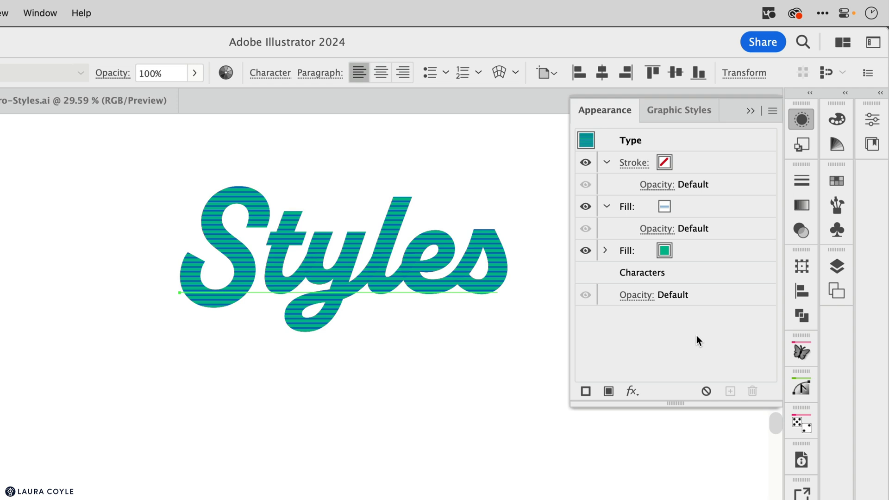
pyautogui.moveTo(632, 391)
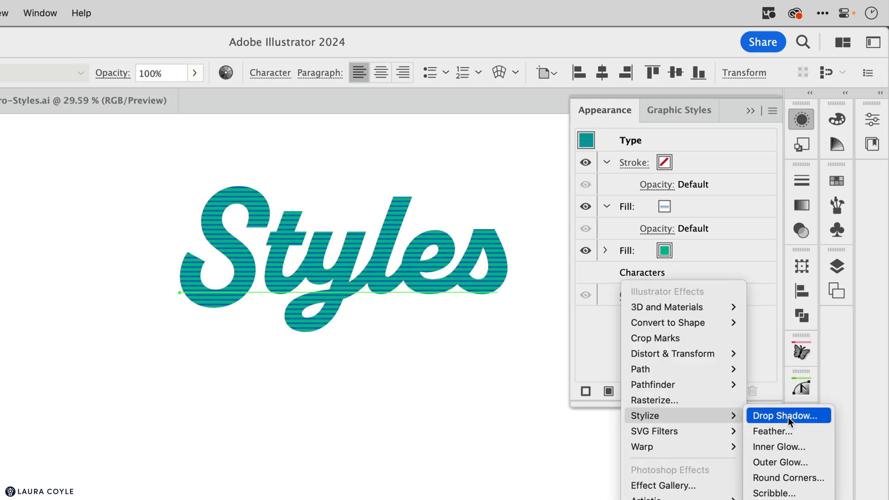
# Apply a grey Drop Shadow at 30% opacity to the striped Styles type.
pyautogui.click(786, 416)
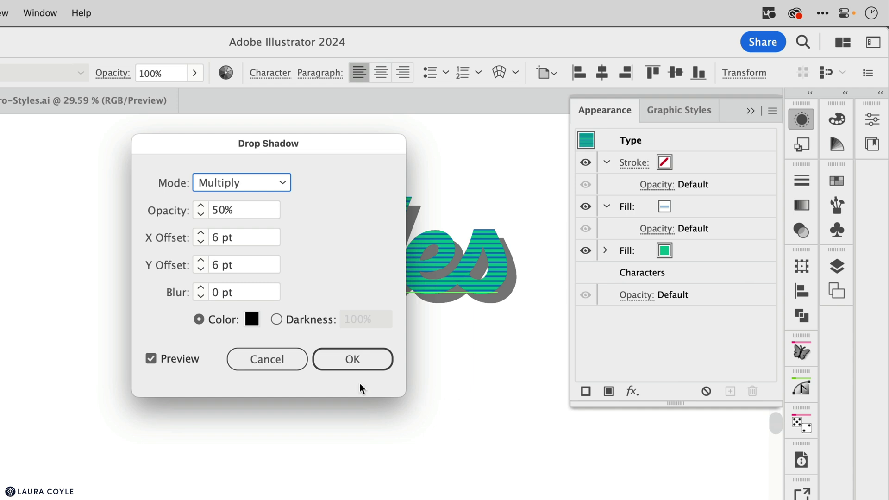
pyautogui.click(236, 210)
pyautogui.write('30')
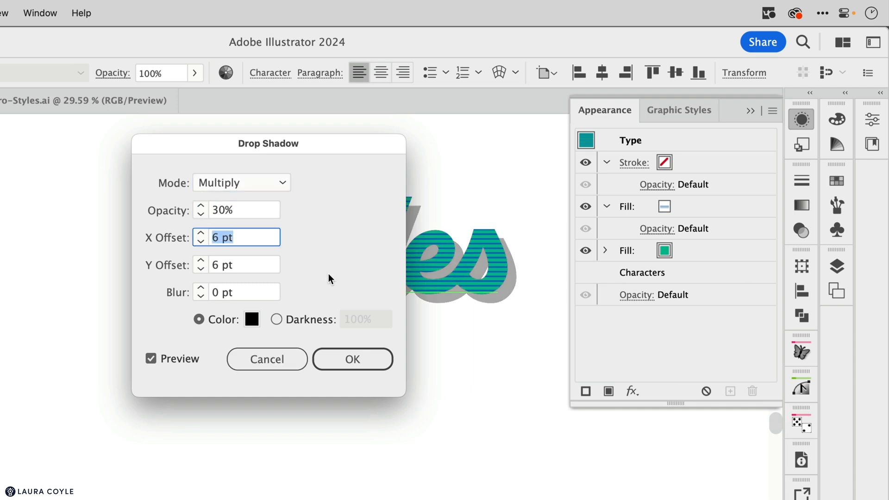
pyautogui.click(352, 359)
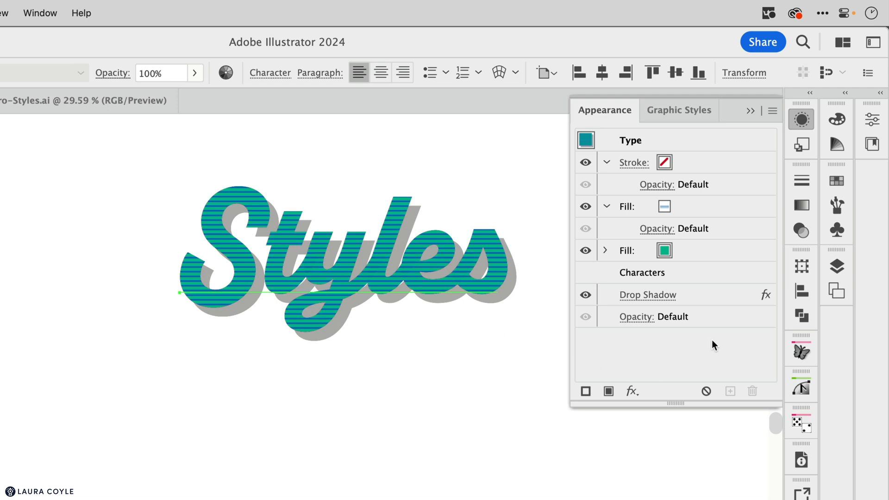
pyautogui.moveTo(728, 302)
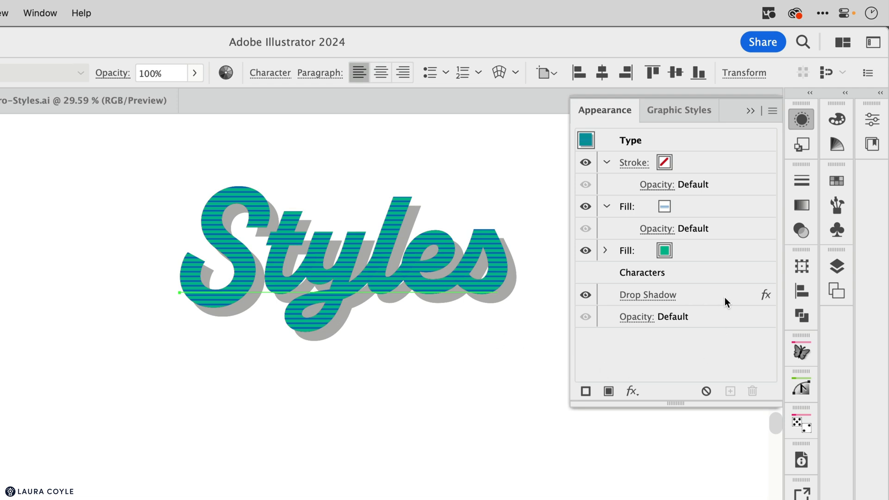
pyautogui.moveTo(716, 357)
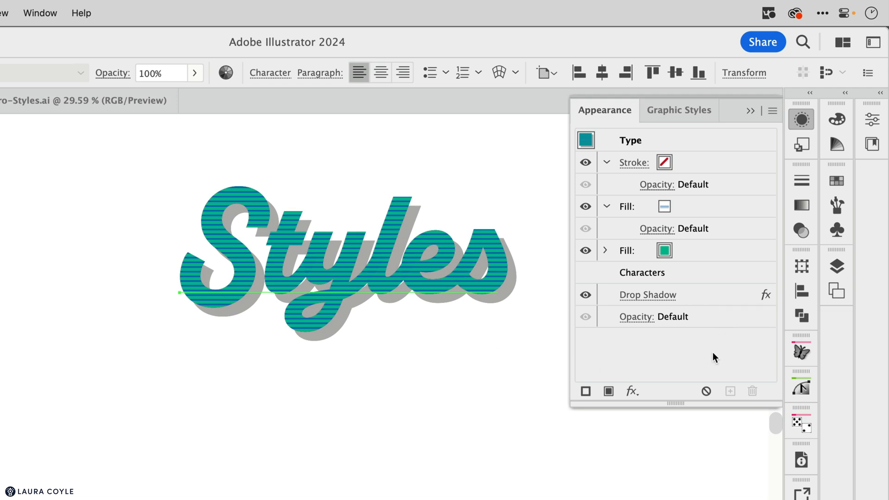
pyautogui.moveTo(745, 352)
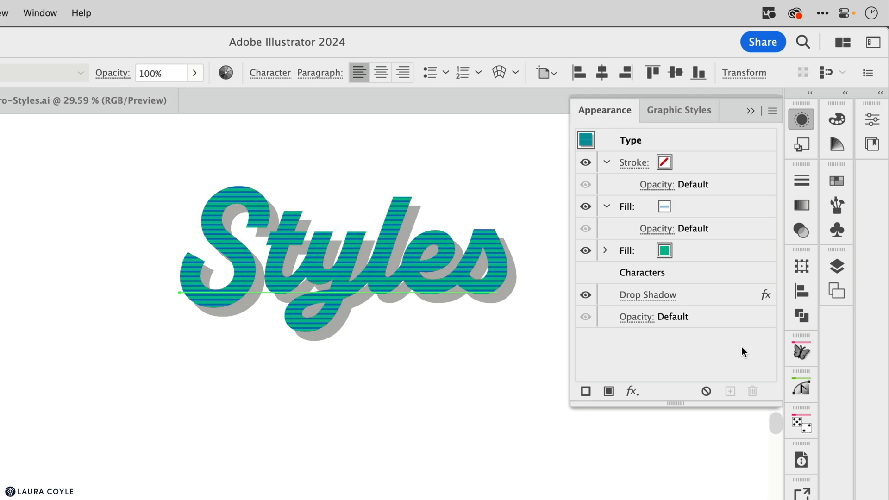
pyautogui.click(642, 273)
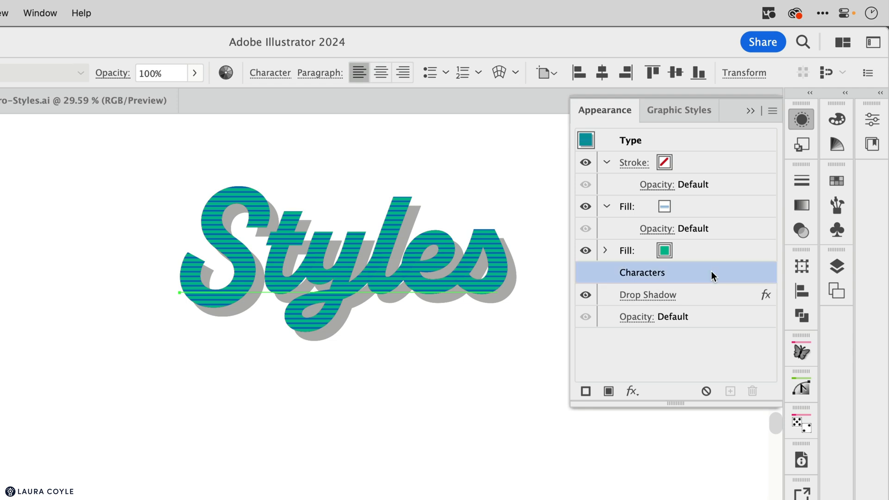
pyautogui.moveTo(700, 258)
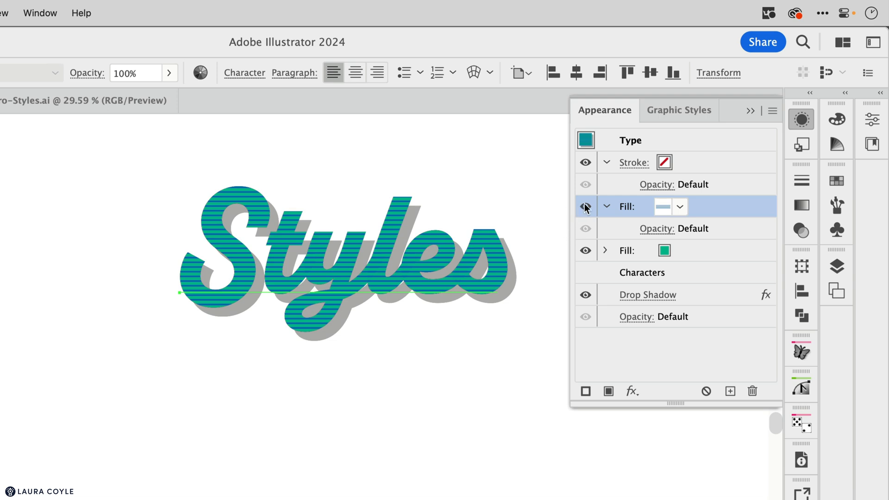
pyautogui.click(586, 206)
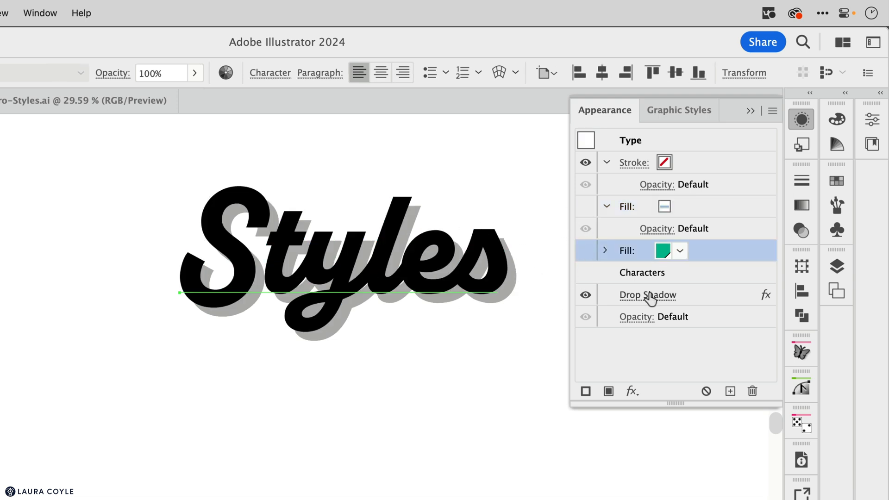
pyautogui.click(642, 273)
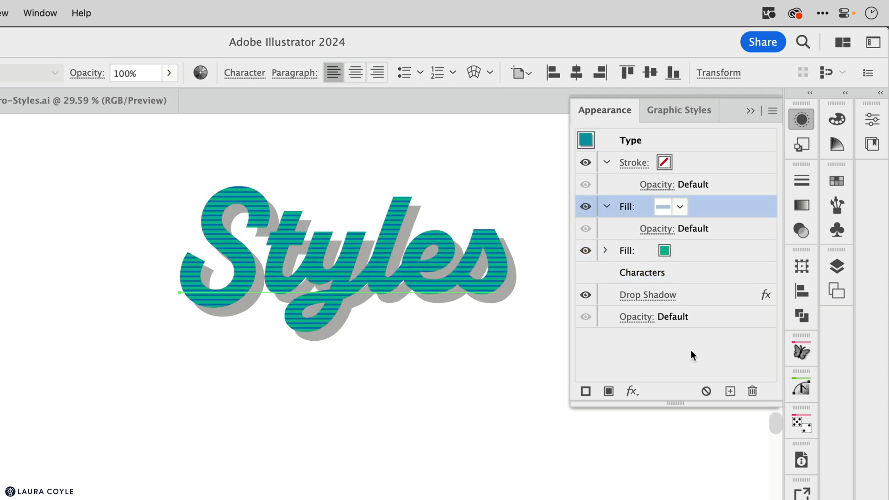
pyautogui.moveTo(665, 151)
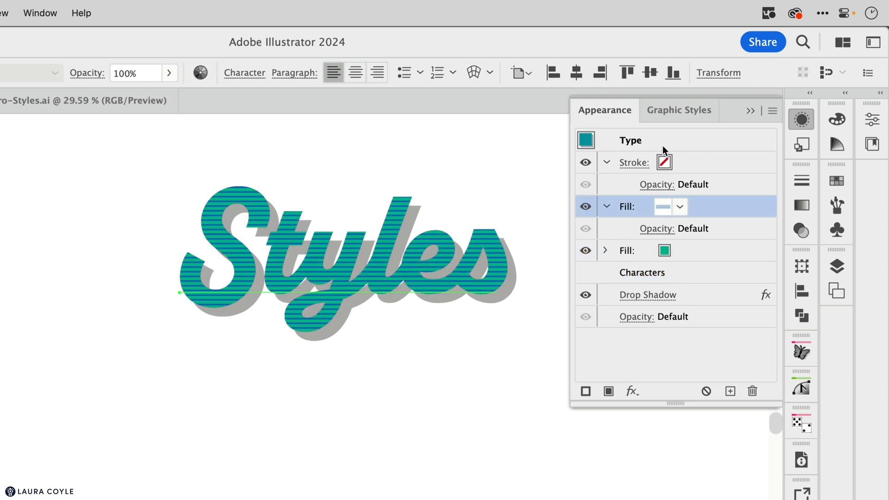
# Move Characters above the fills, set the character fill to None, and return to Type.
pyautogui.click(630, 140)
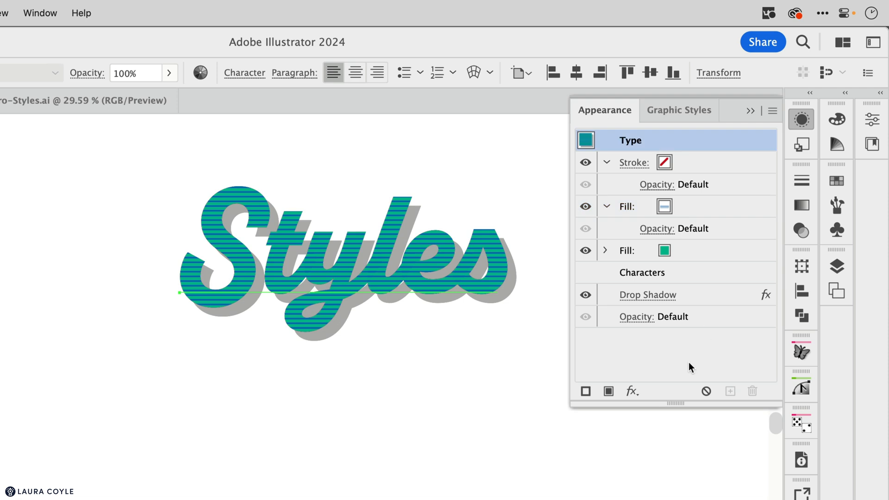
pyautogui.click(627, 250)
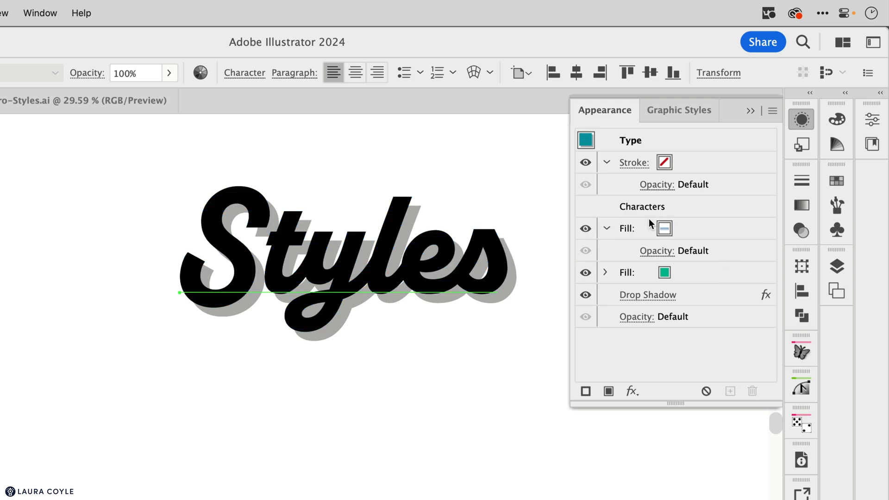
pyautogui.moveTo(687, 209)
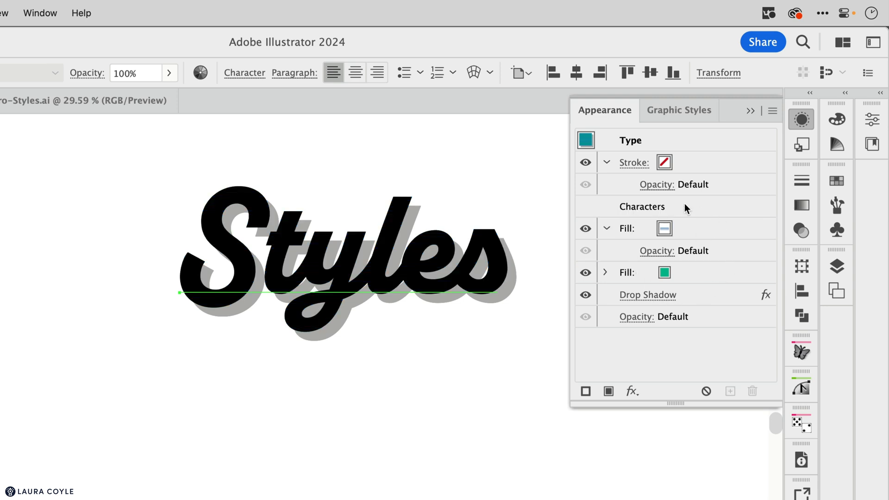
pyautogui.moveTo(696, 213)
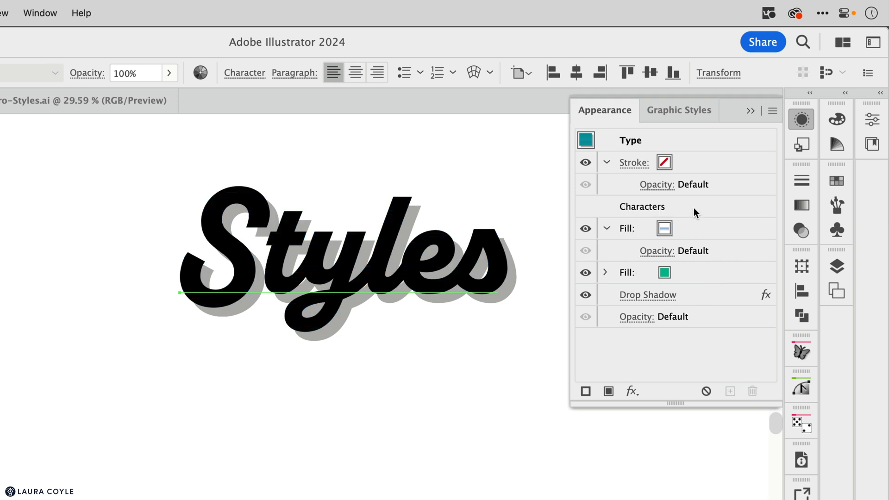
pyautogui.click(642, 207)
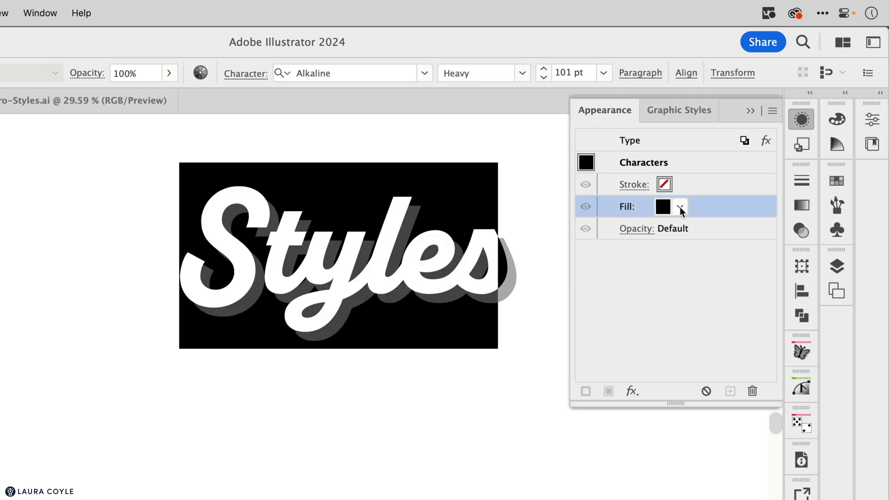
pyautogui.click(680, 206)
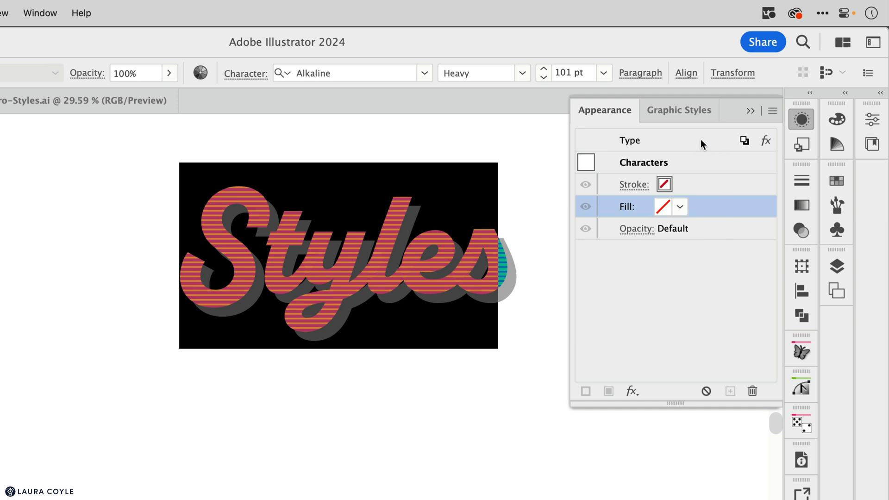
pyautogui.click(679, 111)
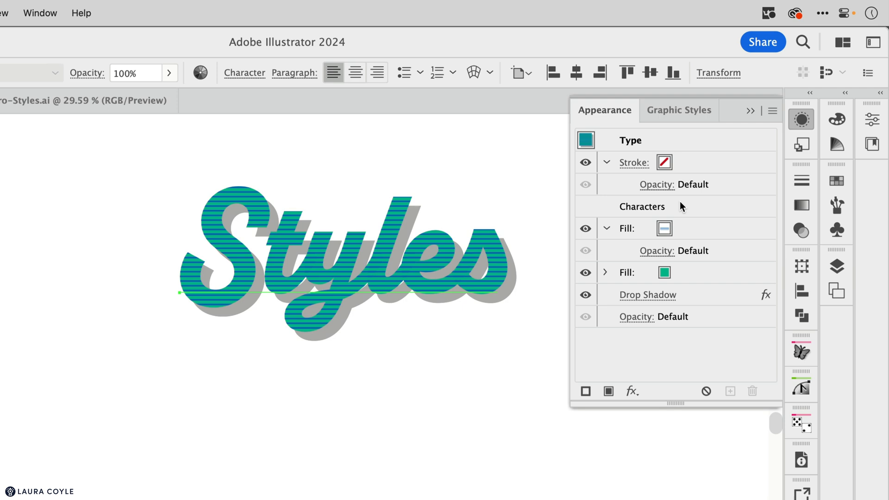
pyautogui.moveTo(693, 339)
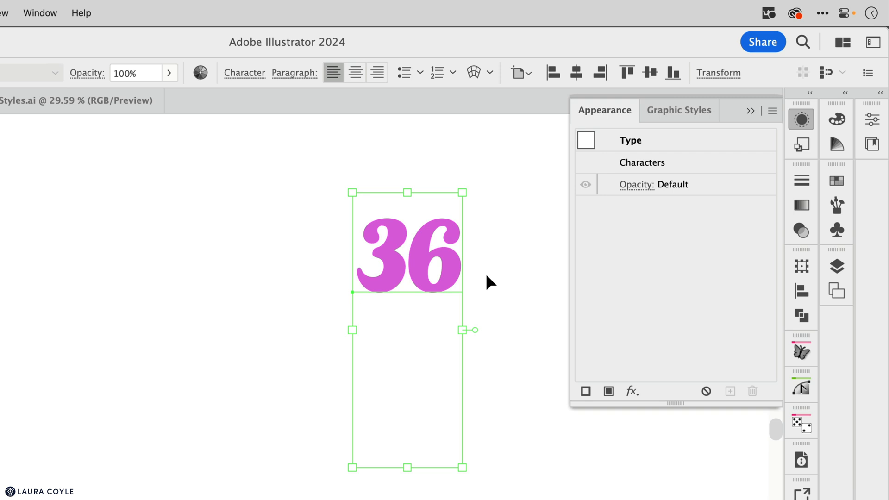
pyautogui.moveTo(395, 227)
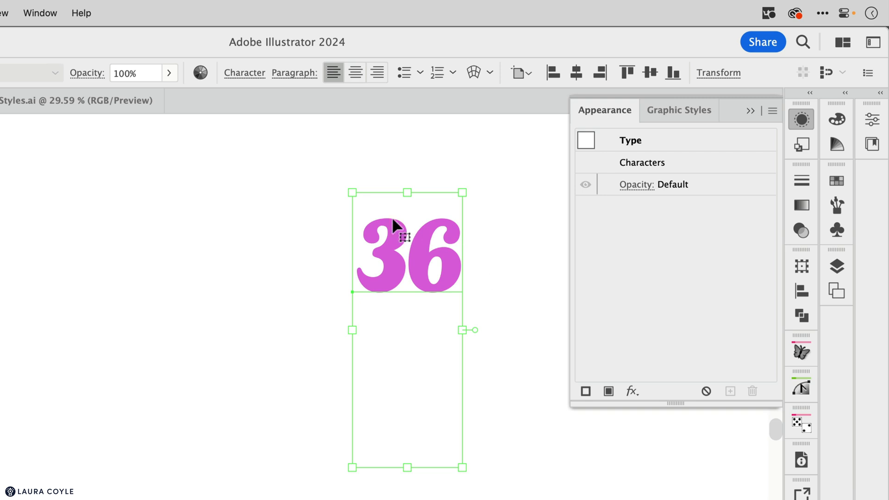
pyautogui.moveTo(739, 157)
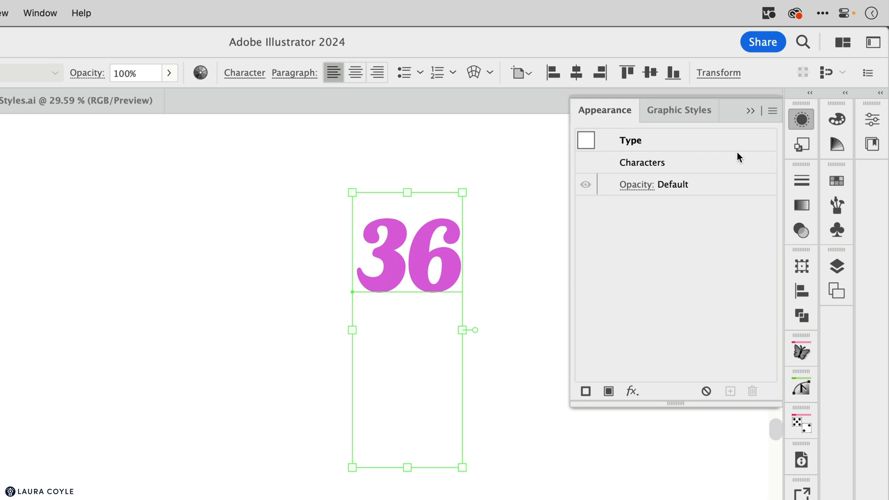
pyautogui.click(642, 162)
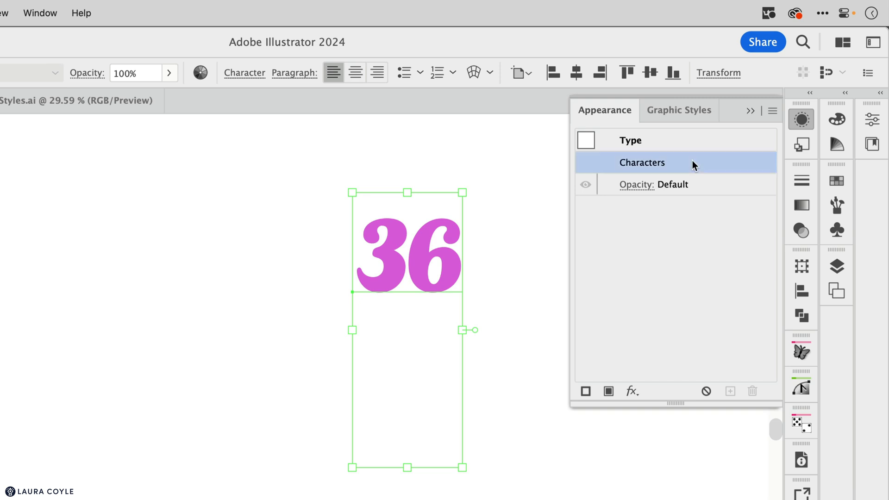
pyautogui.click(642, 162)
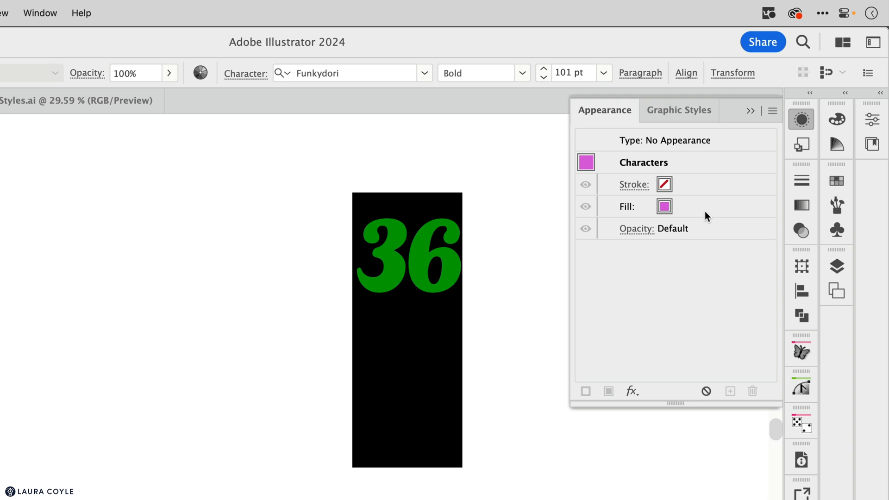
pyautogui.moveTo(729, 141)
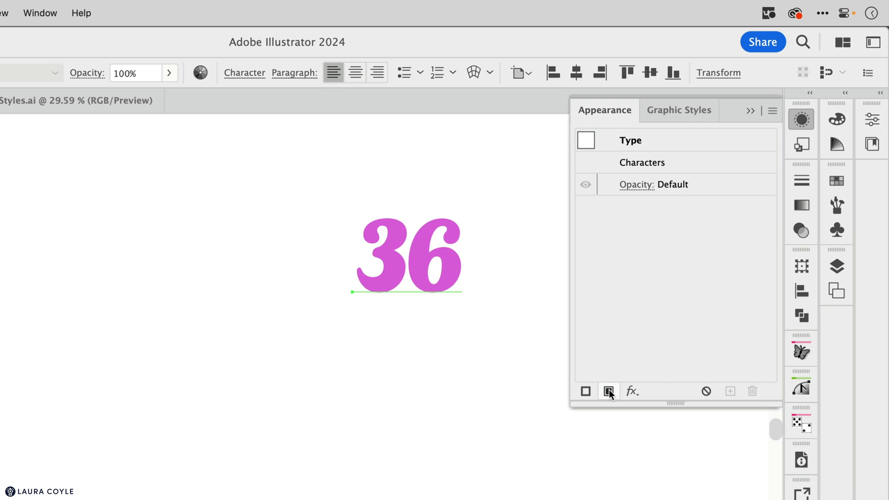
# Add a new black type-level fill to the '36' type and bring up the effects list.
pyautogui.click(609, 391)
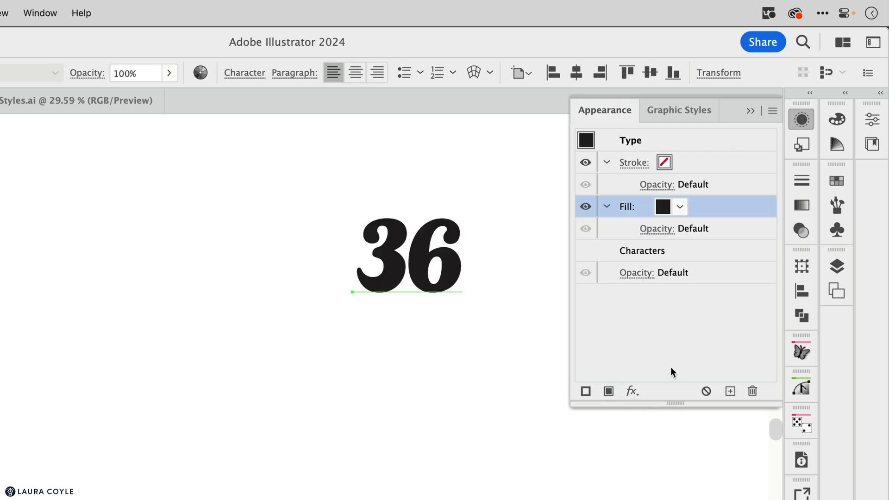
pyautogui.moveTo(703, 213)
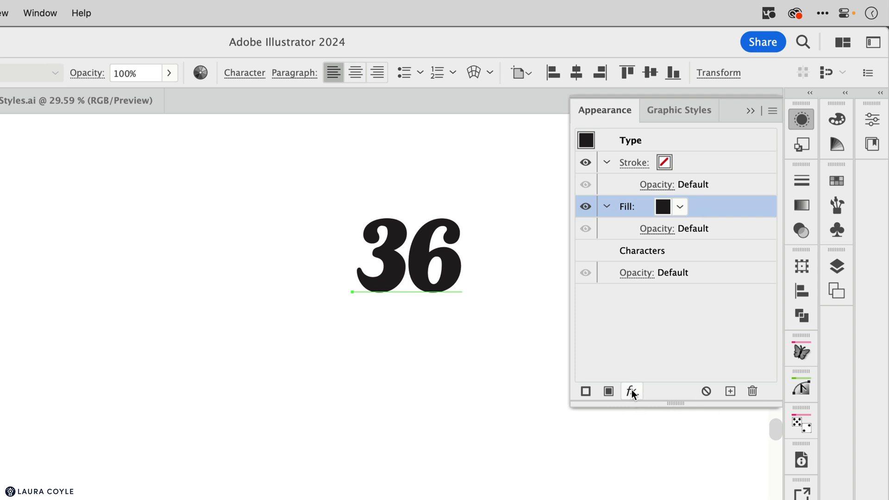
pyautogui.click(631, 392)
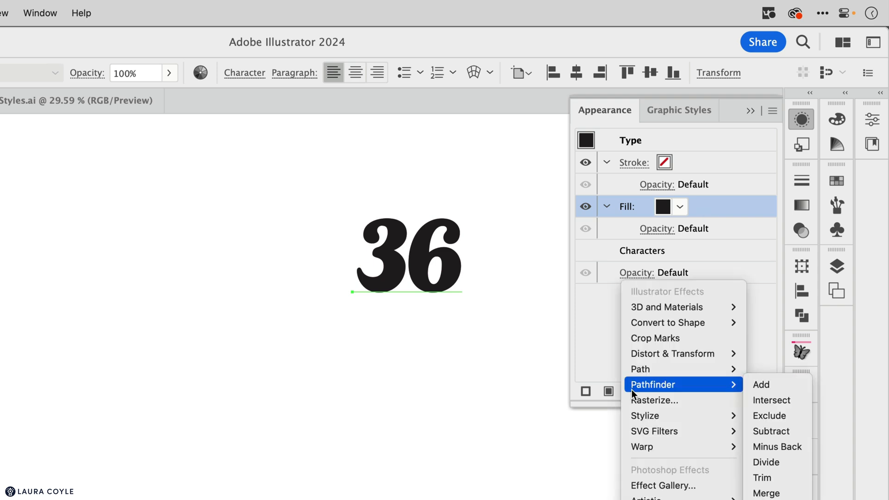
pyautogui.moveTo(668, 322)
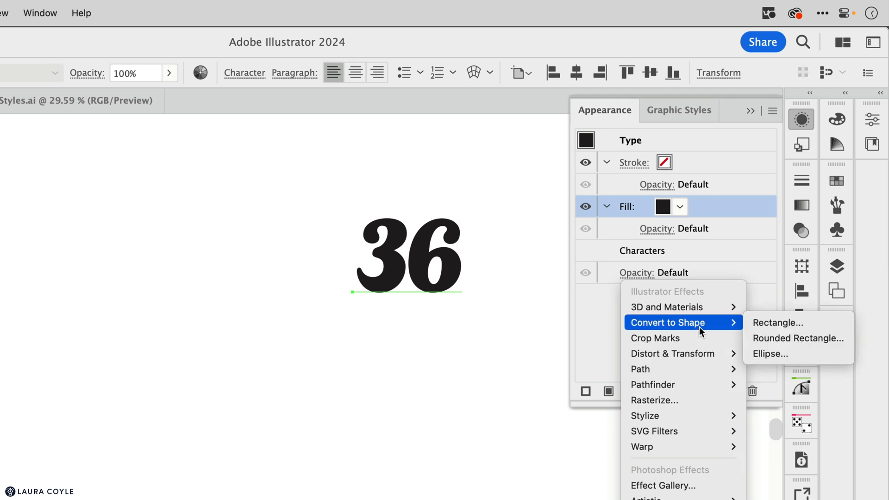
pyautogui.moveTo(714, 329)
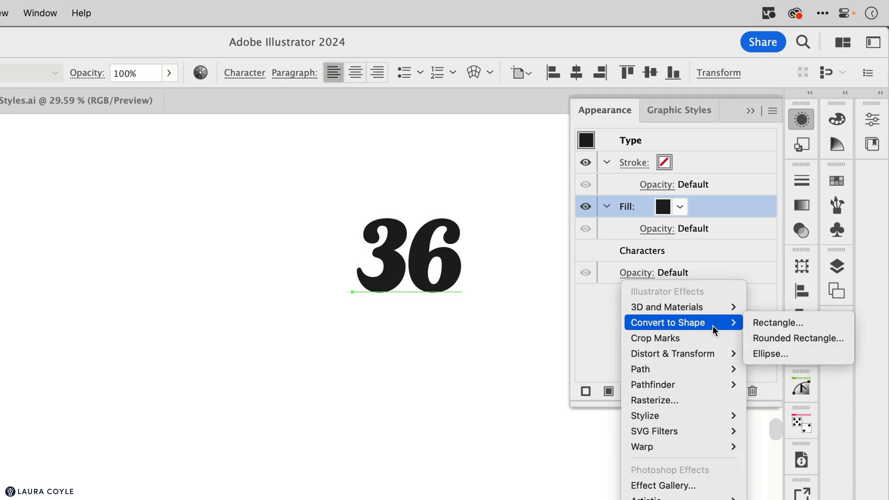
pyautogui.moveTo(799, 338)
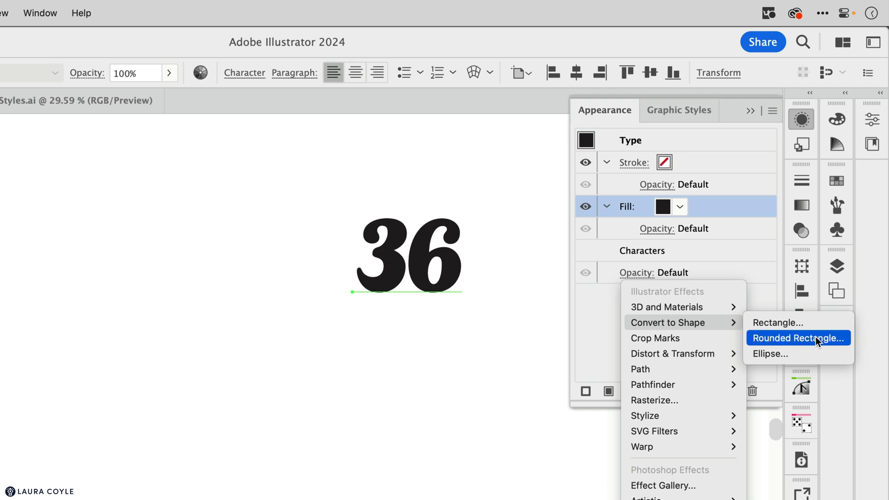
pyautogui.moveTo(815, 354)
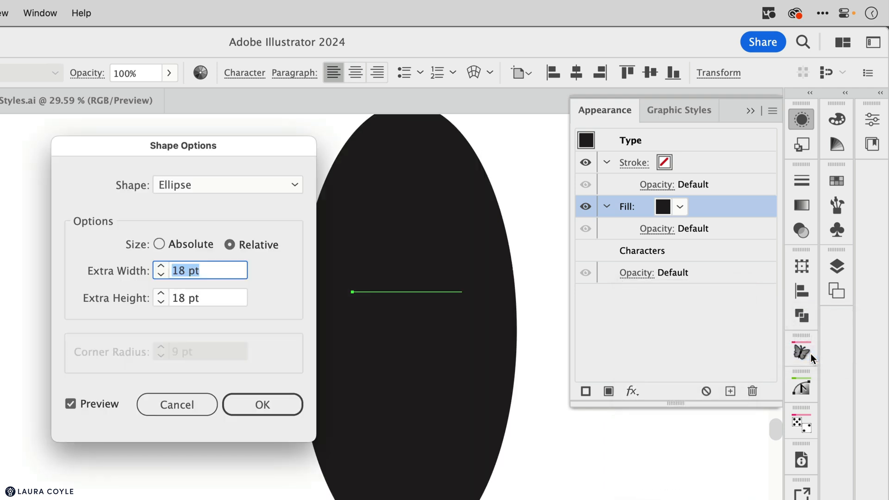
pyautogui.moveTo(159, 250)
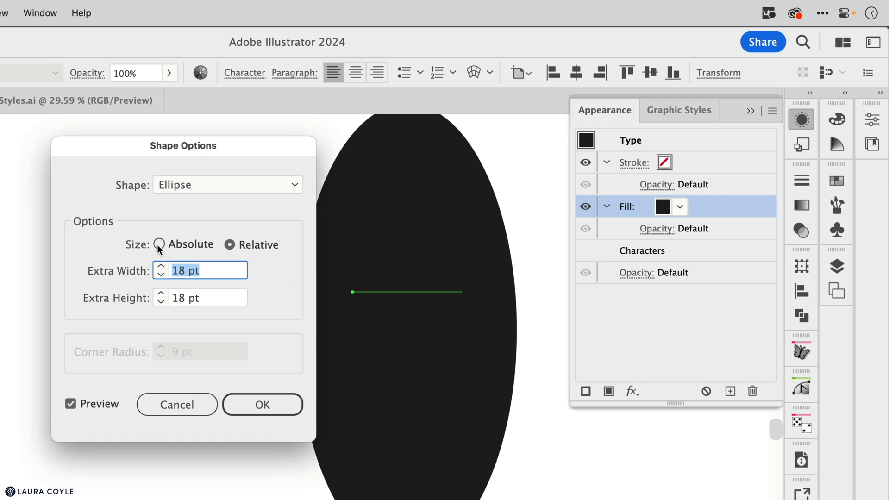
# Give the black fill's Ellipse shape an absolute size of 130 by 130 pt.
pyautogui.click(159, 245)
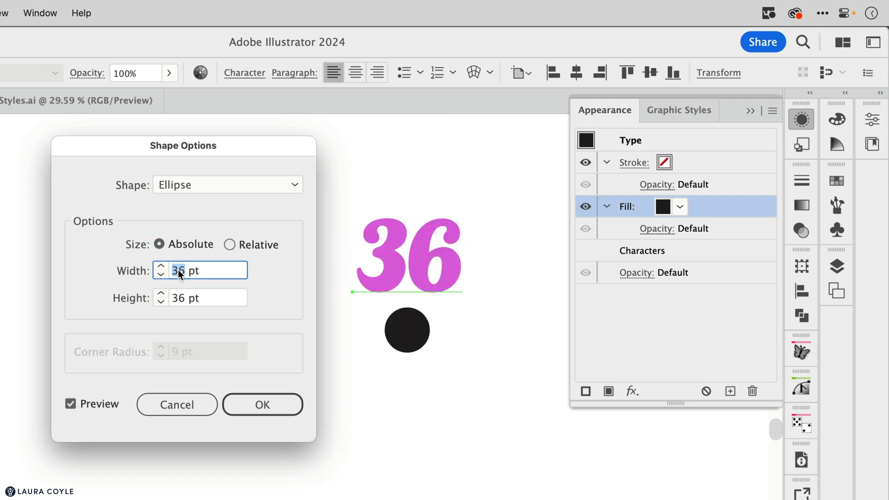
pyautogui.write('1')
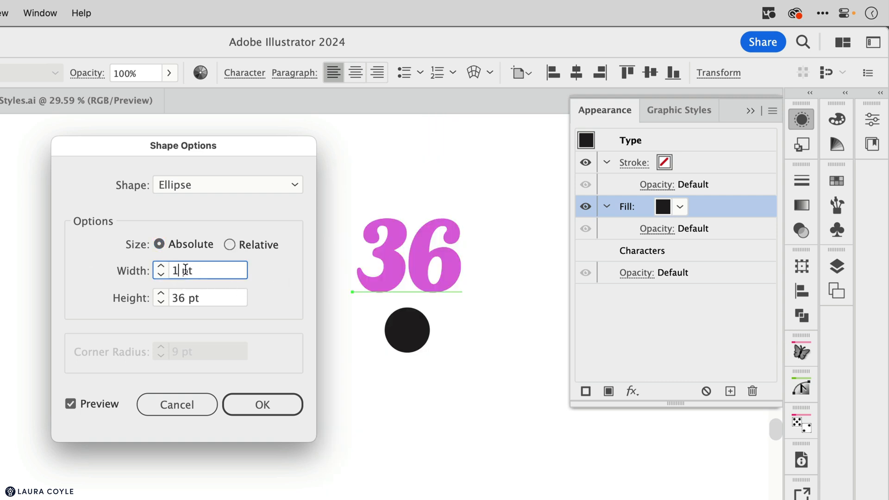
pyautogui.write('130')
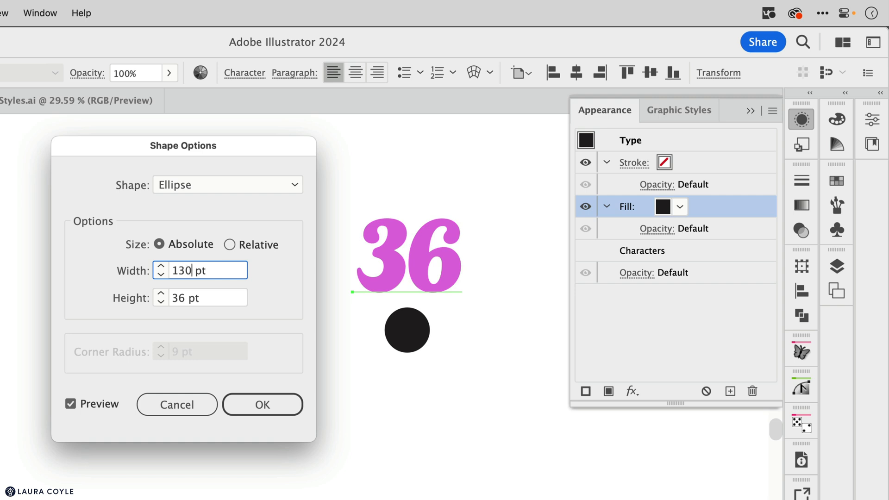
pyautogui.write('130')
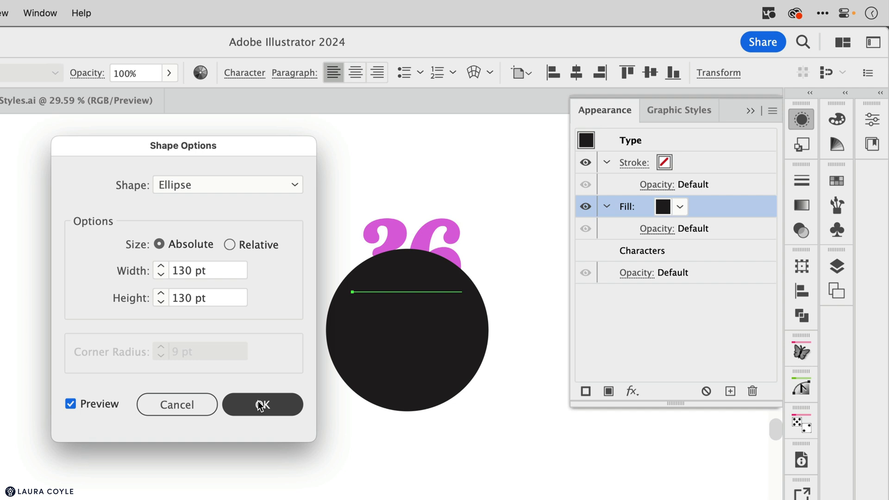
pyautogui.click(262, 404)
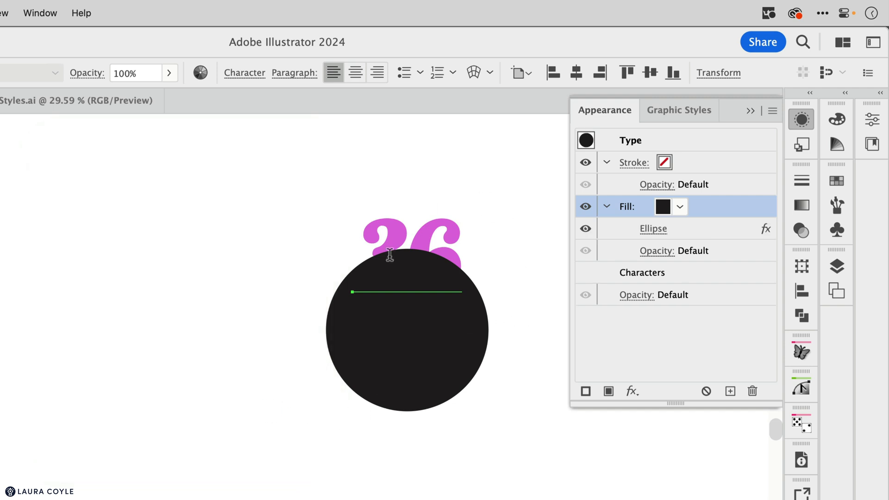
pyautogui.moveTo(534, 240)
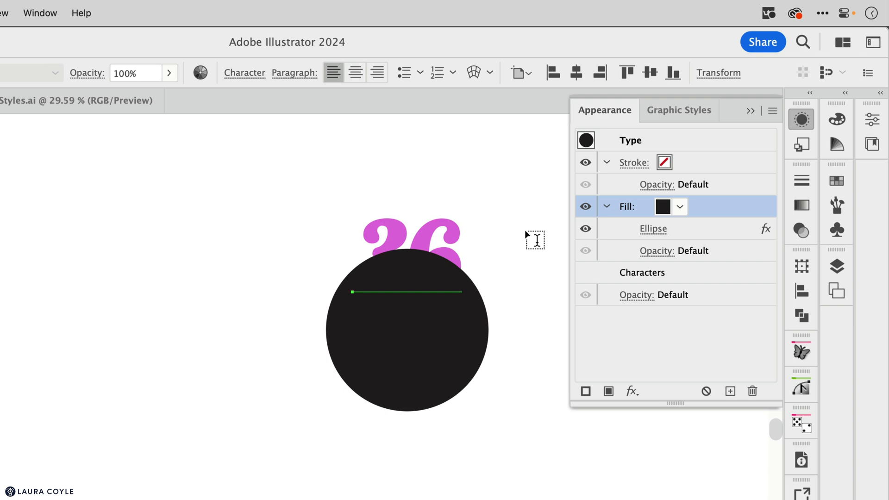
pyautogui.moveTo(713, 211)
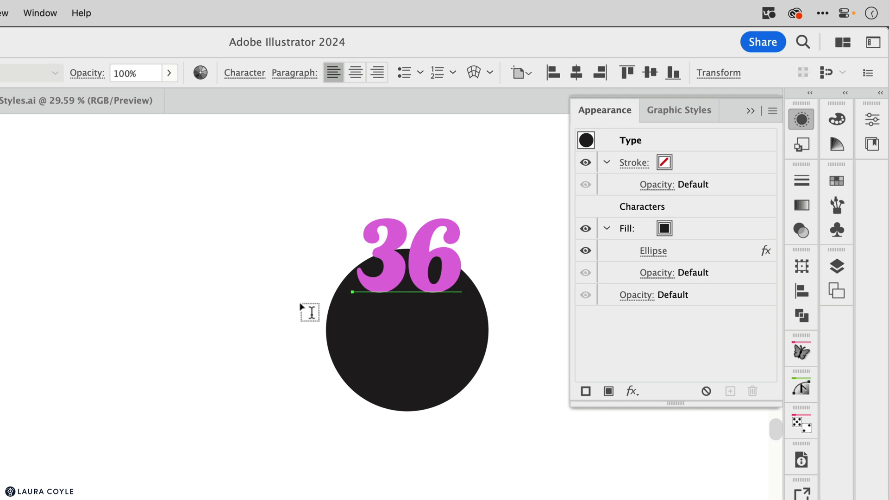
pyautogui.moveTo(505, 297)
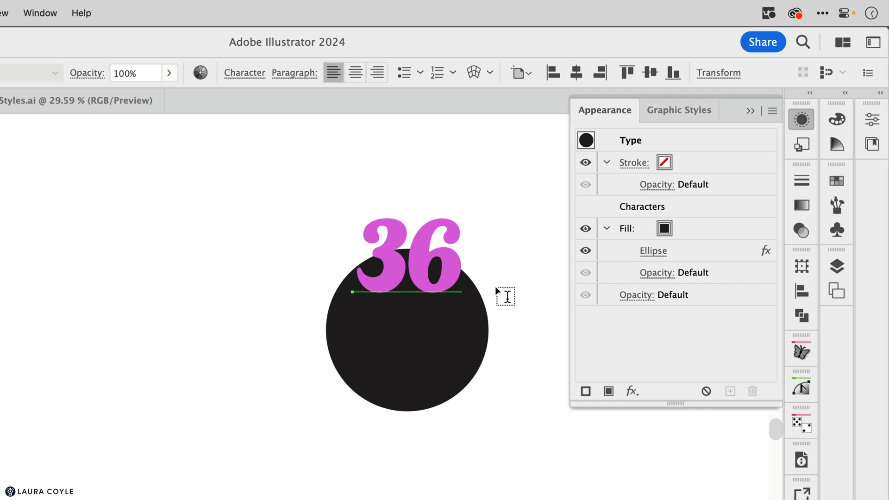
pyautogui.click(406, 261)
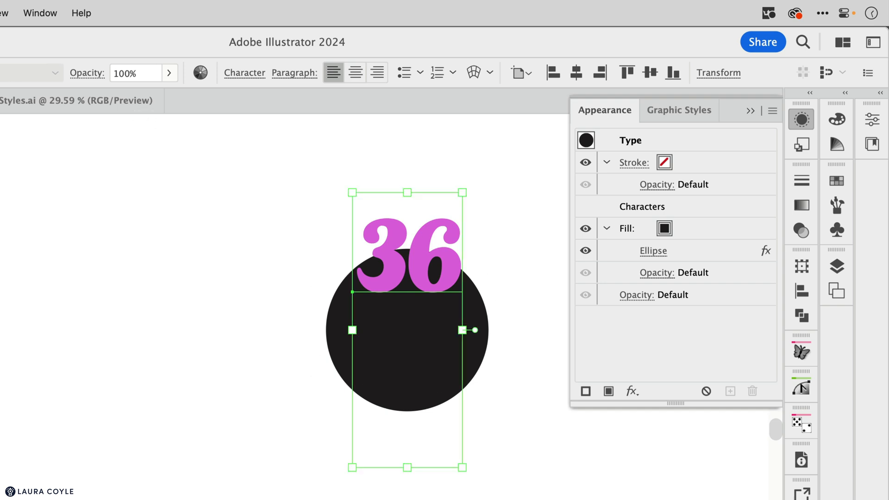
pyautogui.moveTo(497, 347)
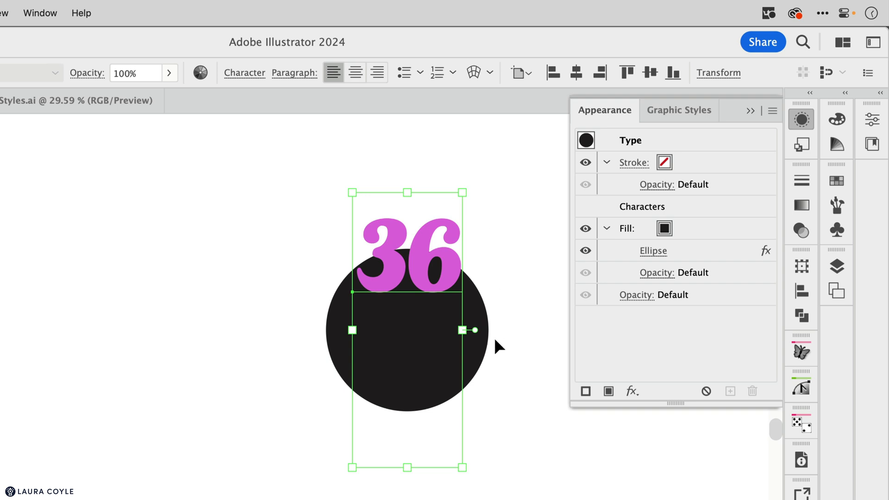
pyautogui.click(244, 73)
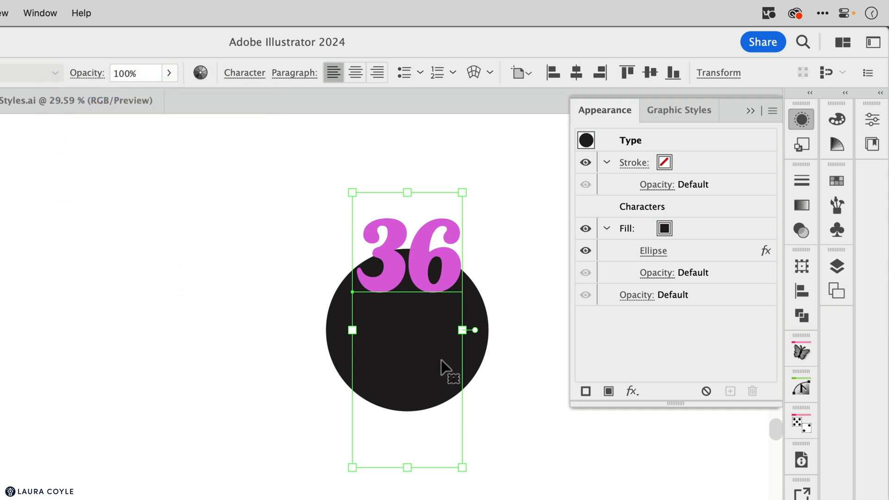
pyautogui.moveTo(522, 314)
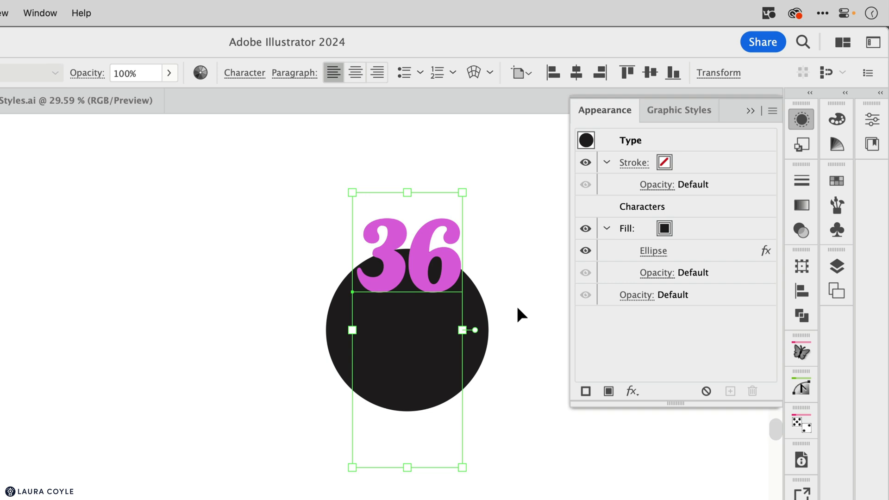
pyautogui.moveTo(506, 320)
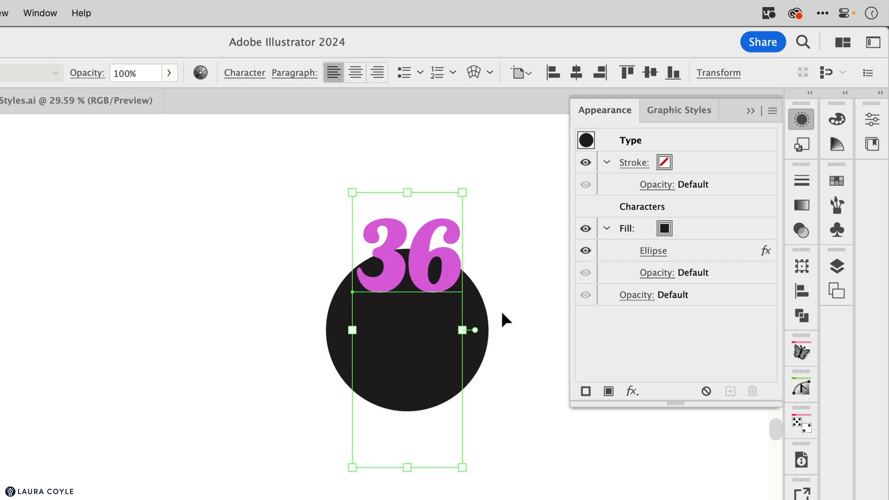
pyautogui.moveTo(675, 371)
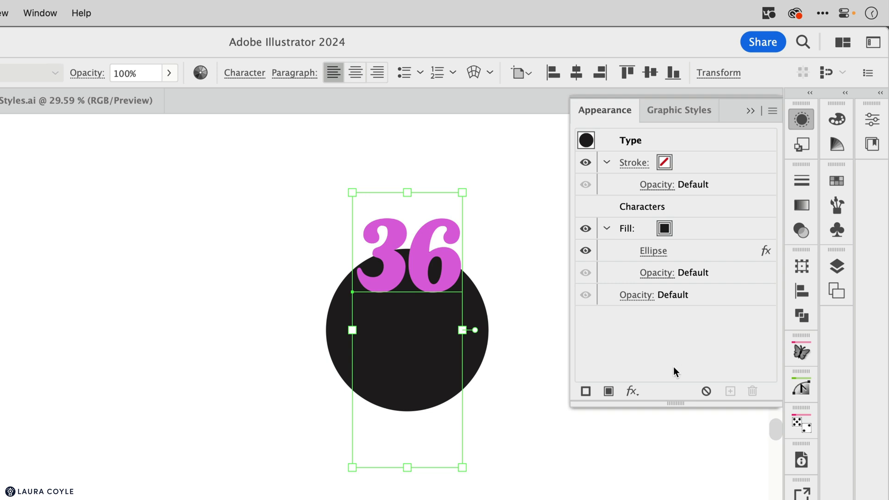
pyautogui.moveTo(631, 392)
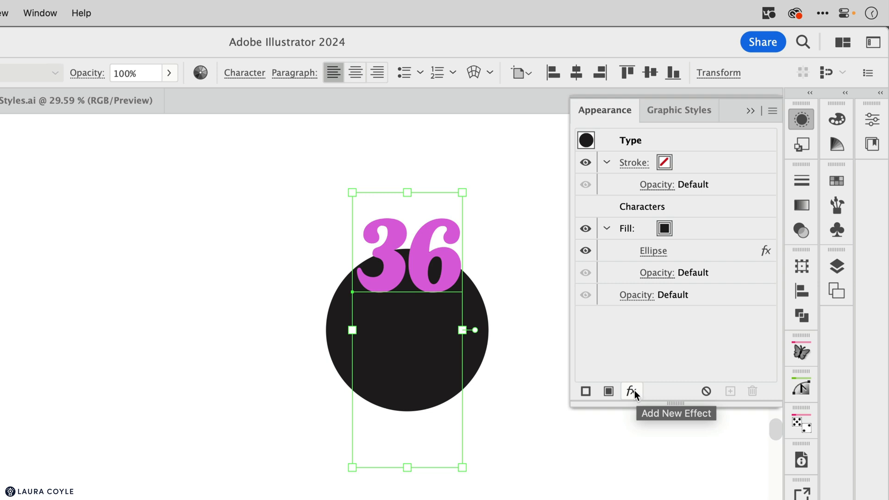
# Add the Path > Outline Object effect to the 36 type.
pyautogui.click(632, 391)
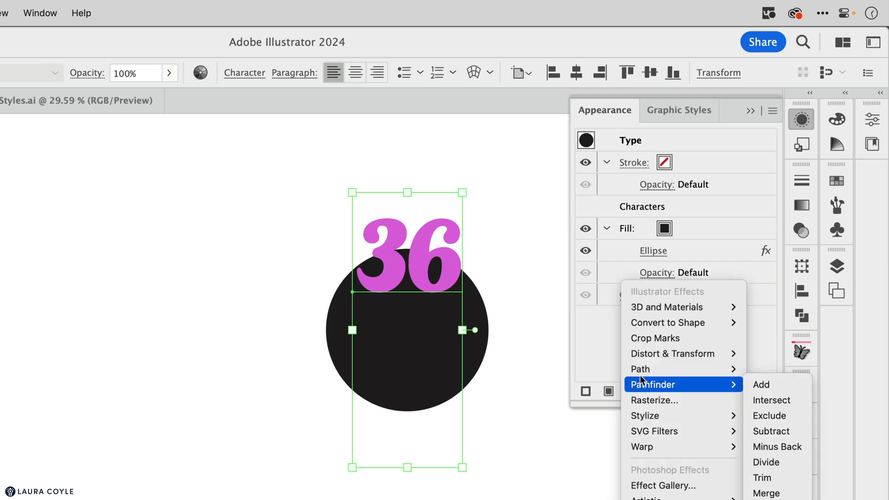
pyautogui.moveTo(642, 369)
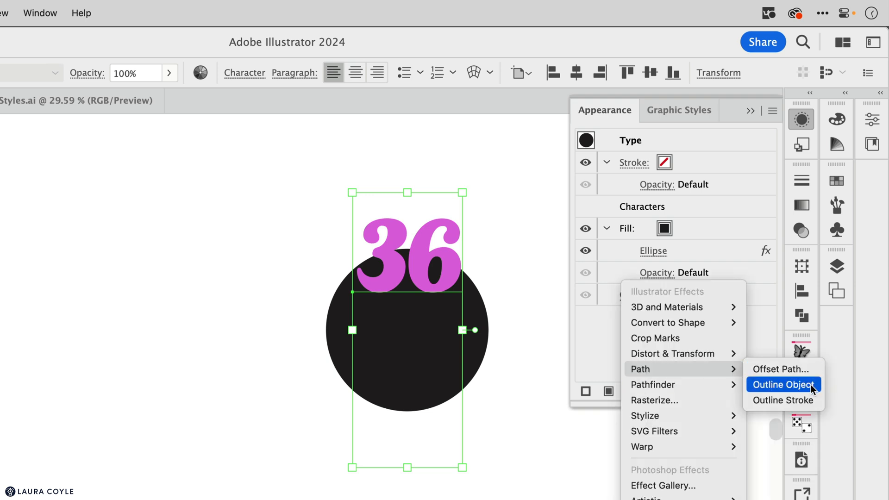
pyautogui.click(784, 384)
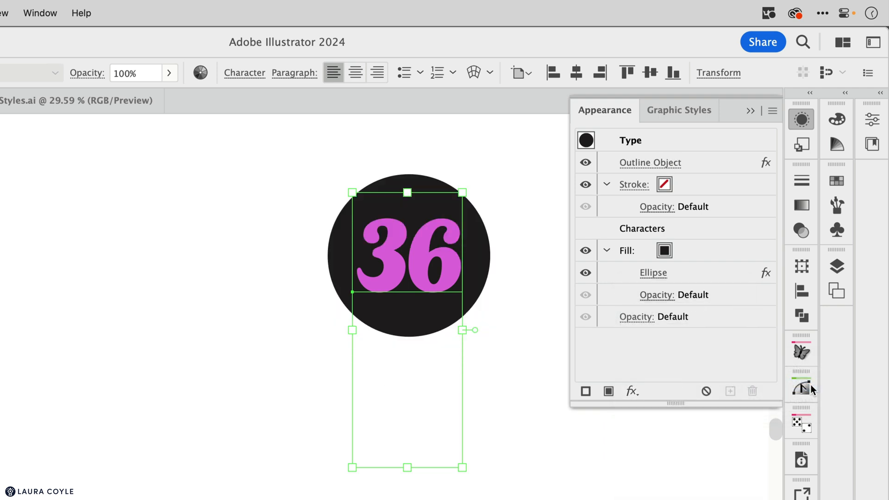
pyautogui.moveTo(762, 312)
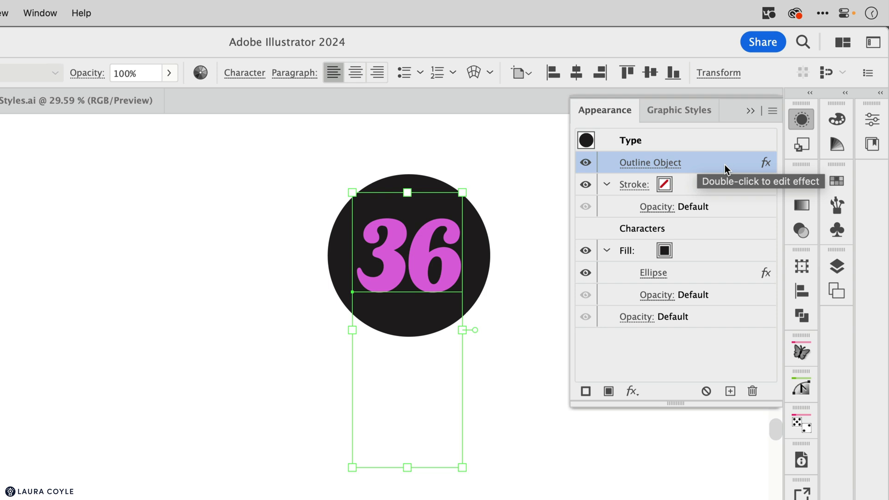
pyautogui.moveTo(675, 168)
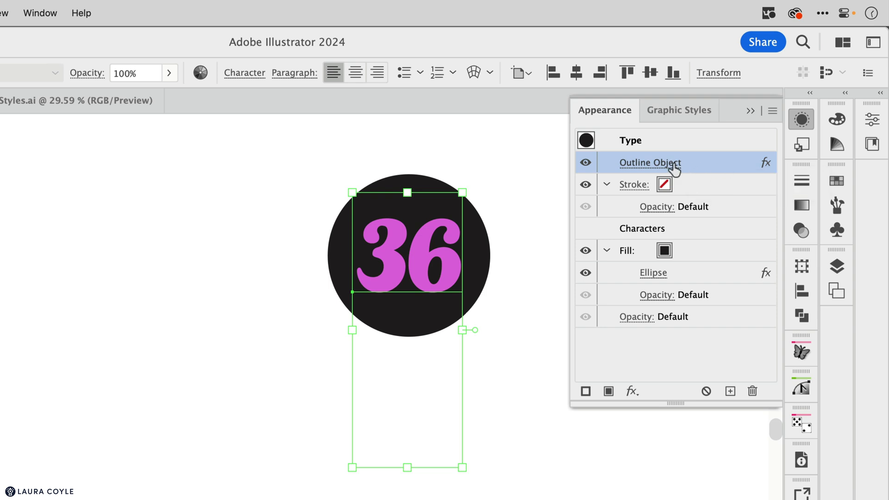
pyautogui.moveTo(710, 168)
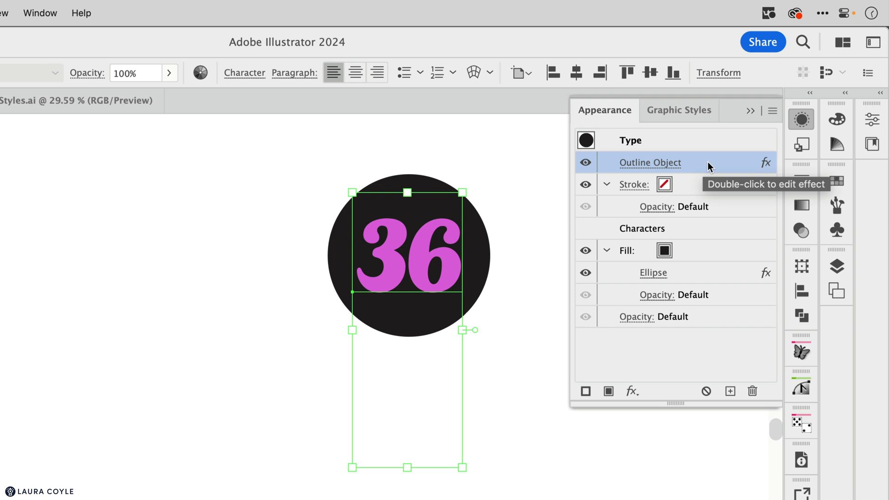
pyautogui.moveTo(710, 166)
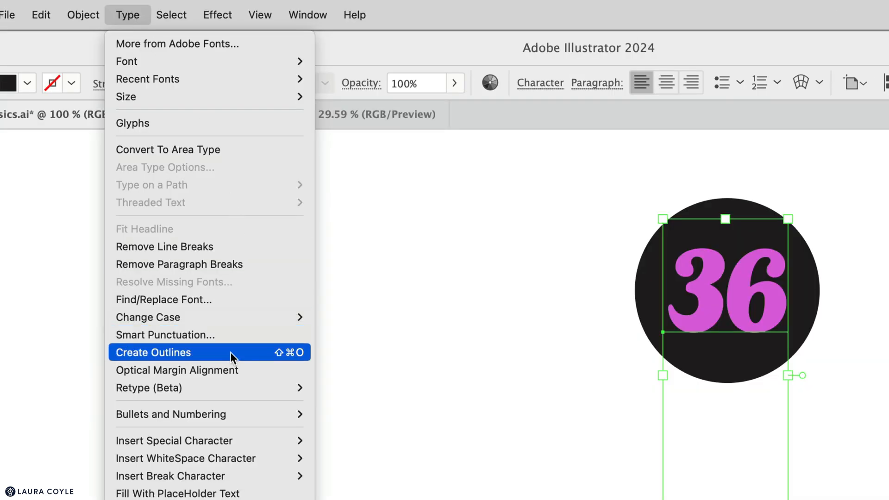
pyautogui.click(153, 352)
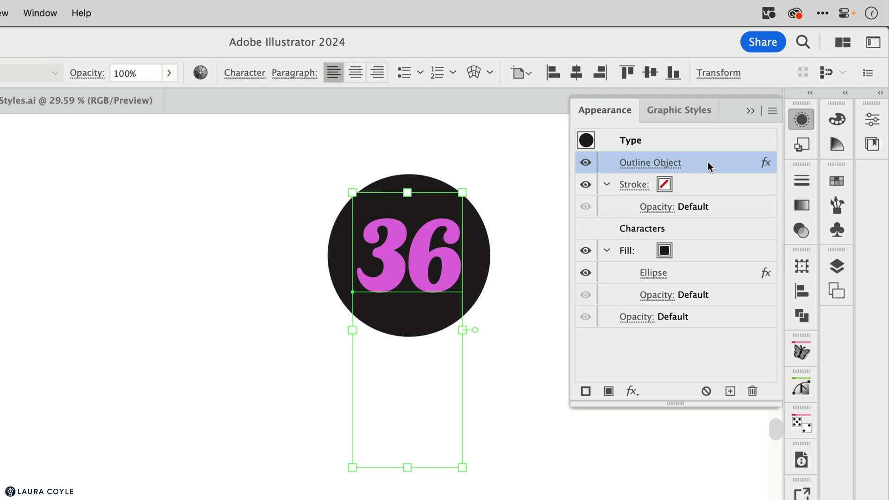
pyautogui.moveTo(399, 317)
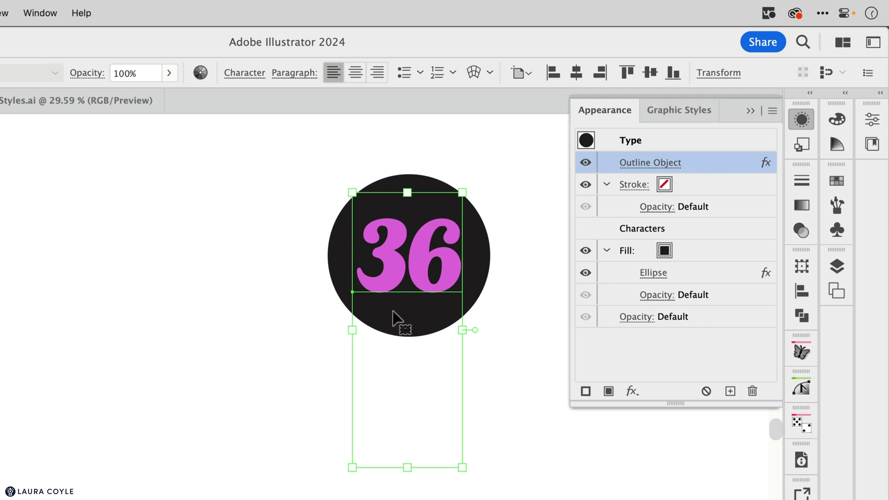
pyautogui.moveTo(462, 293)
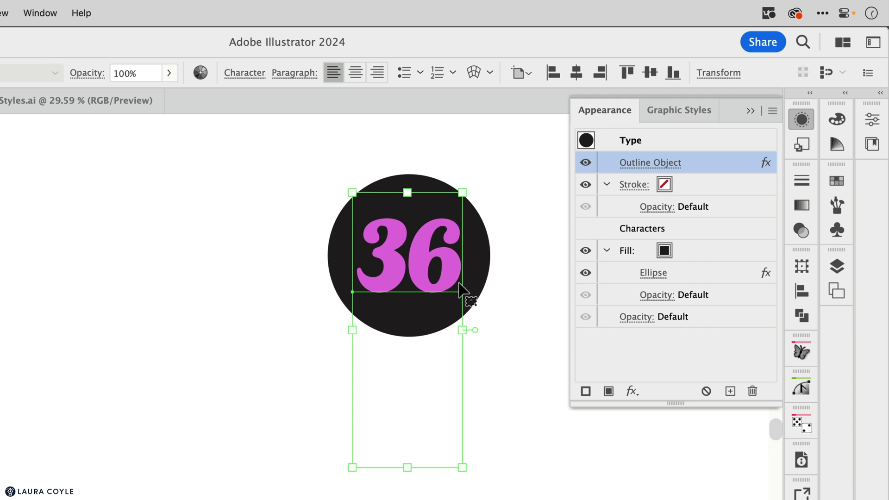
pyautogui.moveTo(500, 299)
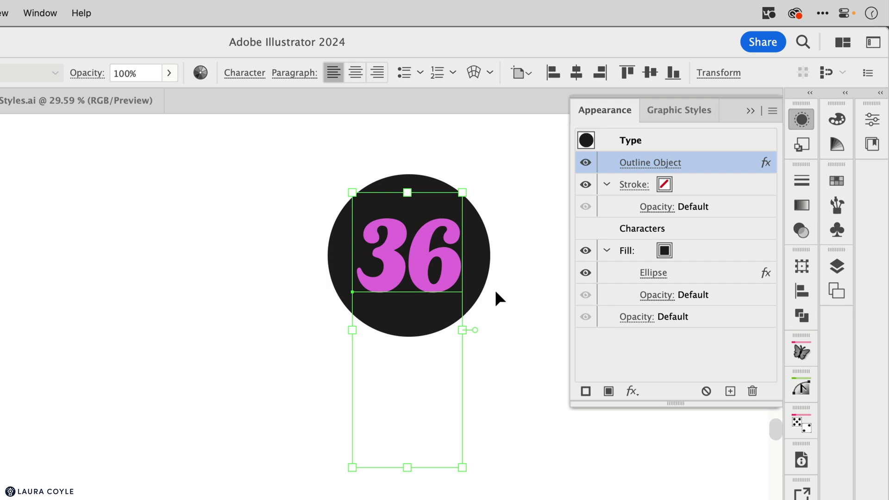
pyautogui.moveTo(713, 299)
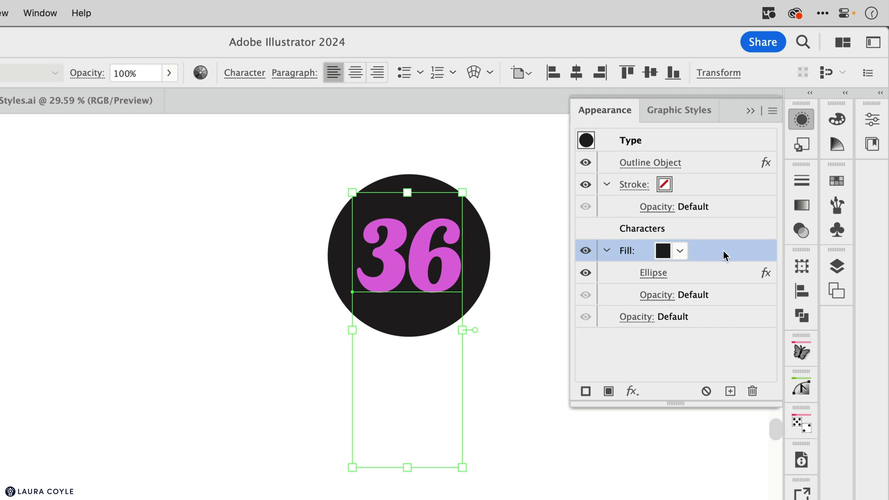
pyautogui.click(642, 228)
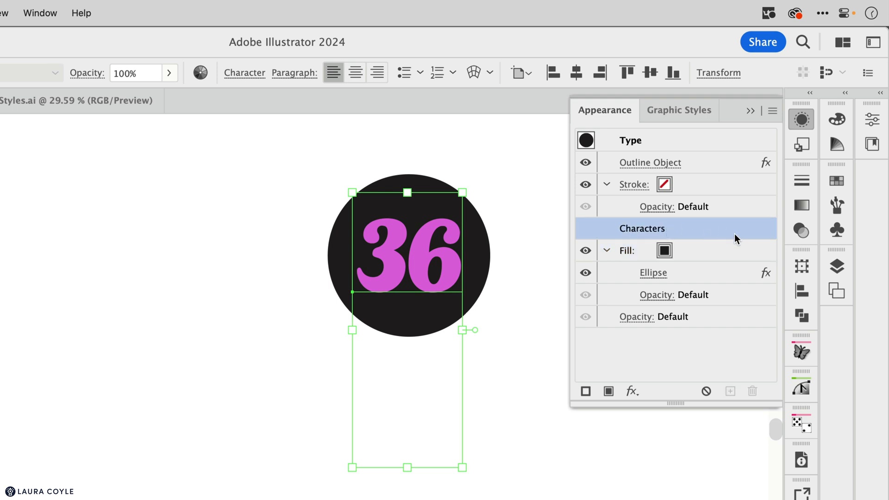
pyautogui.moveTo(720, 249)
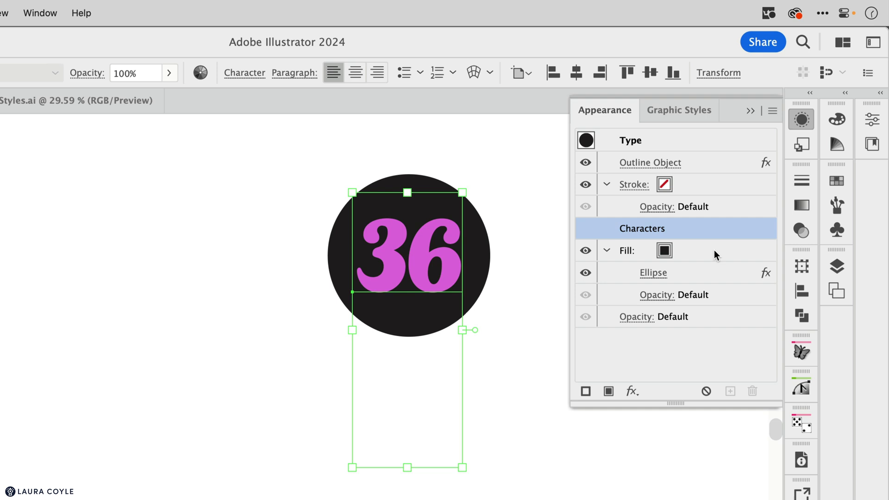
pyautogui.moveTo(704, 180)
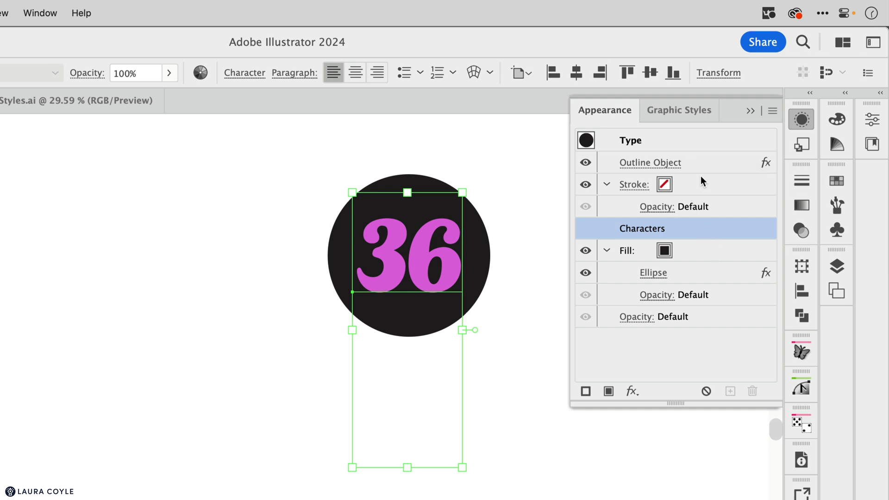
pyautogui.moveTo(711, 346)
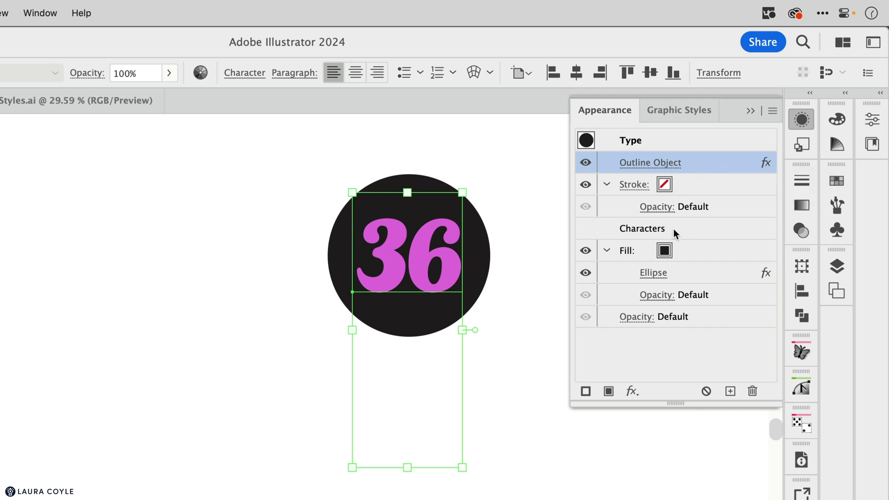
pyautogui.click(642, 227)
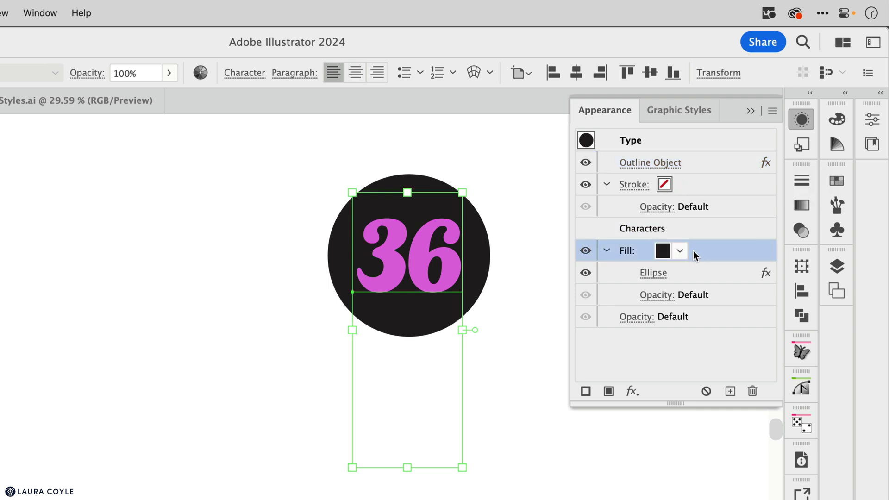
pyautogui.moveTo(723, 258)
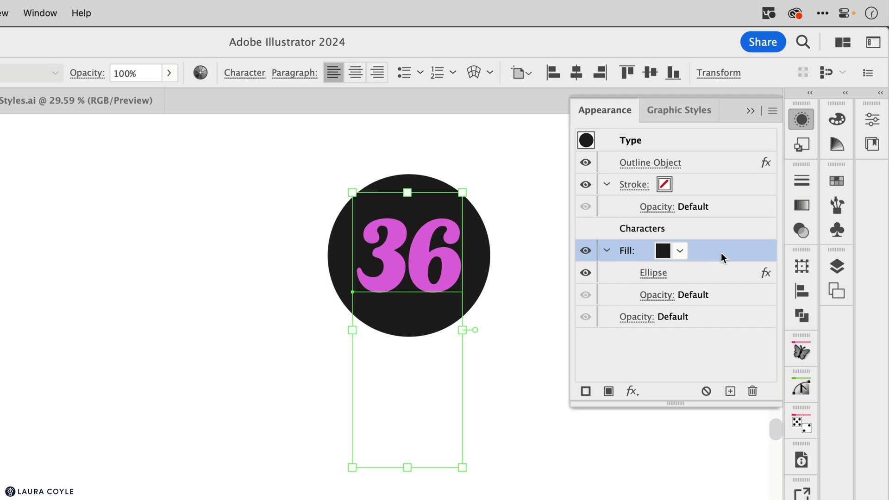
pyautogui.moveTo(722, 246)
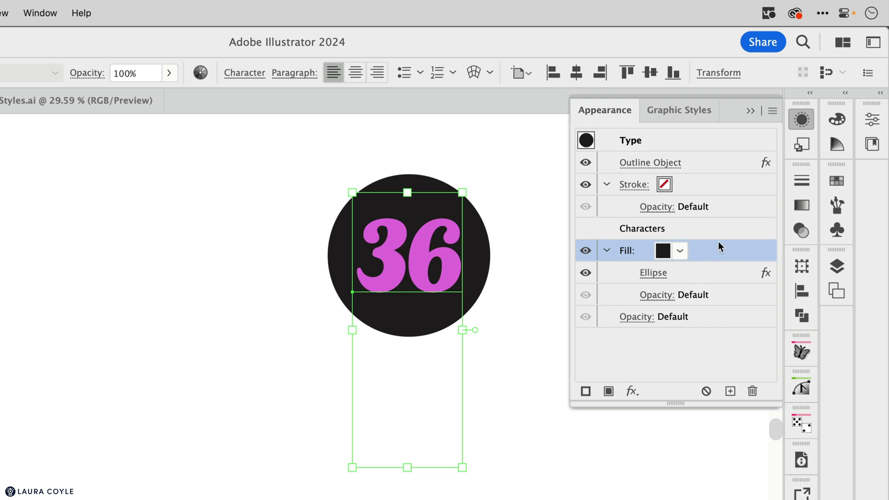
# Place Outline Object inside the black fill, ordered before the Ellipse effect.
pyautogui.click(650, 162)
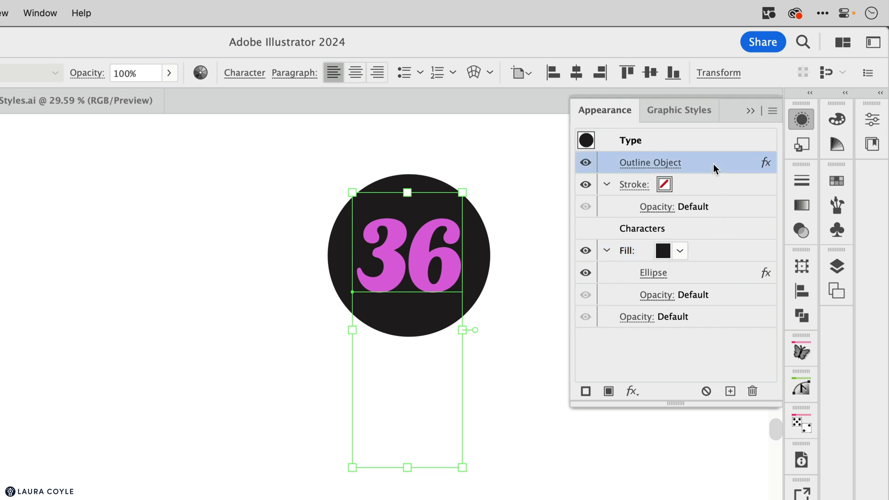
pyautogui.click(626, 250)
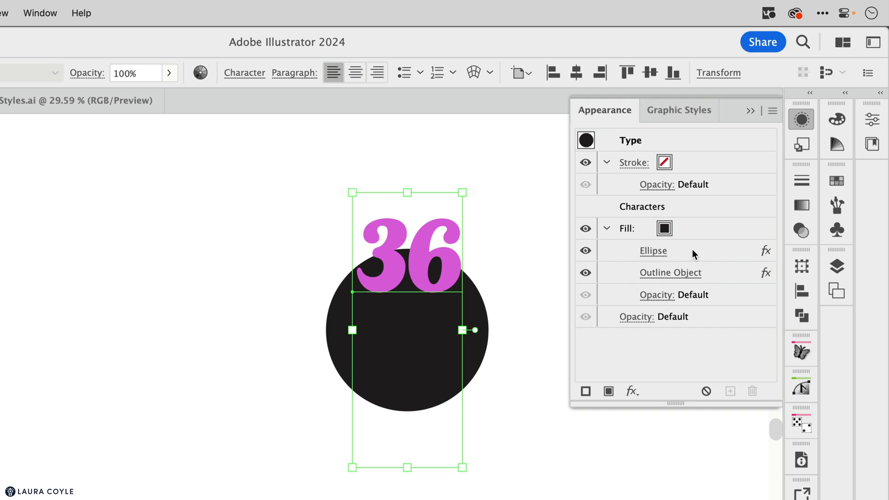
pyautogui.click(653, 250)
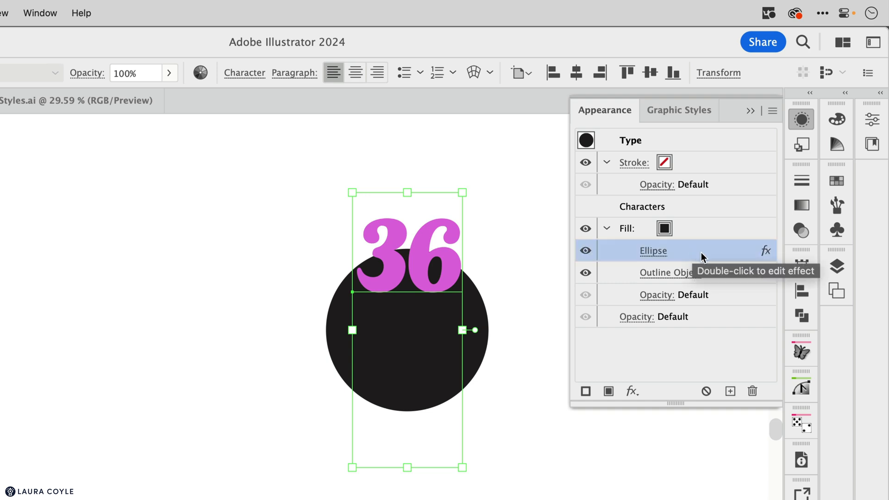
pyautogui.click(671, 272)
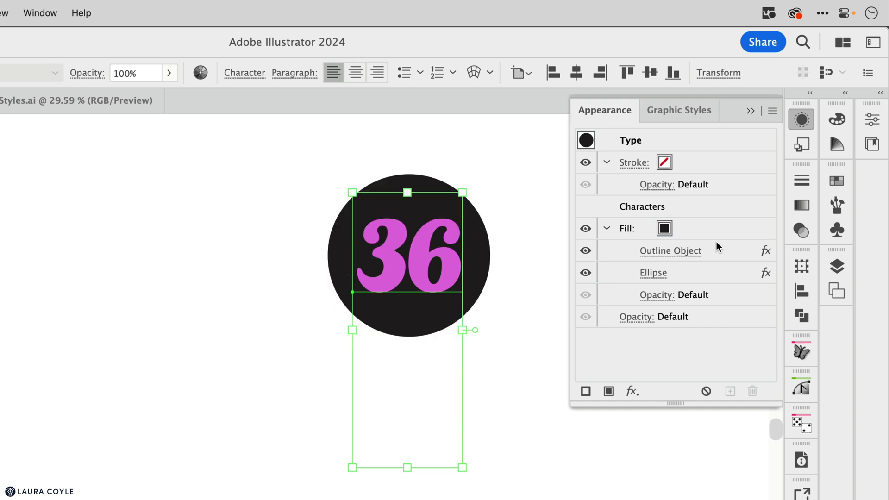
pyautogui.moveTo(685, 164)
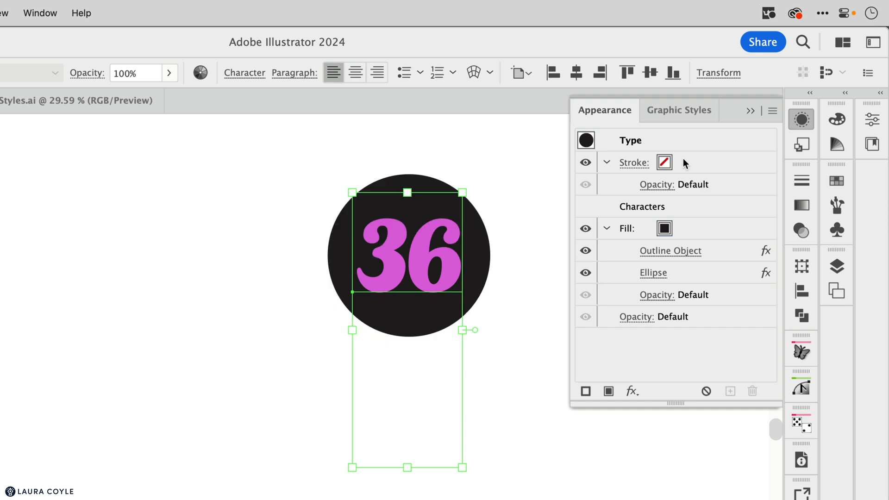
# Set the type's stroke to orange at 3 pt weight.
pyautogui.click(680, 163)
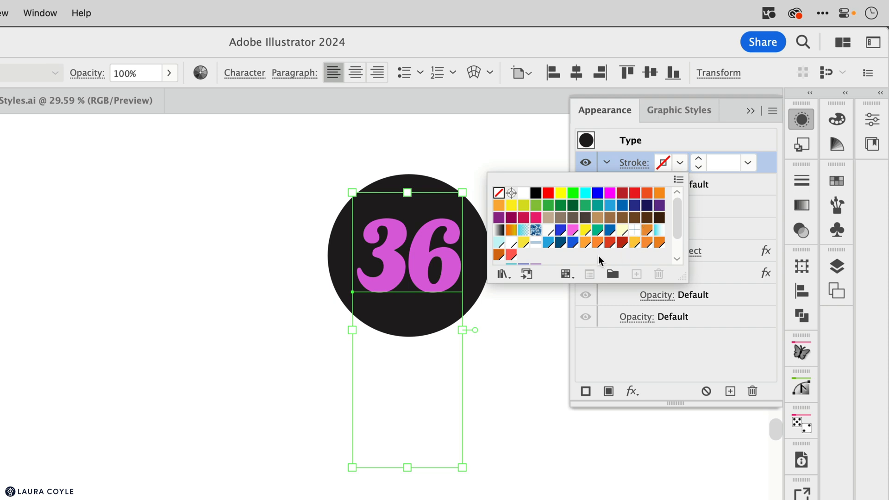
pyautogui.click(600, 240)
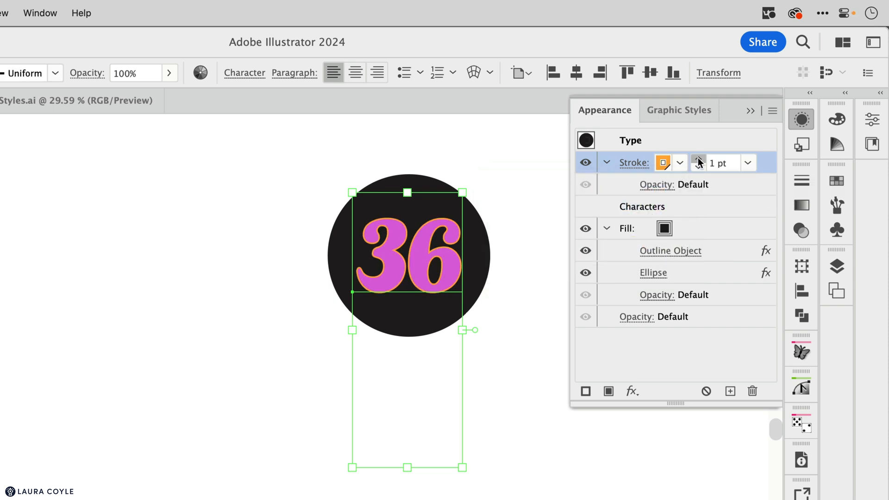
pyautogui.click(699, 159)
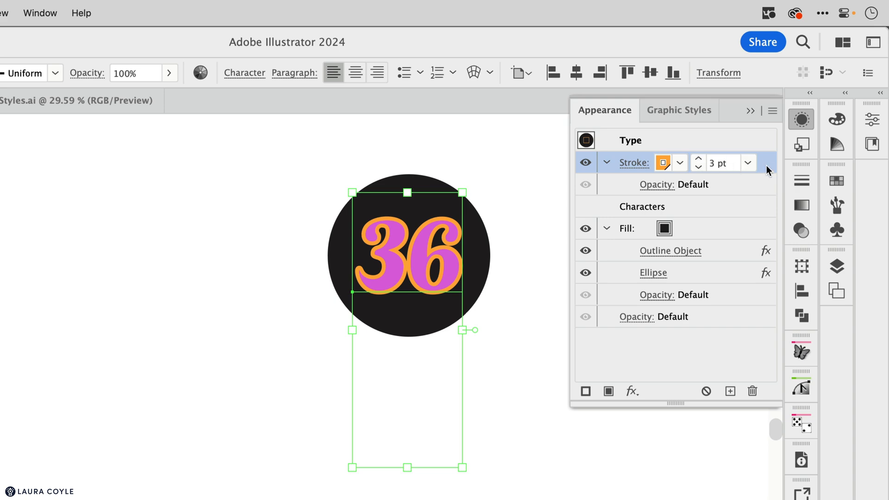